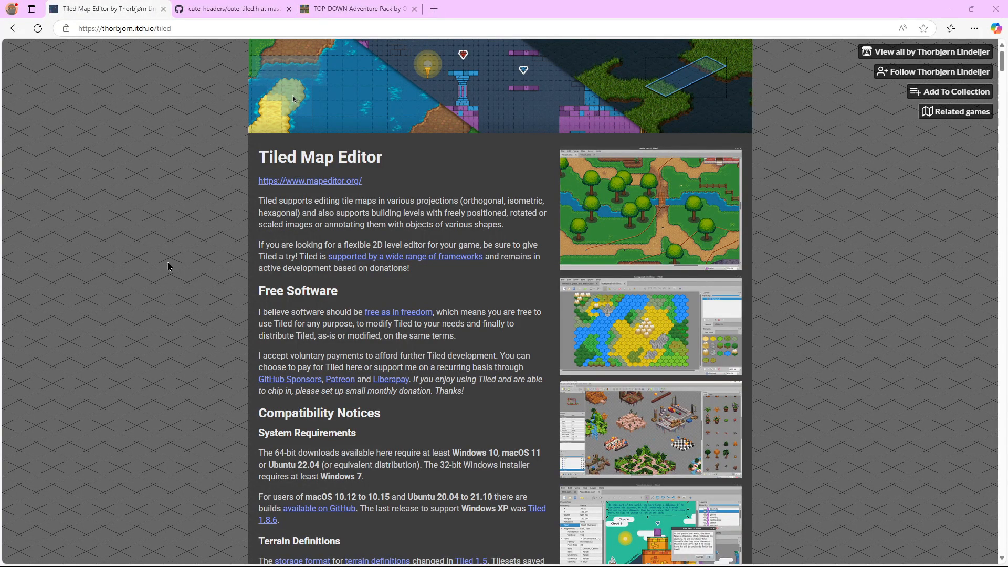
{"action": "mouse_move", "coordinate": [412, 190]}
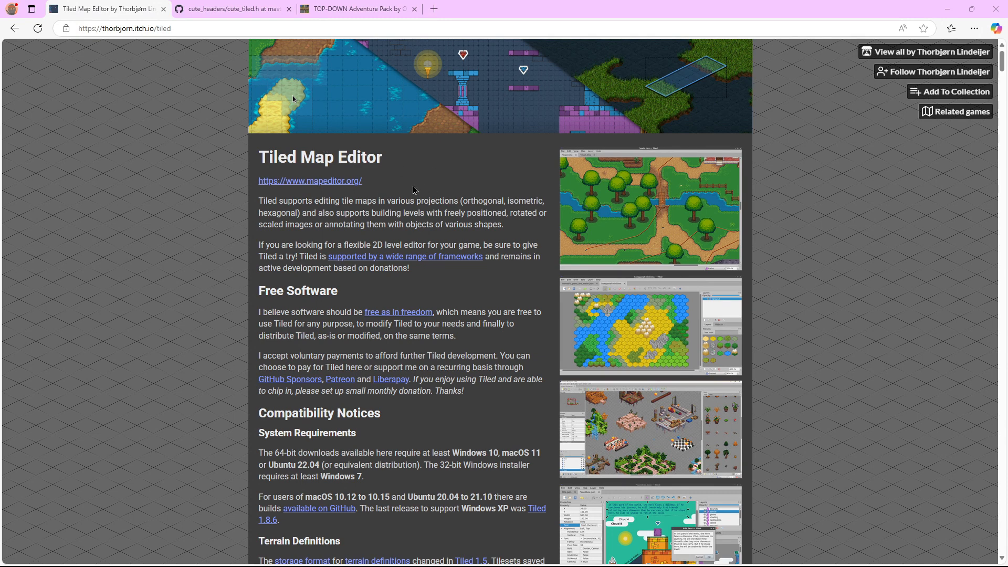
{"action": "mouse_move", "coordinate": [396, 202]}
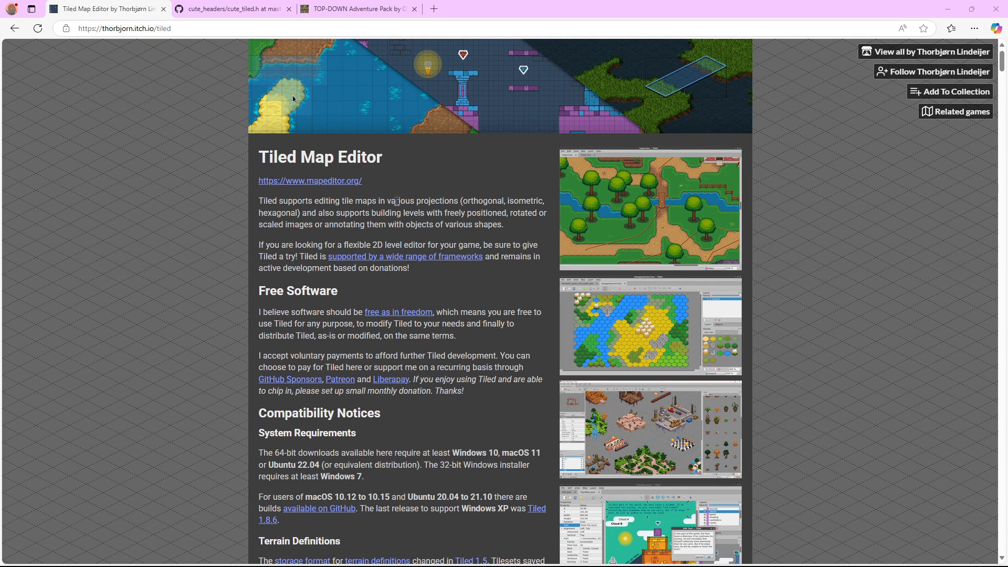
{"action": "mouse_move", "coordinate": [376, 307]}
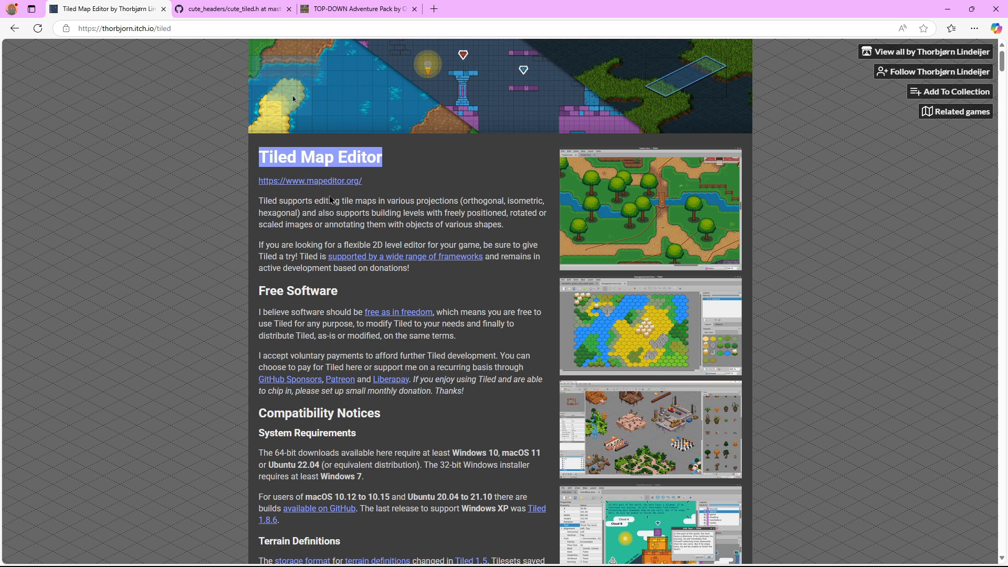
Start the Tiled download on itch.io and skip payment to reach the installers list
{"action": "scroll", "scroll_direction": "down", "scroll_amount": 3}
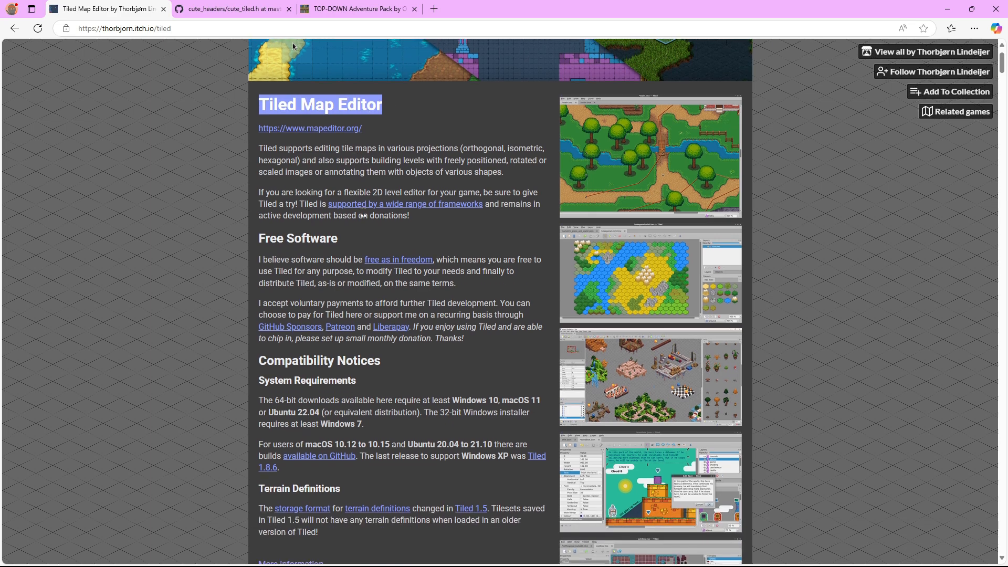
{"action": "scroll", "scroll_direction": "down", "scroll_amount": 3}
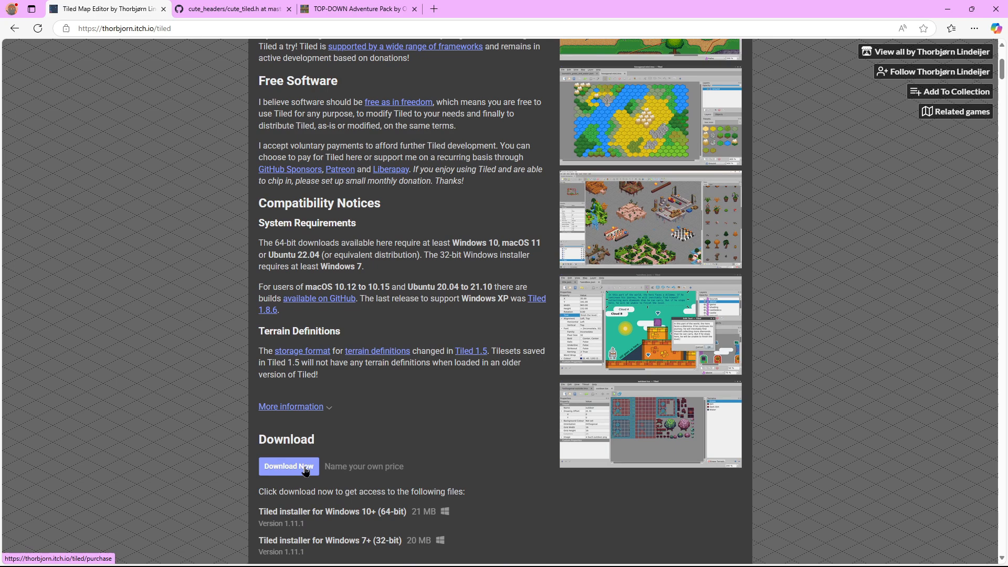
{"action": "left_click", "coordinate": [288, 466]}
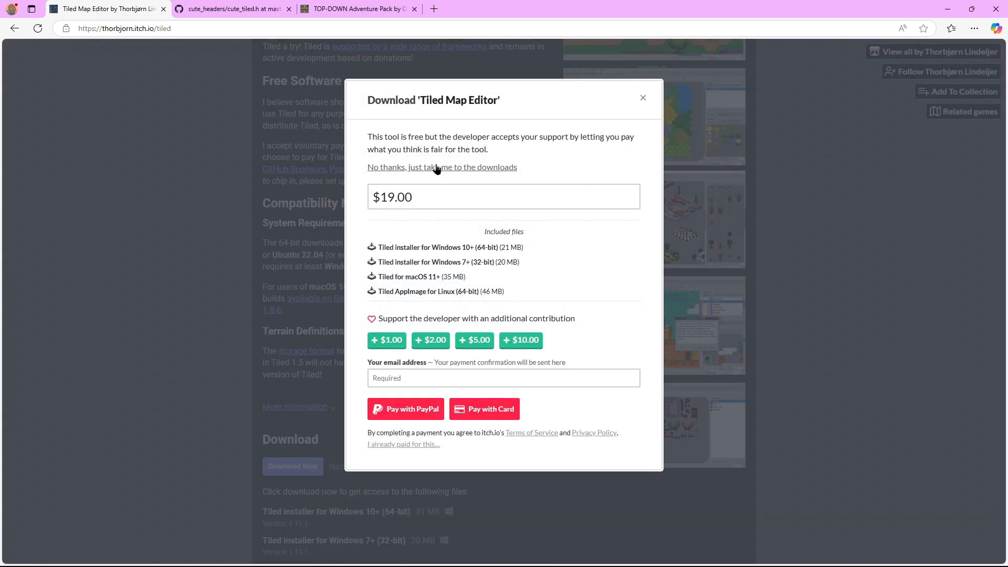
{"action": "left_click", "coordinate": [442, 167]}
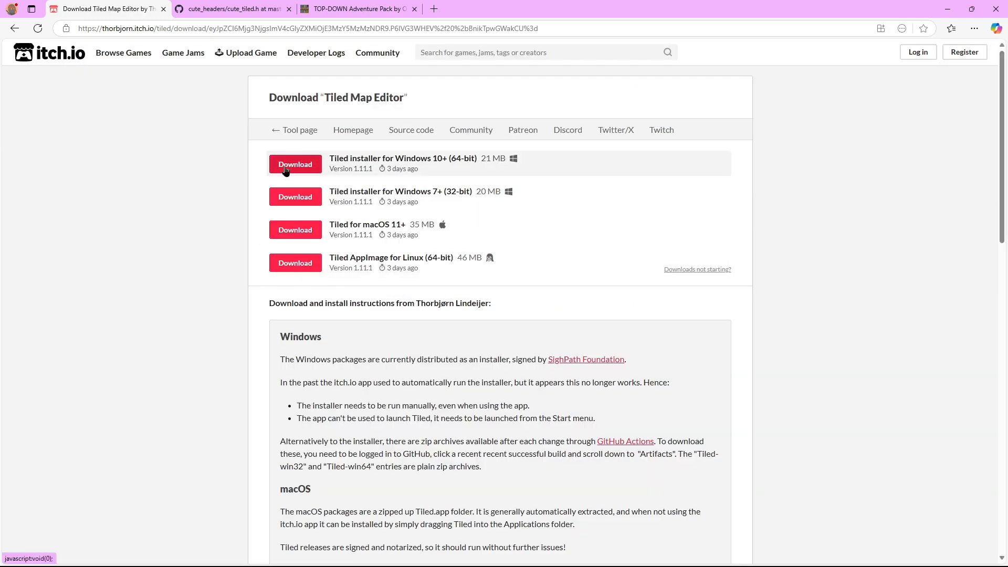
{"action": "mouse_move", "coordinate": [424, 90]}
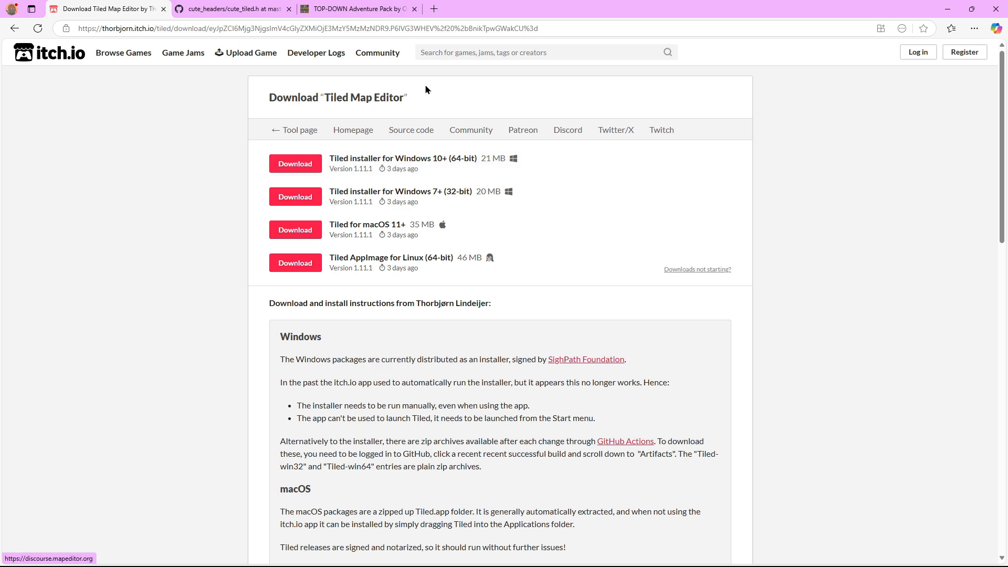
{"action": "mouse_move", "coordinate": [116, 5]}
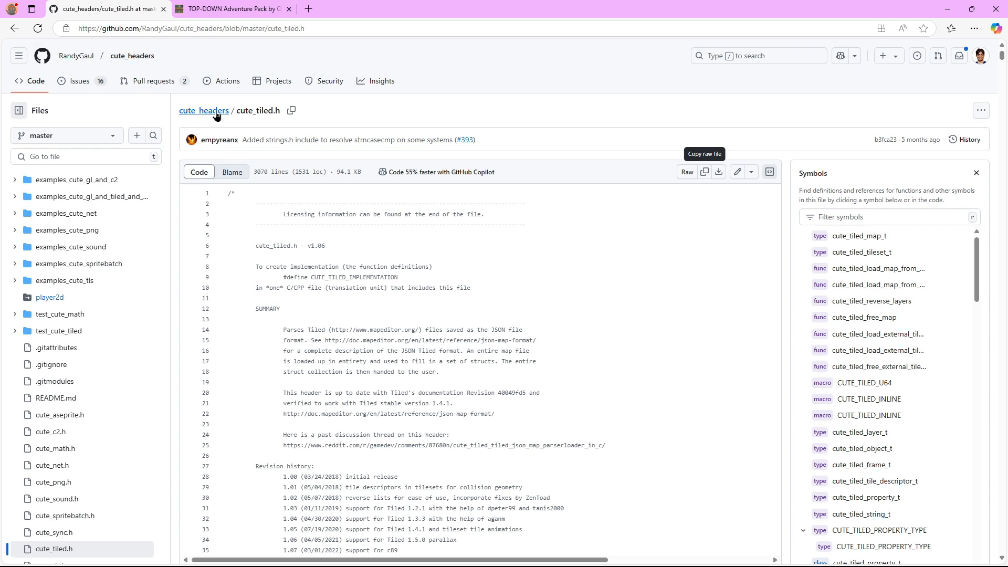
{"action": "mouse_move", "coordinate": [227, 81]}
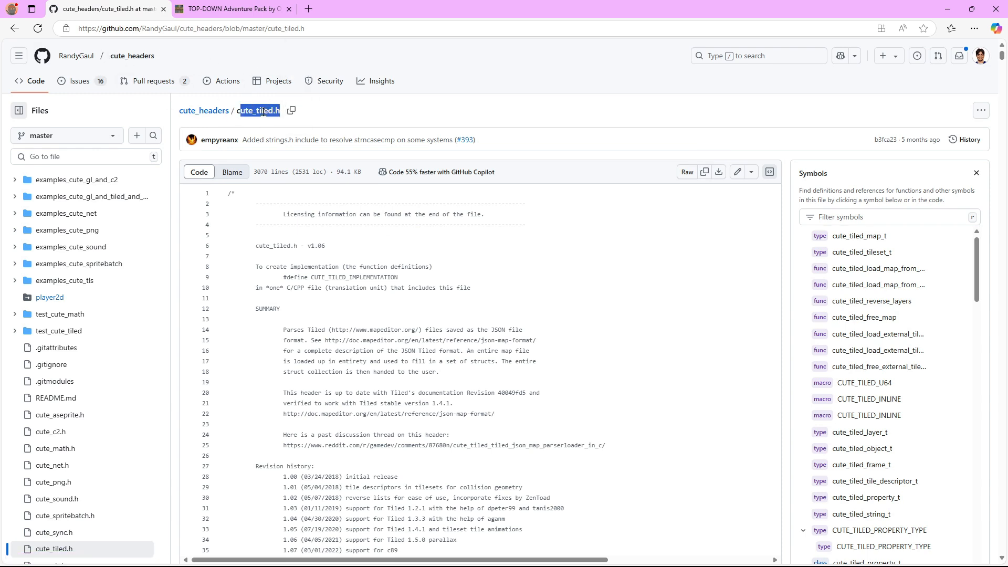
{"action": "mouse_move", "coordinate": [76, 55]}
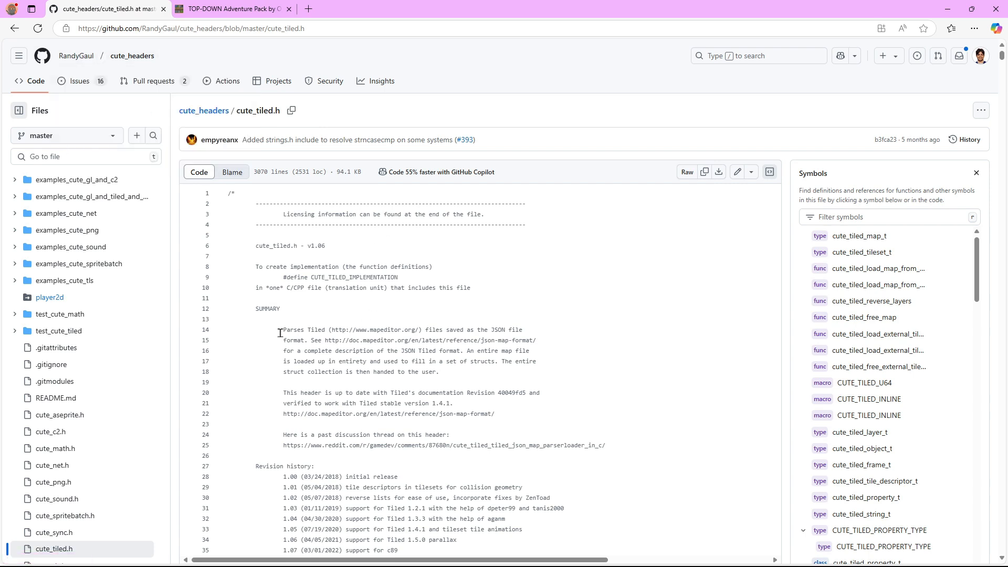
Copy the raw contents of cute_tiled.h on GitHub and switch to VS Code
{"action": "double_click", "coordinate": [305, 330]}
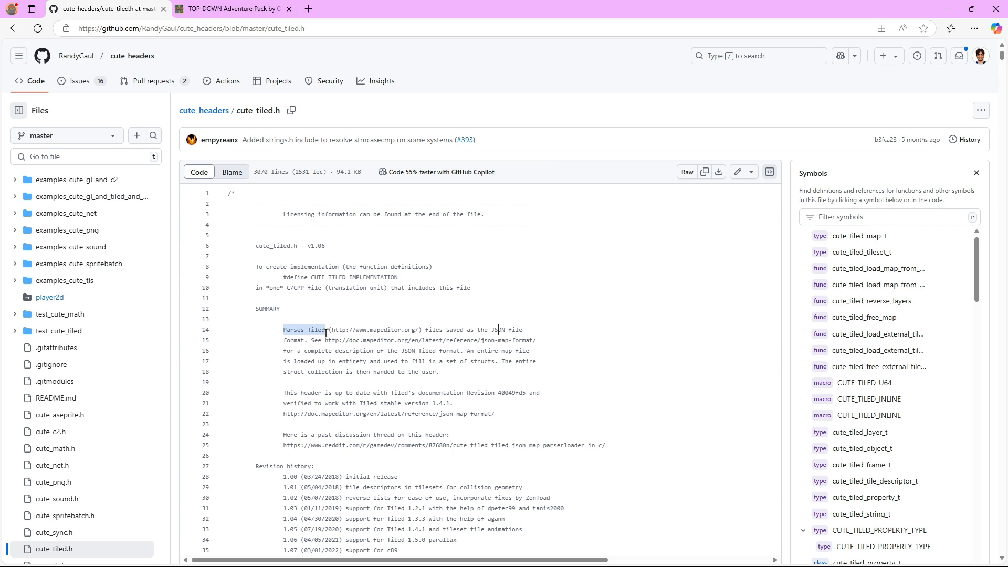
{"action": "mouse_move", "coordinate": [334, 323]}
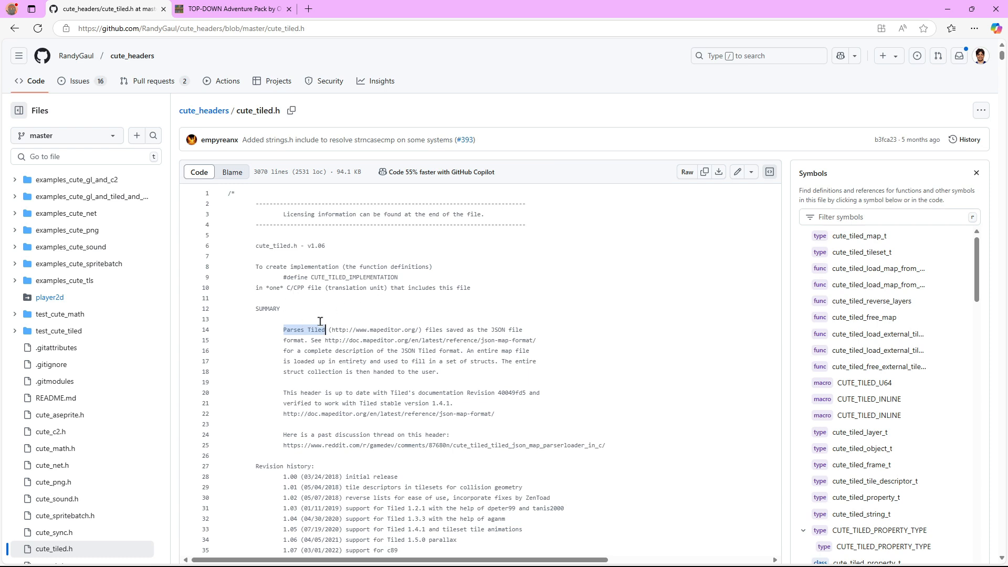
{"action": "left_click", "coordinate": [330, 339]}
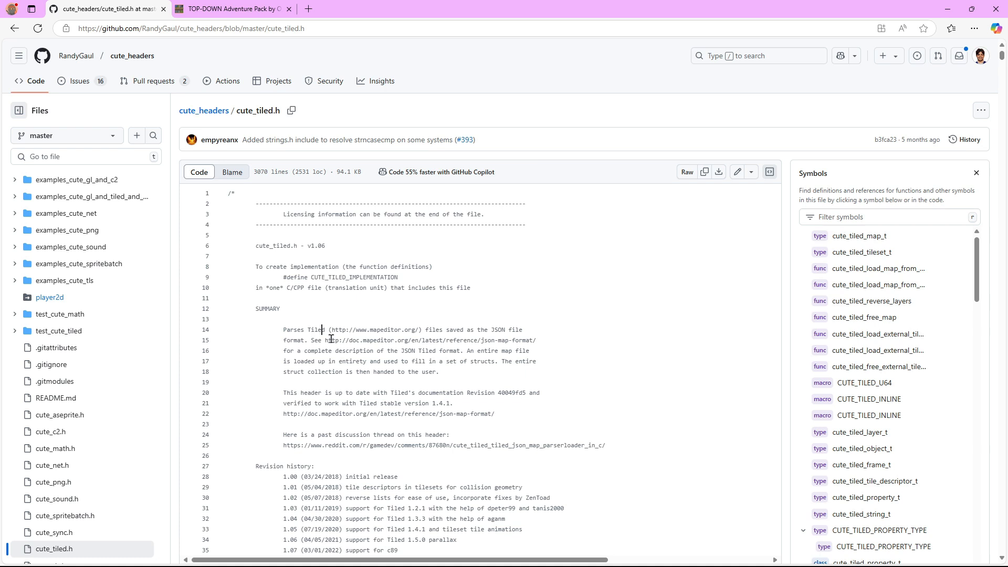
{"action": "mouse_move", "coordinate": [509, 266]}
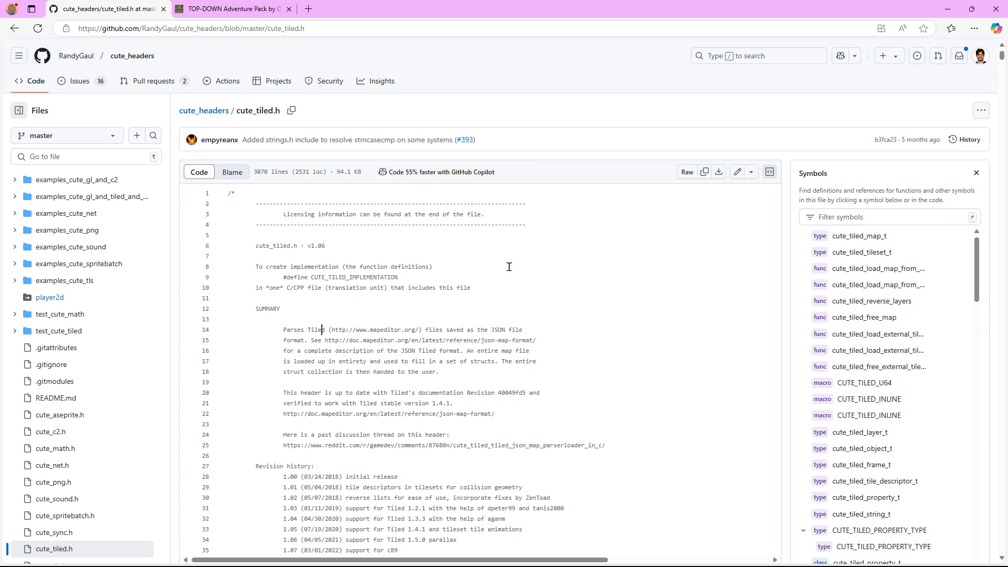
{"action": "mouse_move", "coordinate": [718, 171]}
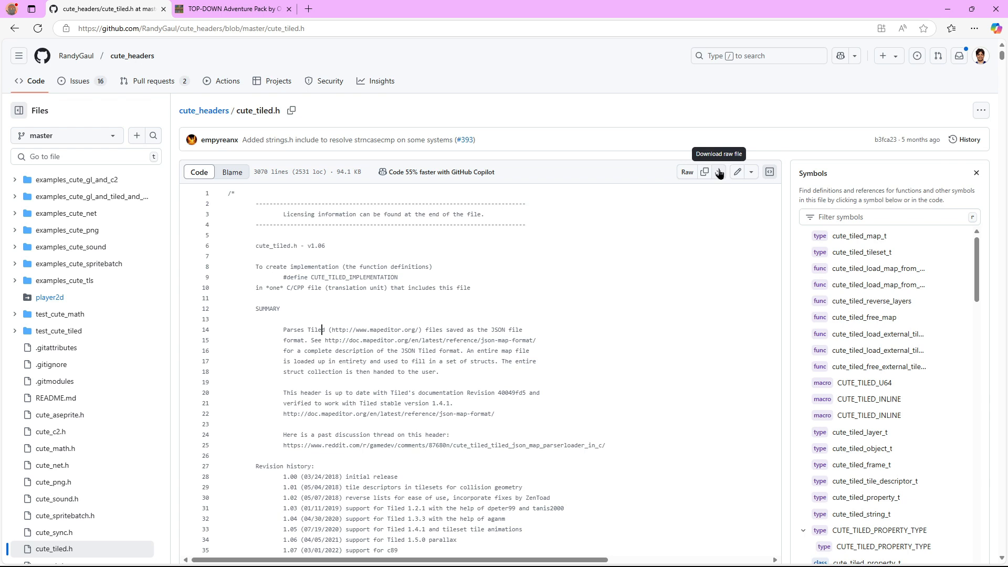
{"action": "mouse_move", "coordinate": [703, 171]}
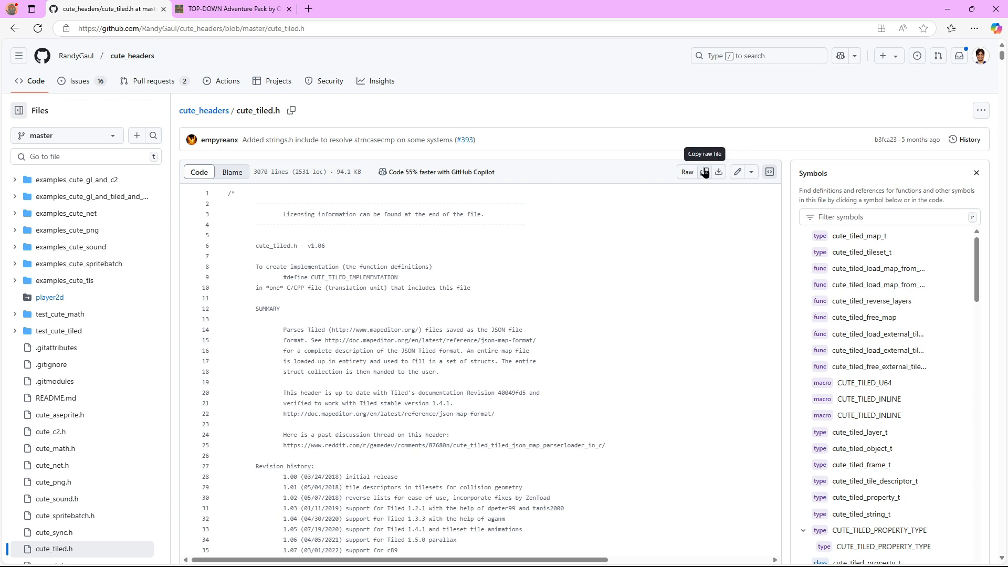
{"action": "mouse_move", "coordinate": [667, 354]}
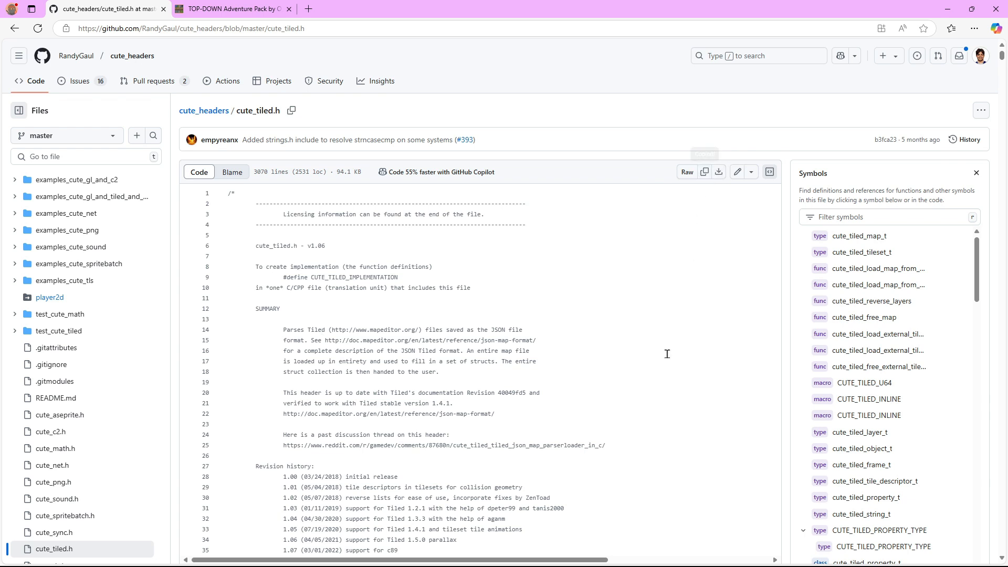
{"action": "left_click", "coordinate": [703, 171]}
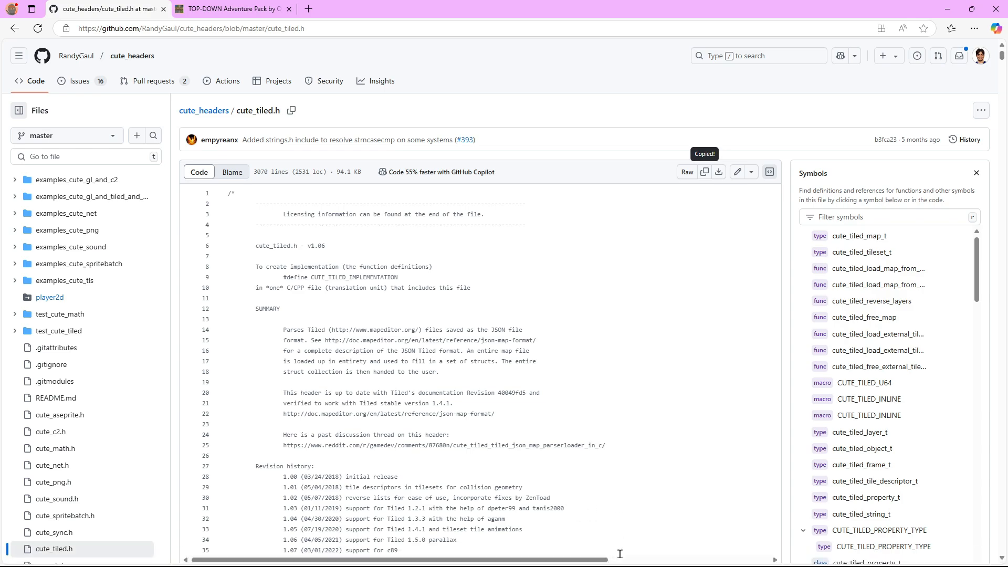
{"action": "key", "text": "alt+tab"}
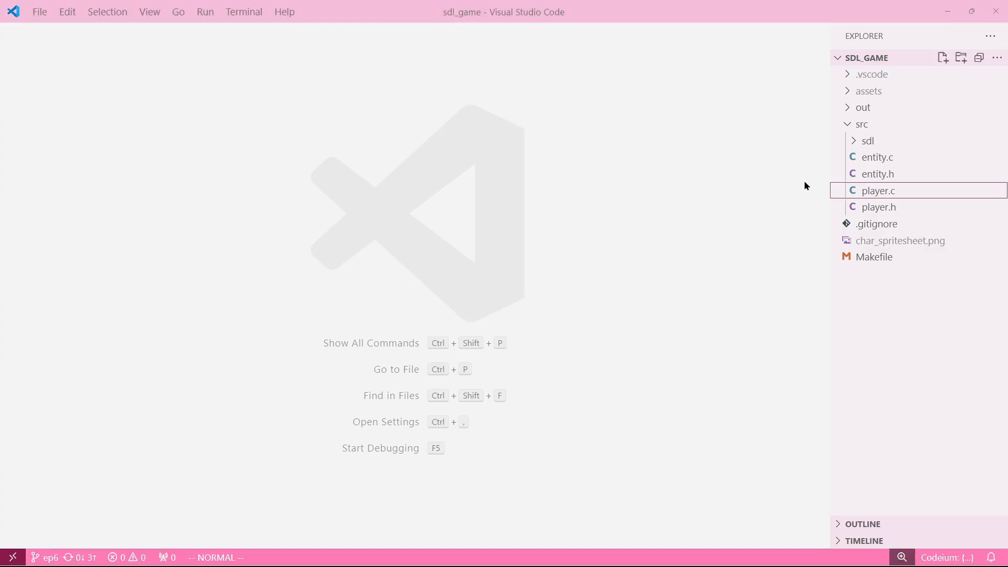
Create a new file external/cute_tiled.h inside the src folder of sdl_game
{"action": "right_click", "coordinate": [861, 124]}
{"action": "type", "text": "external"}
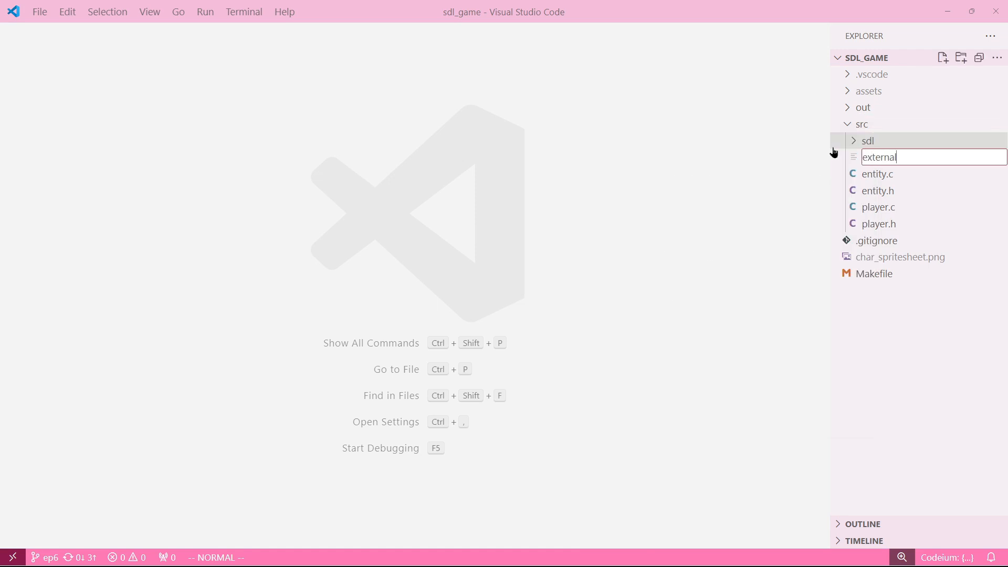
{"action": "type", "text": "/"}
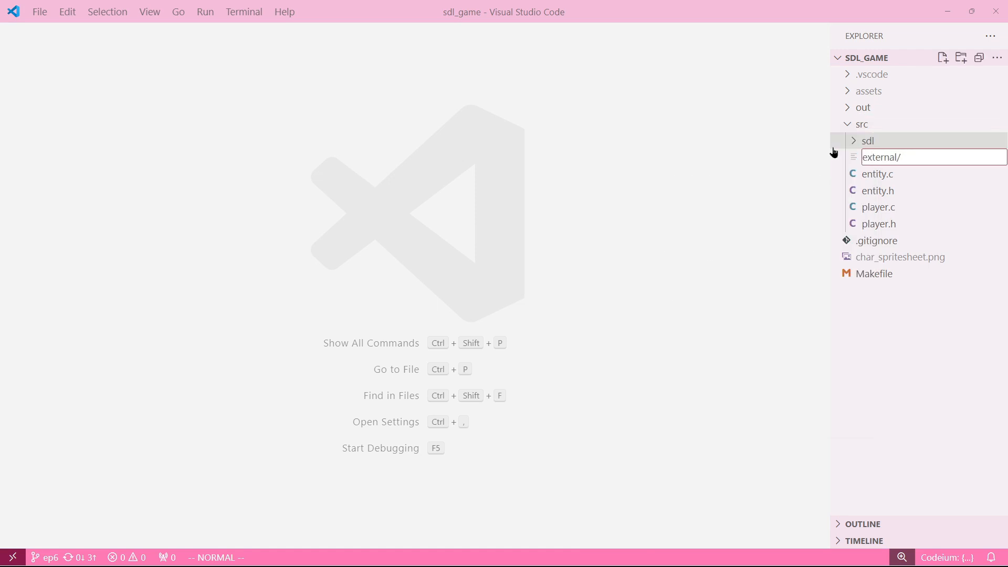
{"action": "type", "text": "cute_tu"}
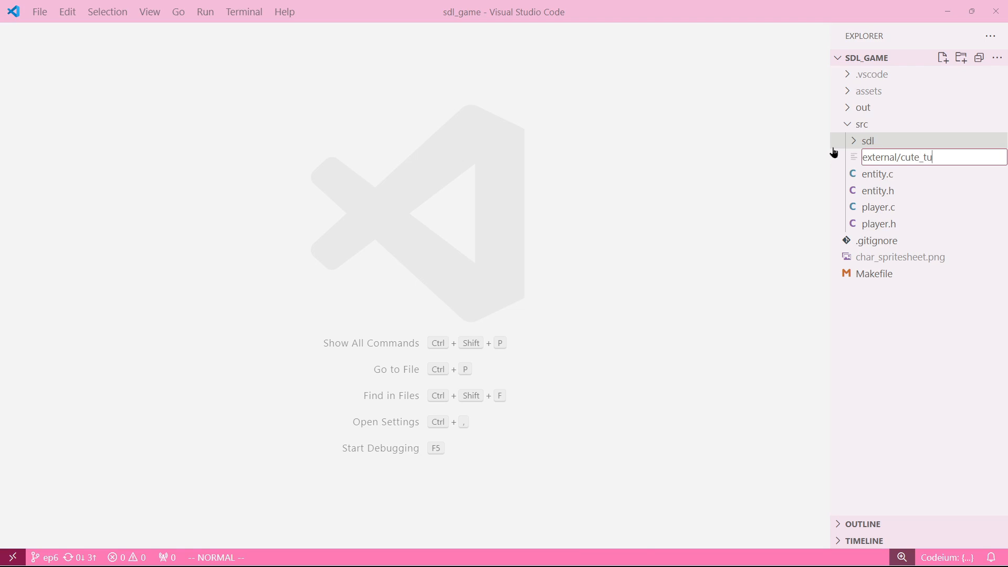
{"action": "key", "text": "Escape"}
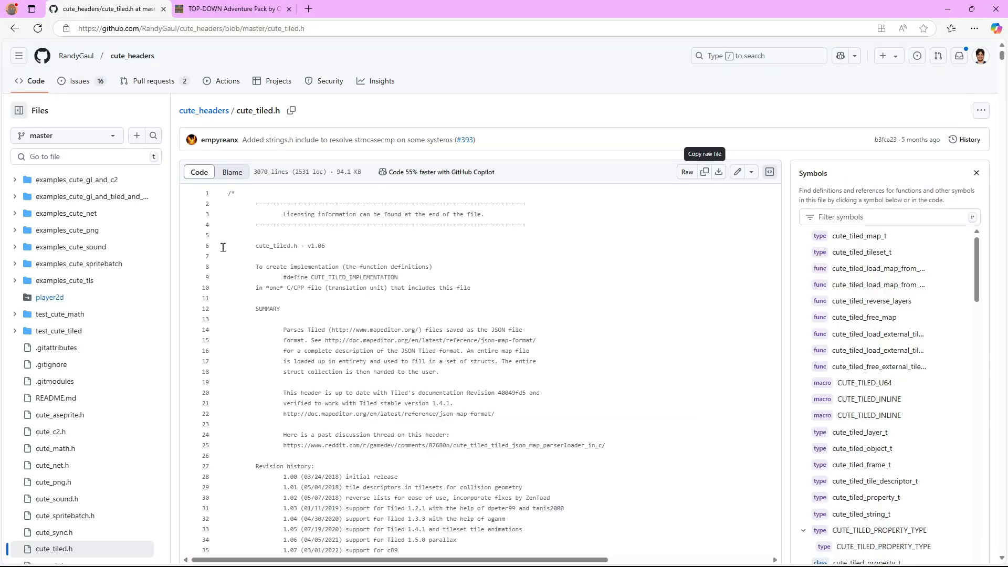
{"action": "mouse_move", "coordinate": [458, 316]}
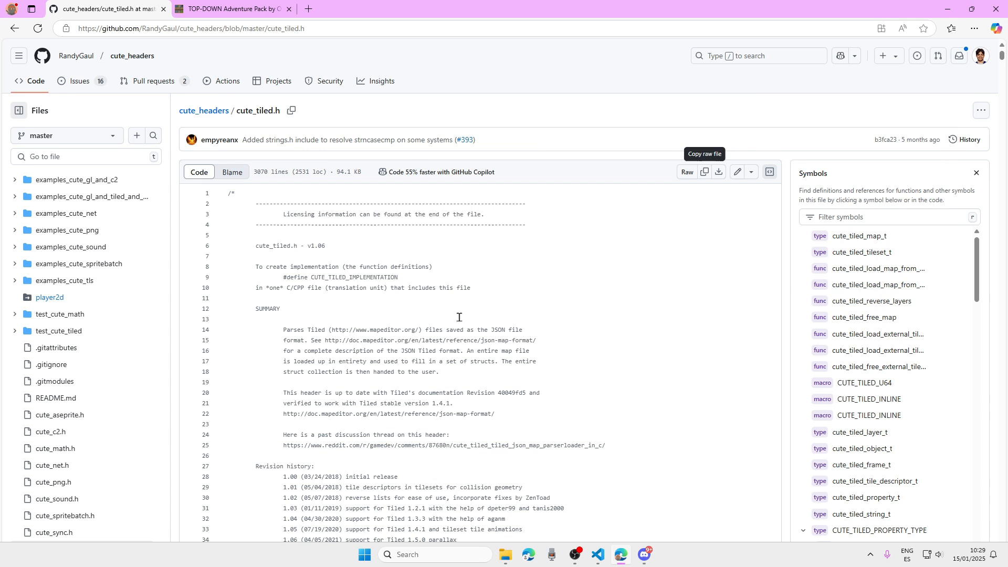
Run the downloaded Tiled .msi from Edge's downloads and cancel setup since Tiled is installed
{"action": "left_click", "coordinate": [951, 28]}
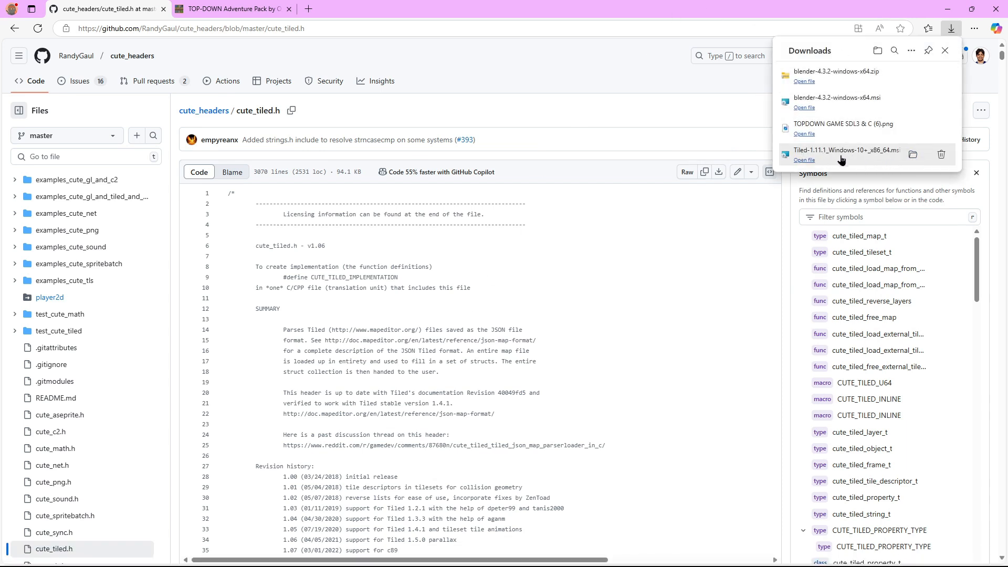
{"action": "left_click", "coordinate": [804, 159]}
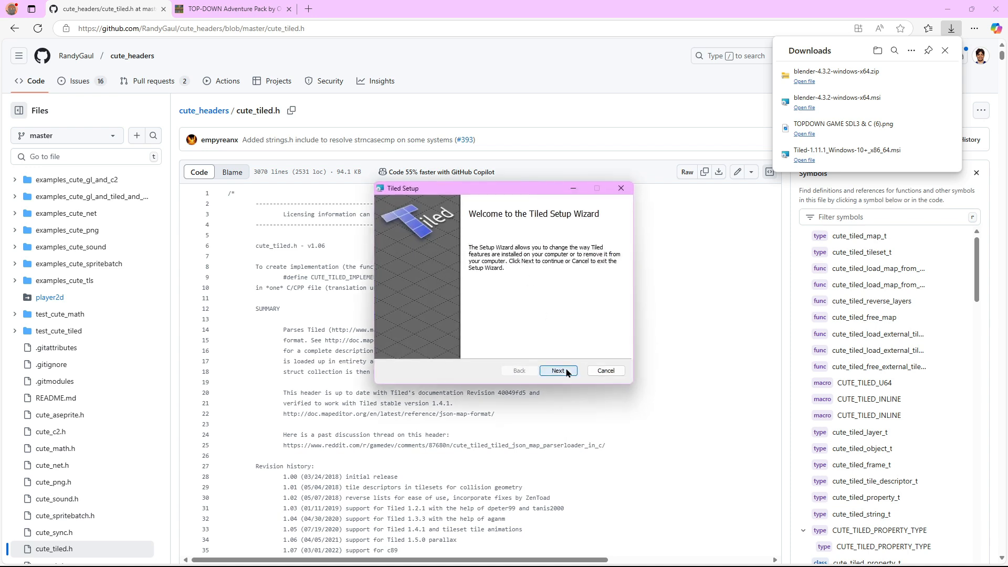
{"action": "left_click", "coordinate": [558, 370]}
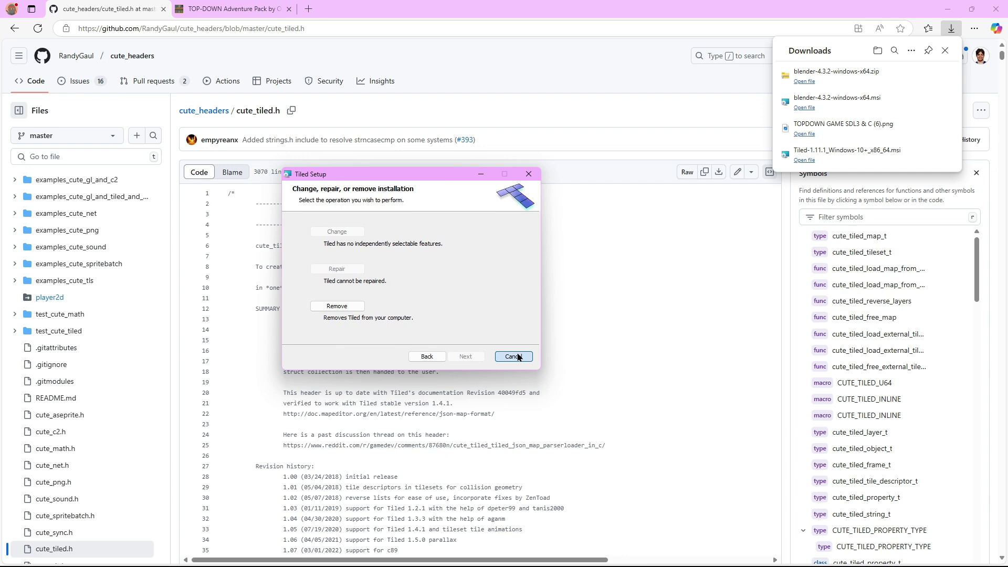
{"action": "left_click", "coordinate": [513, 356]}
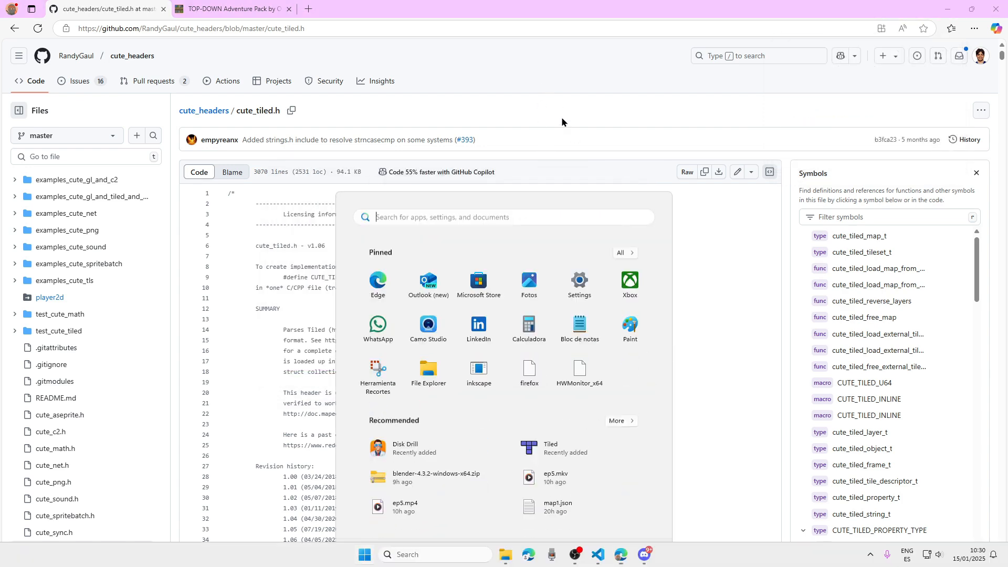
Launch Tiled, start a new project and make a tiled folder inside sdl_game
{"action": "left_click", "coordinate": [550, 449]}
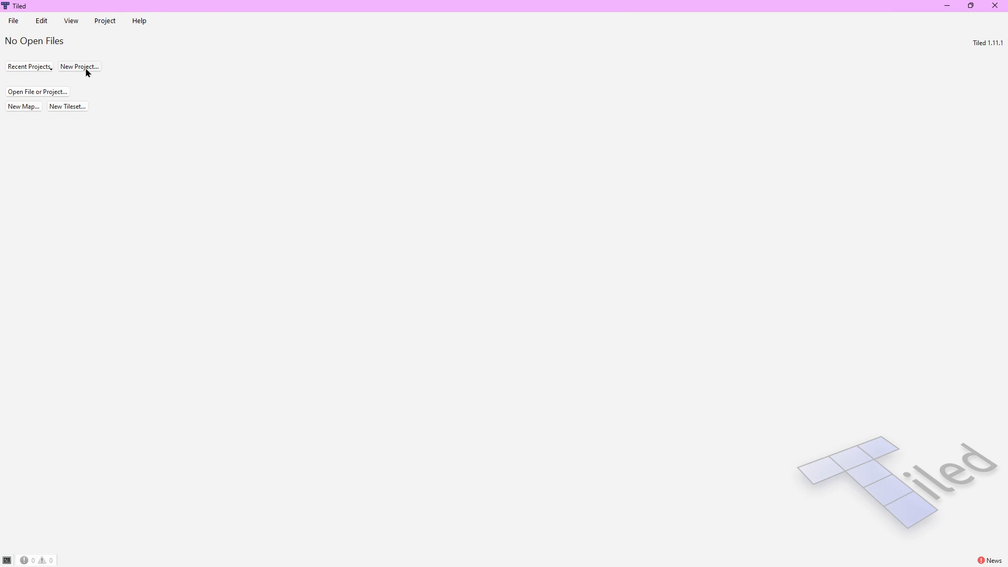
{"action": "mouse_move", "coordinate": [98, 70]}
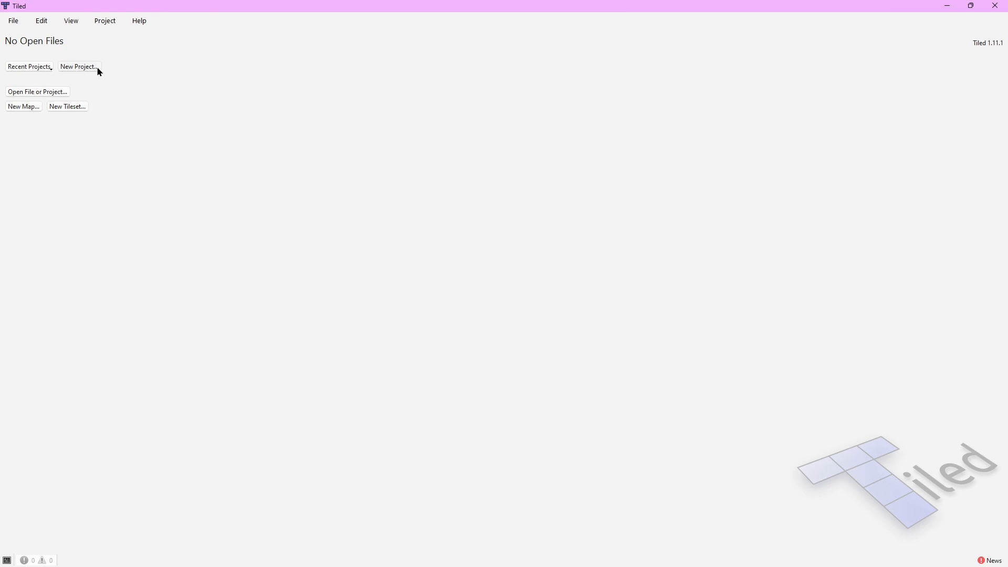
{"action": "left_click", "coordinate": [79, 67]}
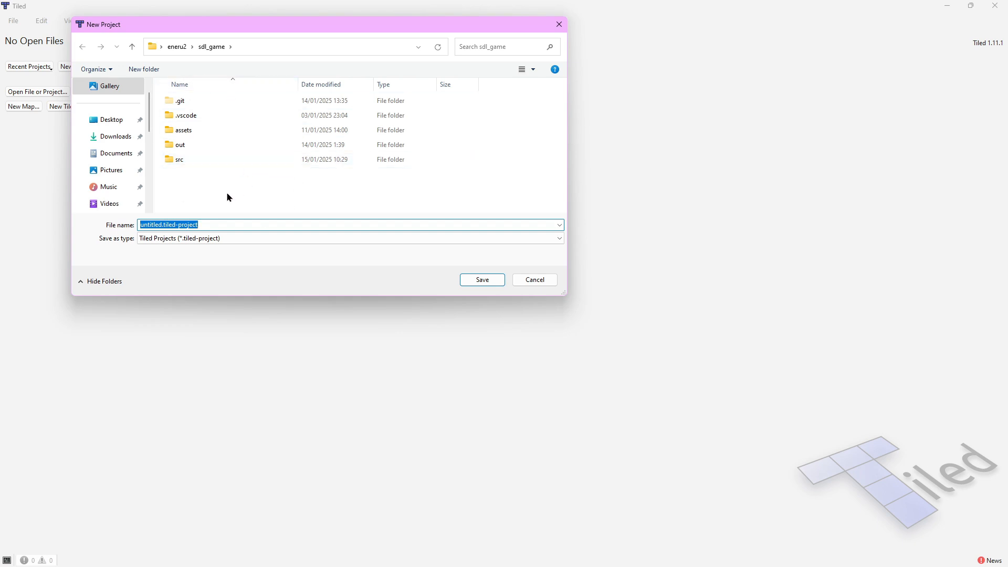
{"action": "mouse_move", "coordinate": [212, 179]}
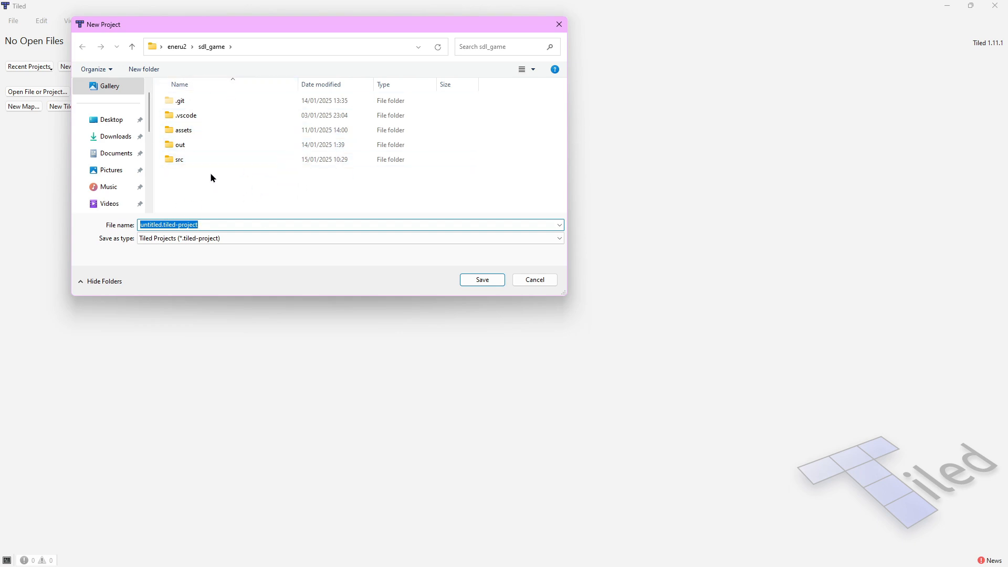
{"action": "right_click", "coordinate": [212, 177]}
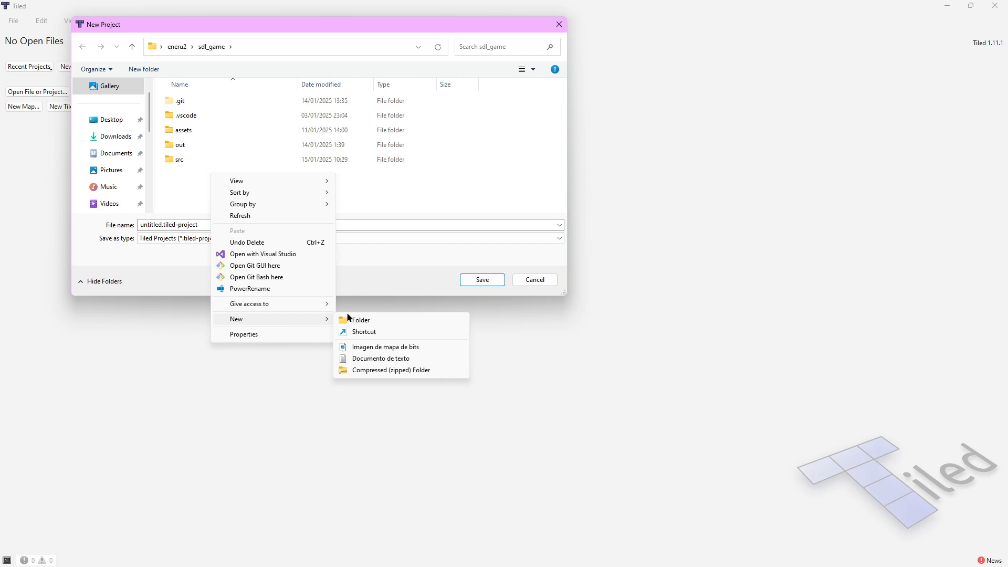
{"action": "left_click", "coordinate": [360, 320]}
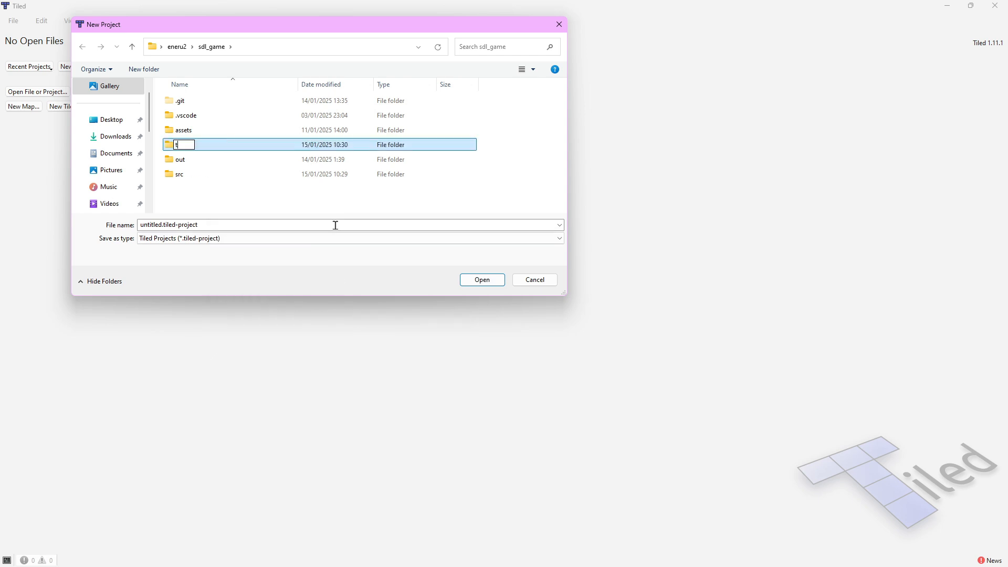
{"action": "type", "text": "iled"}
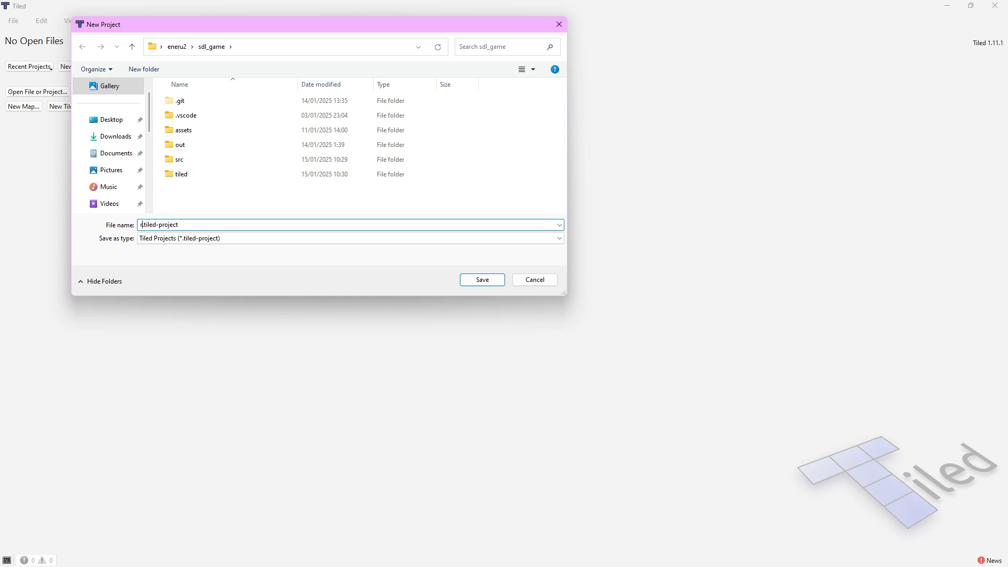
Save the new project as sdltopdown inside the tiled folder
{"action": "type", "text": "sdl_"}
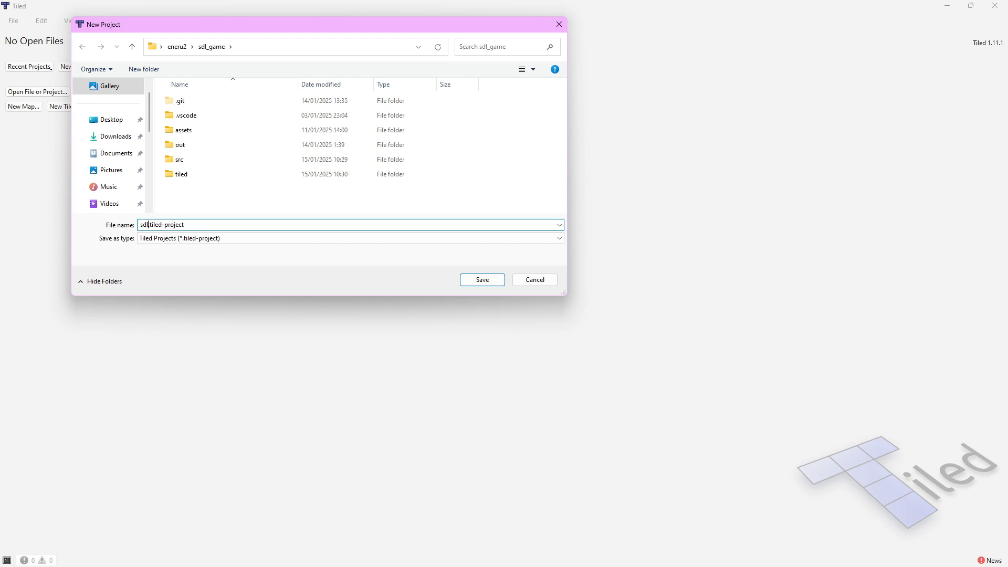
{"action": "left_click", "coordinate": [481, 279]}
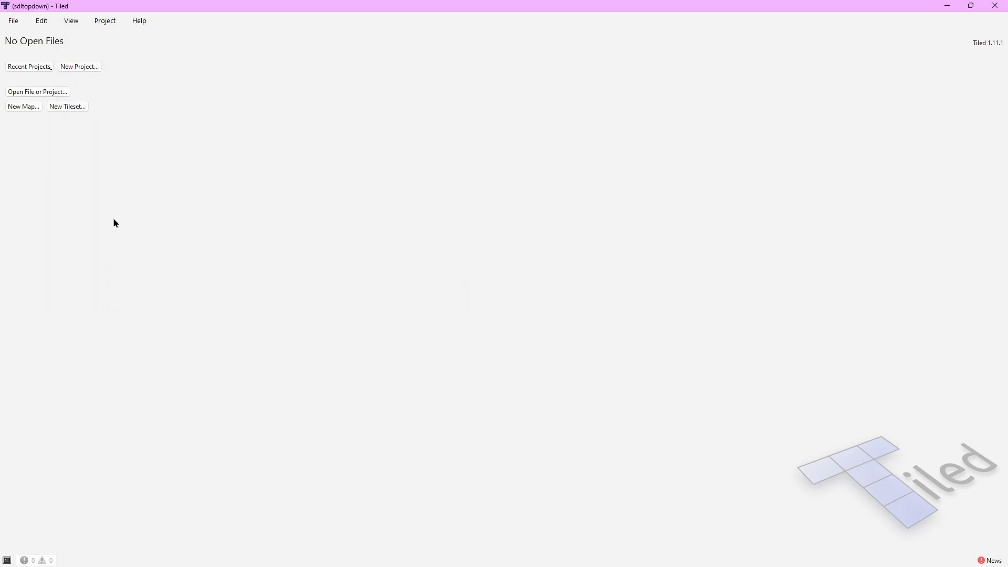
{"action": "mouse_move", "coordinate": [36, 149]}
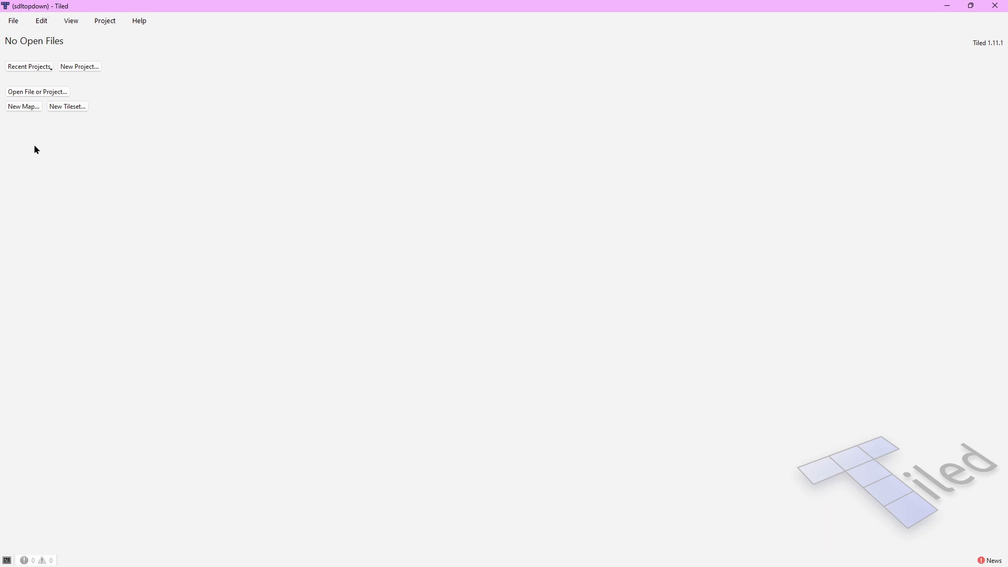
{"action": "mouse_move", "coordinate": [67, 106]}
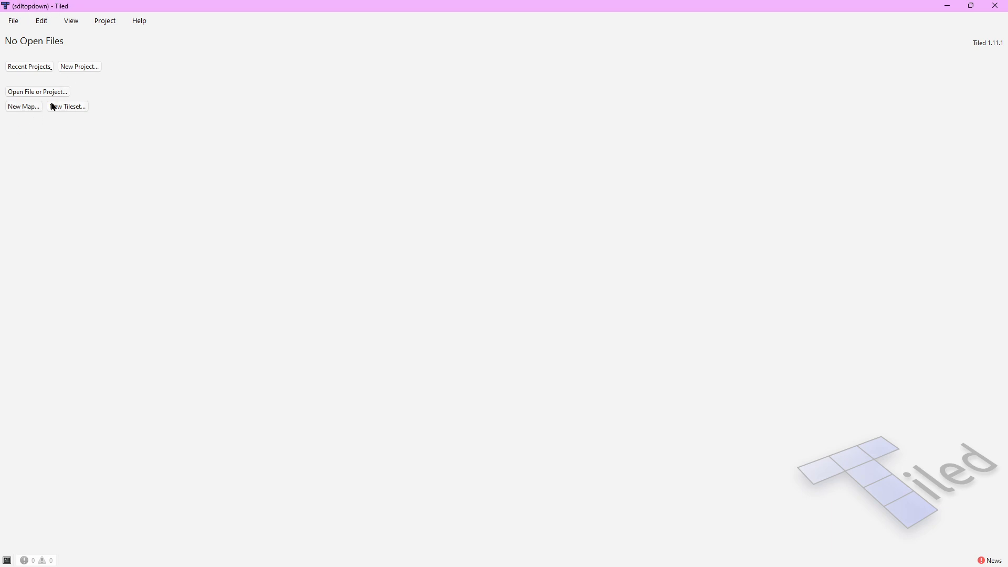
Create a new orthogonal map 30x20 tiles with 16 px tile width and height
{"action": "left_click", "coordinate": [23, 106]}
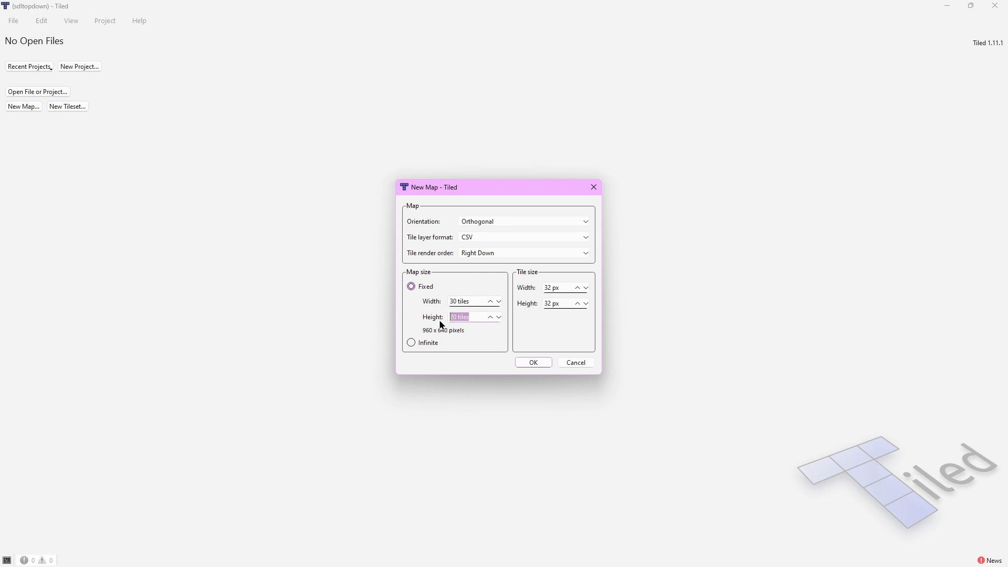
{"action": "mouse_move", "coordinate": [551, 288]}
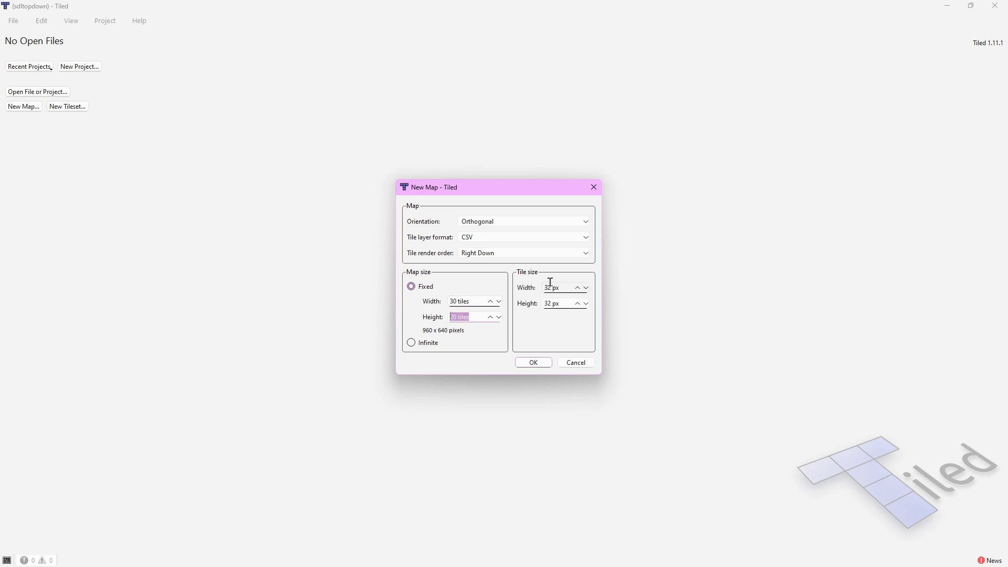
{"action": "mouse_move", "coordinate": [551, 288]}
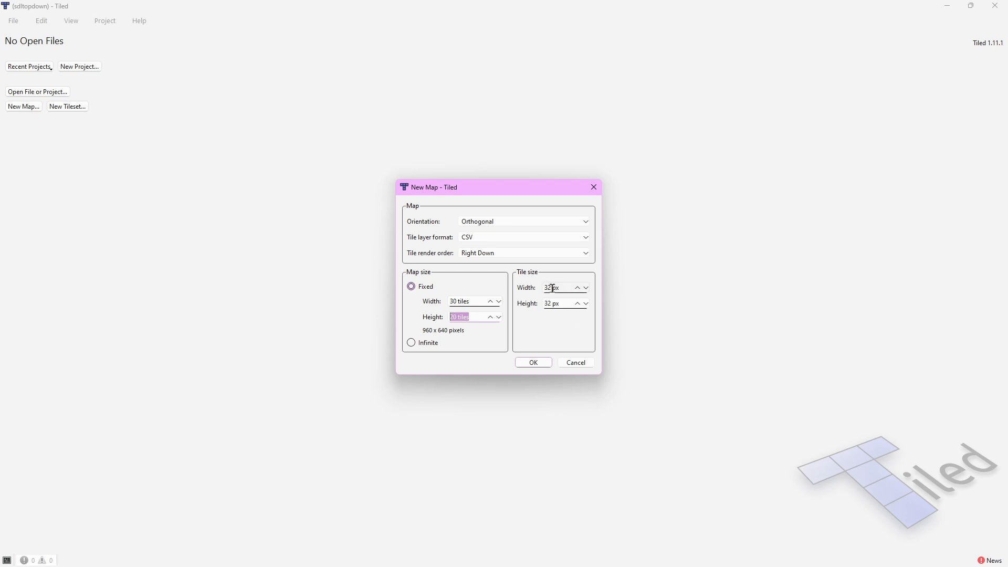
{"action": "left_click", "coordinate": [560, 288]}
{"action": "type", "text": "16"}
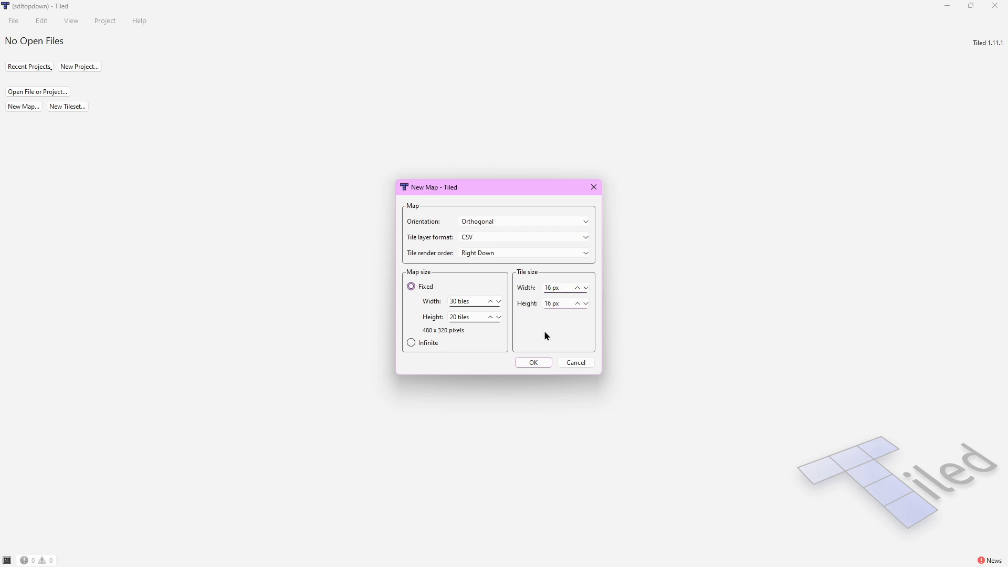
{"action": "mouse_move", "coordinate": [497, 323]}
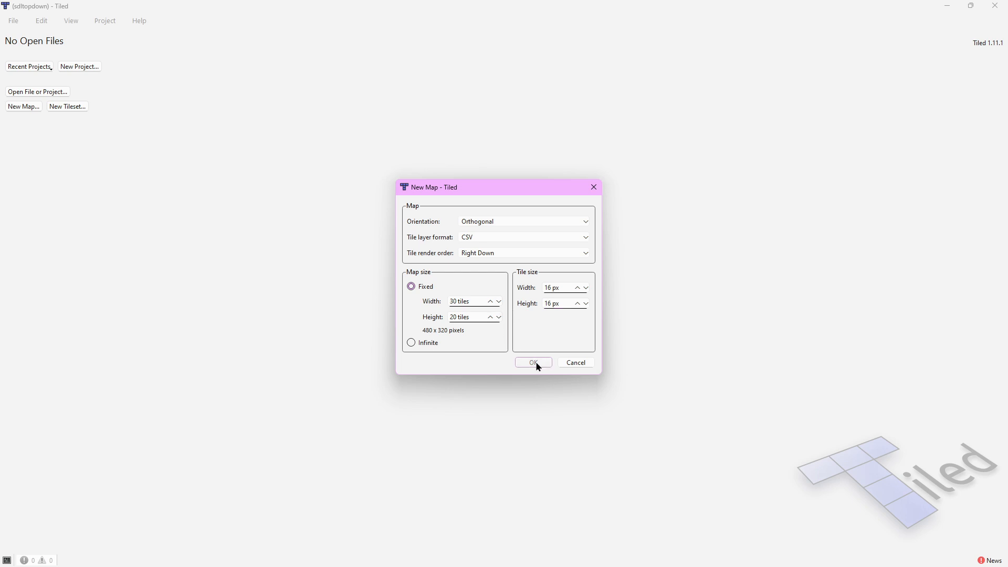
{"action": "left_click", "coordinate": [534, 362]}
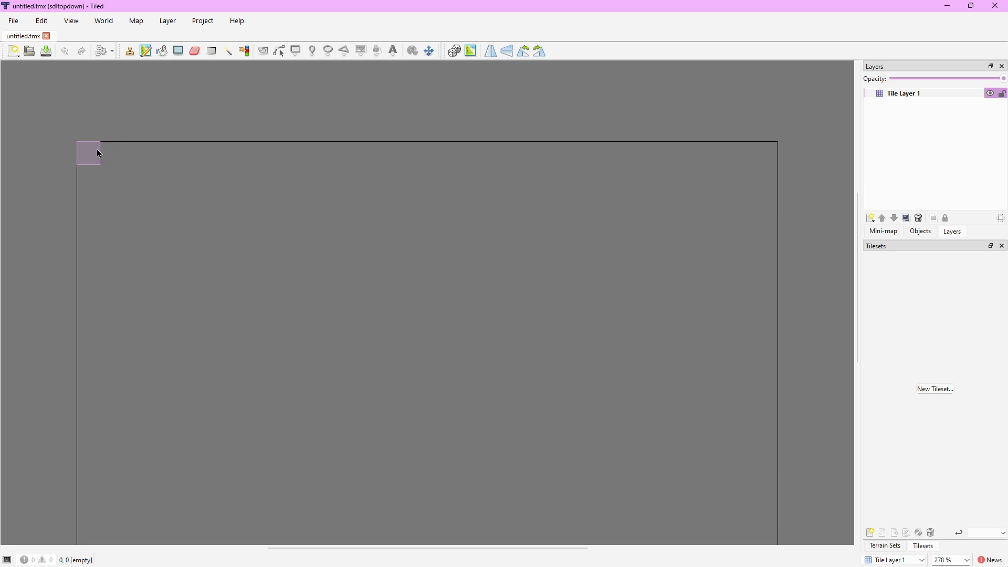
{"action": "mouse_move", "coordinate": [765, 340]}
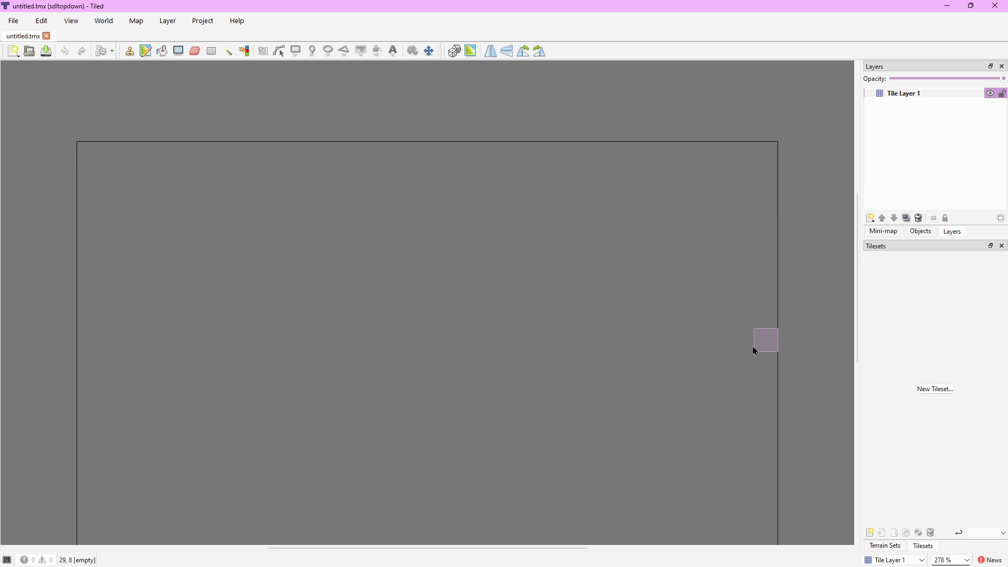
{"action": "mouse_move", "coordinate": [322, 246]}
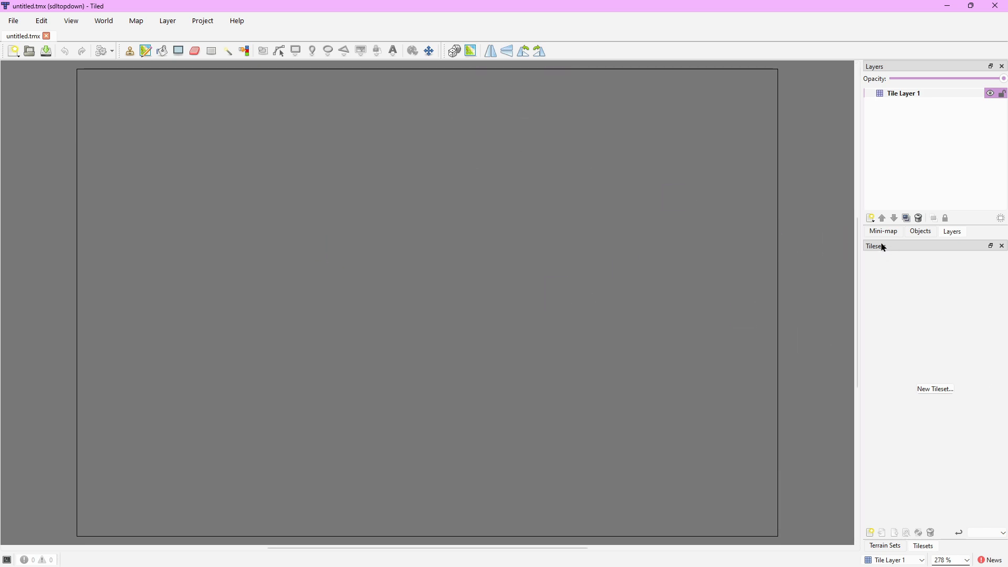
{"action": "mouse_move", "coordinate": [938, 395]}
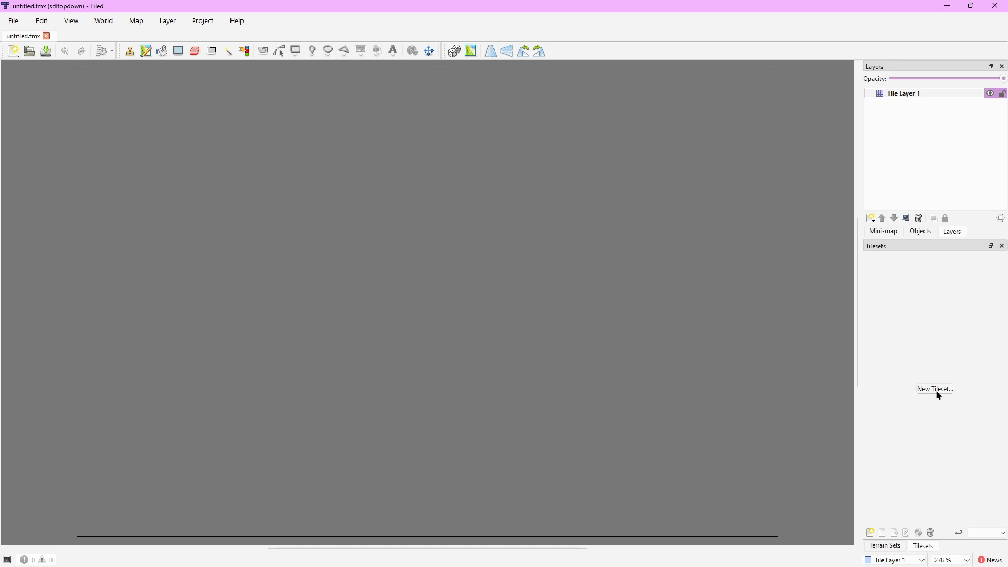
Start a New Tileset from the Tilesets panel
{"action": "left_click", "coordinate": [935, 389]}
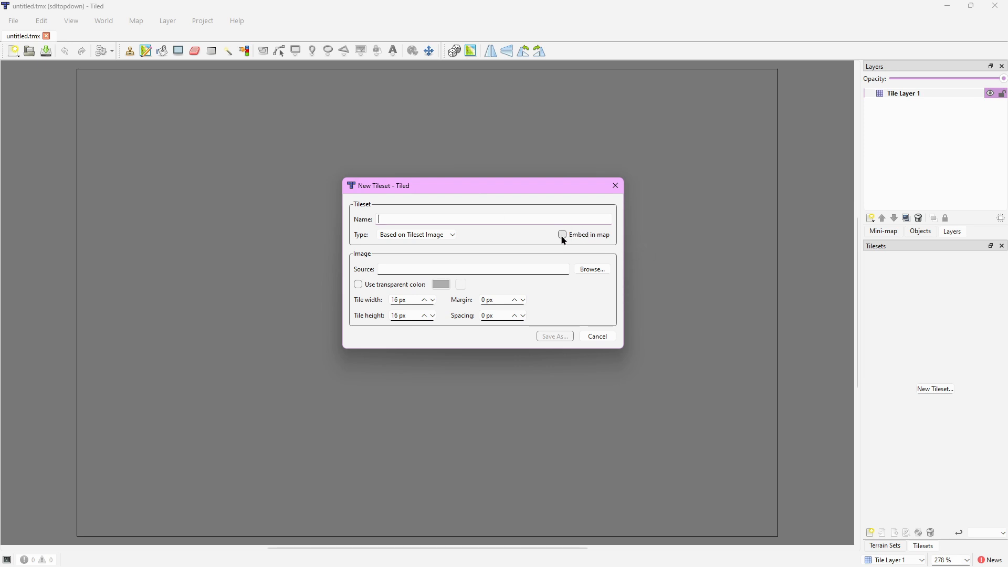
Mark the tileset as embedded and browse the assets folder to Overworld_Tileset.png
{"action": "left_click", "coordinate": [562, 234]}
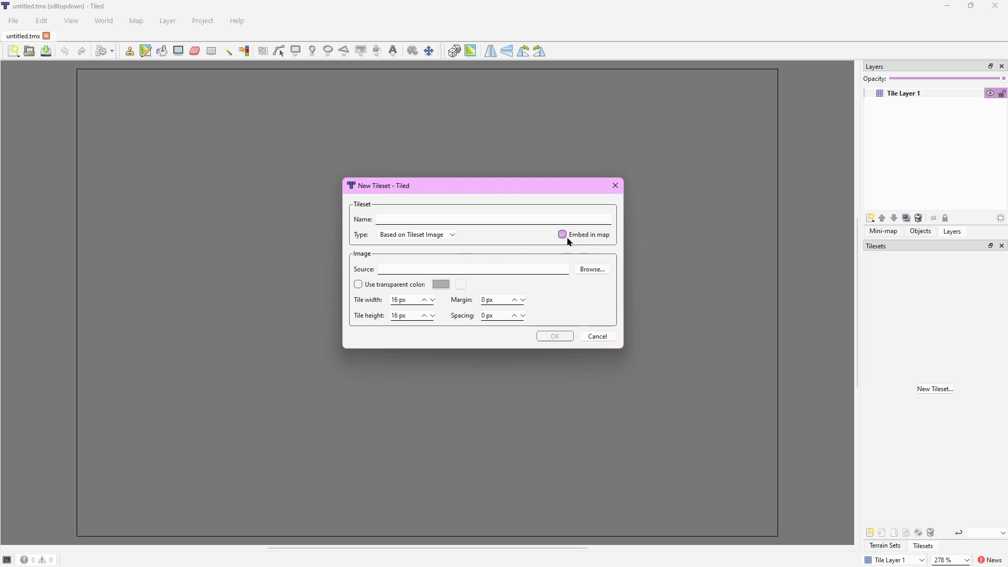
{"action": "mouse_move", "coordinate": [454, 243]}
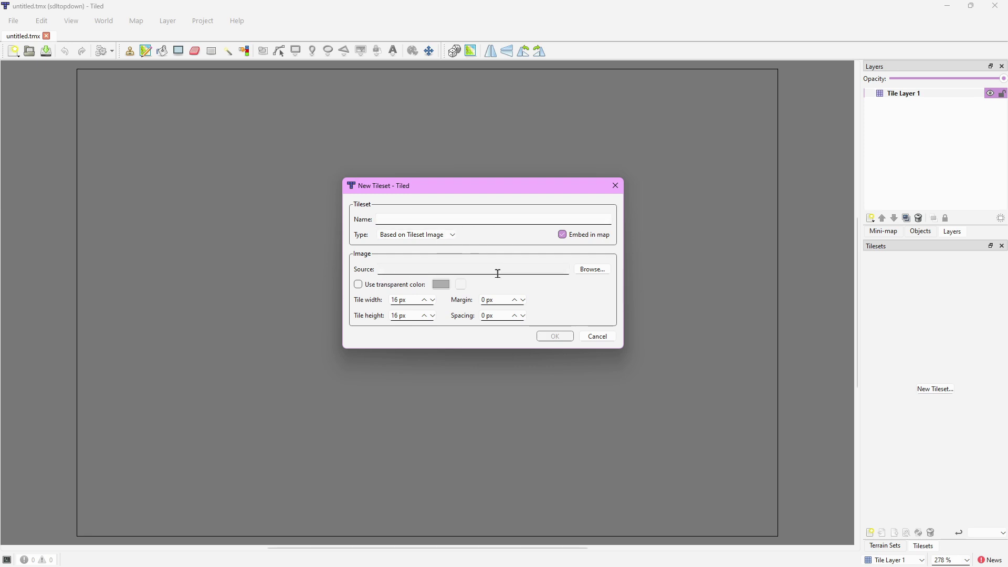
{"action": "mouse_move", "coordinate": [380, 284]}
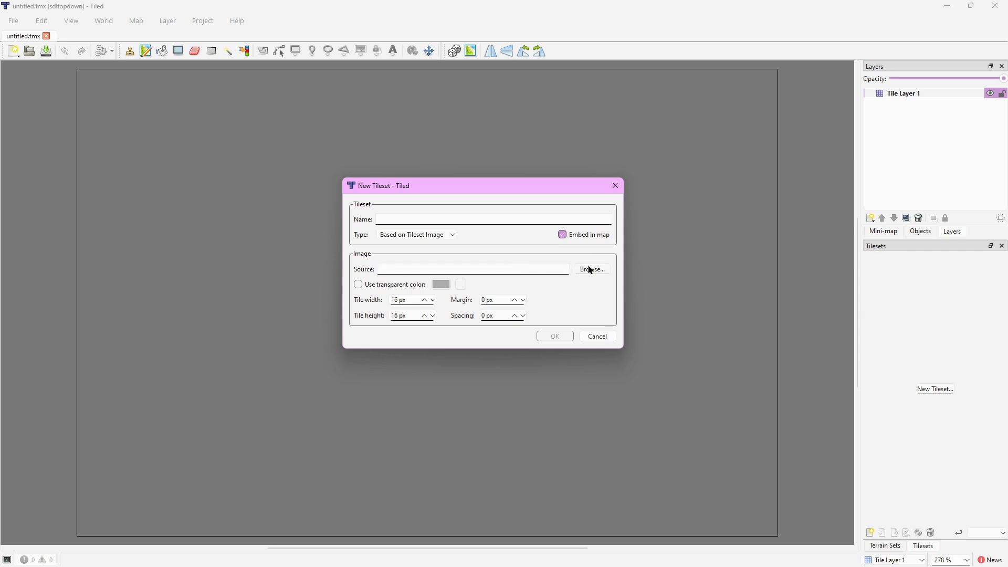
{"action": "left_click", "coordinate": [590, 269]}
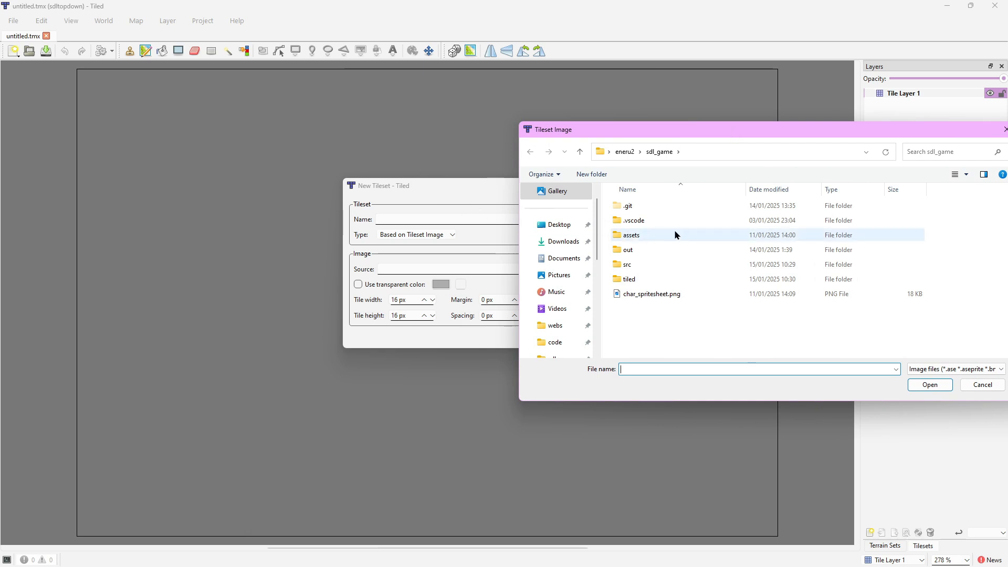
{"action": "double_click", "coordinate": [631, 234]}
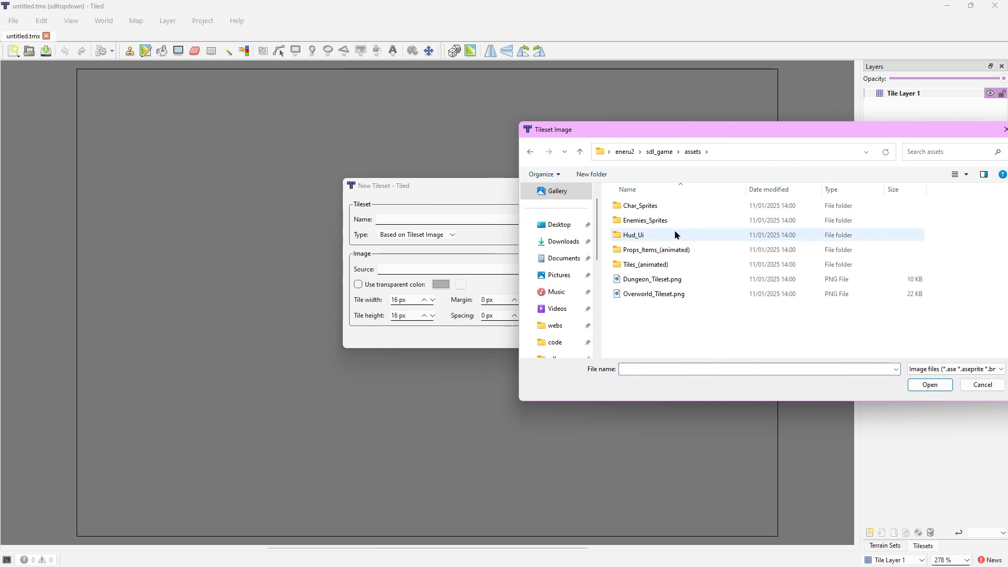
{"action": "left_click", "coordinate": [645, 219]}
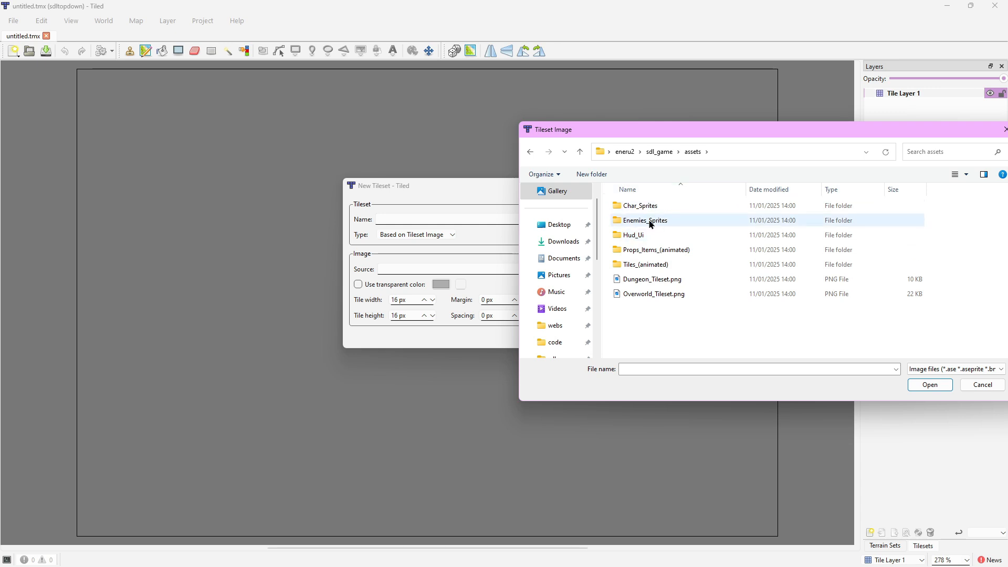
{"action": "left_click", "coordinate": [651, 280]}
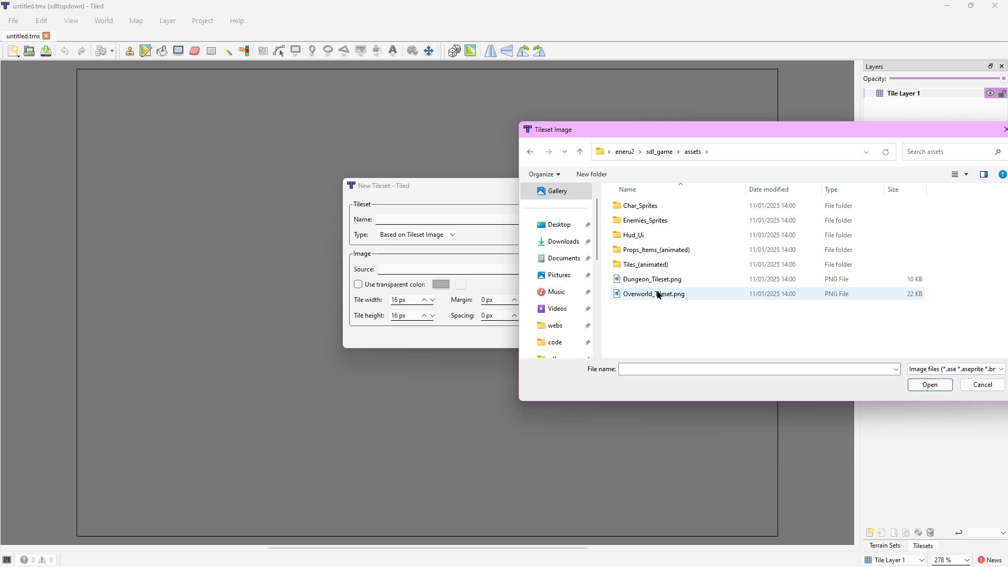
{"action": "left_click", "coordinate": [568, 151]}
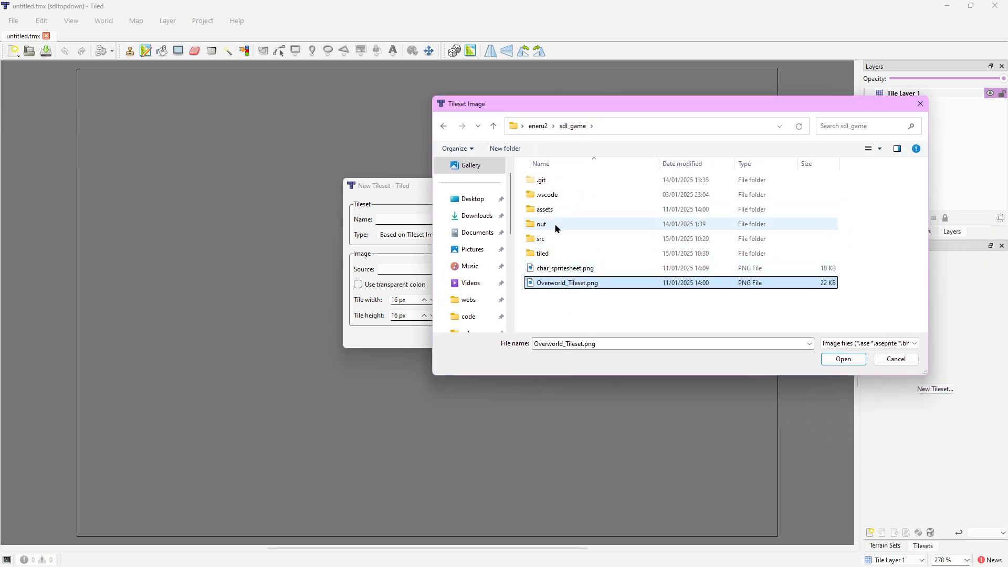
Choose Overworld_Tileset.png as the source image and create the 16 px Overworld_Tileset
{"action": "double_click", "coordinate": [546, 209]}
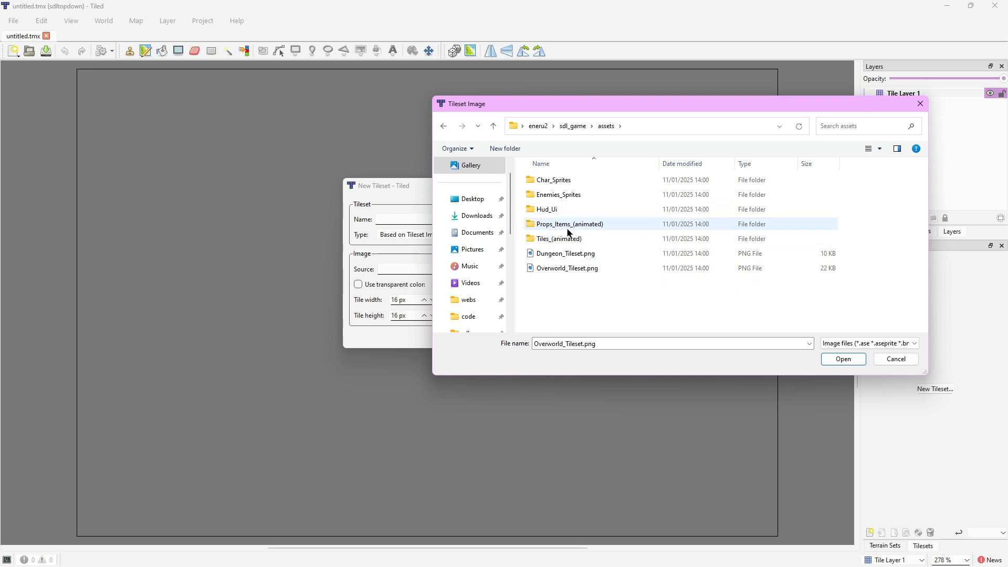
{"action": "double_click", "coordinate": [558, 239]}
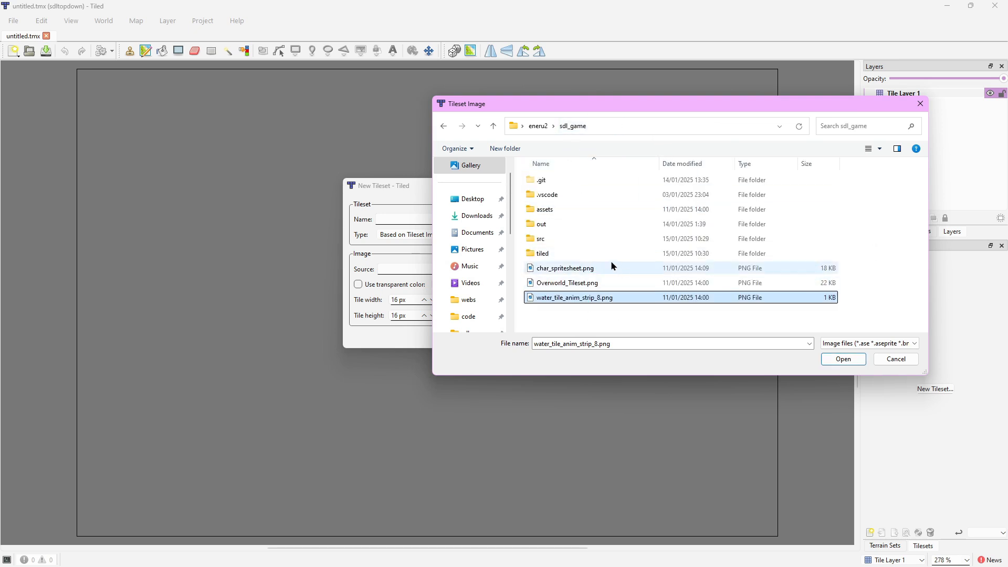
{"action": "mouse_move", "coordinate": [566, 283]}
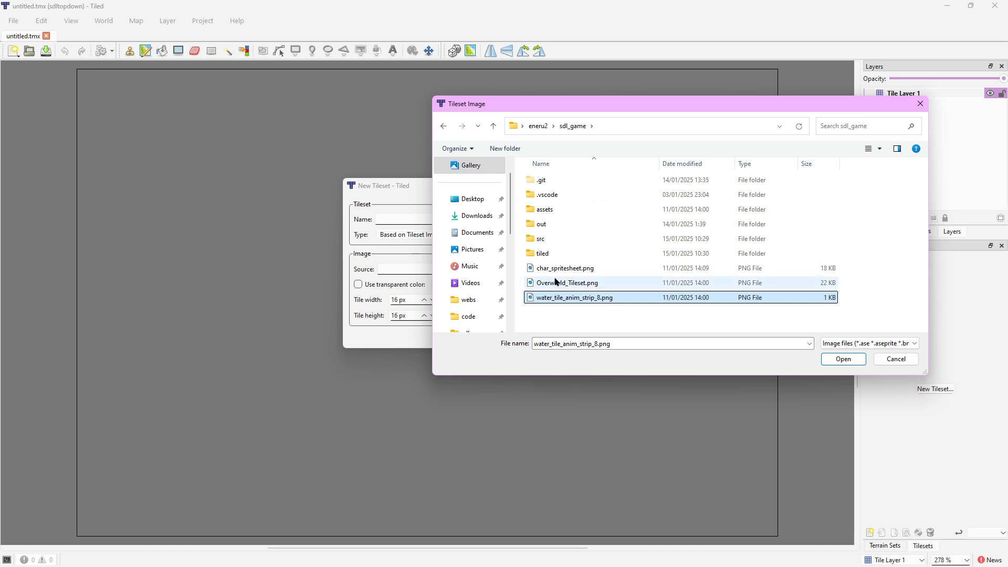
{"action": "mouse_move", "coordinate": [579, 286]}
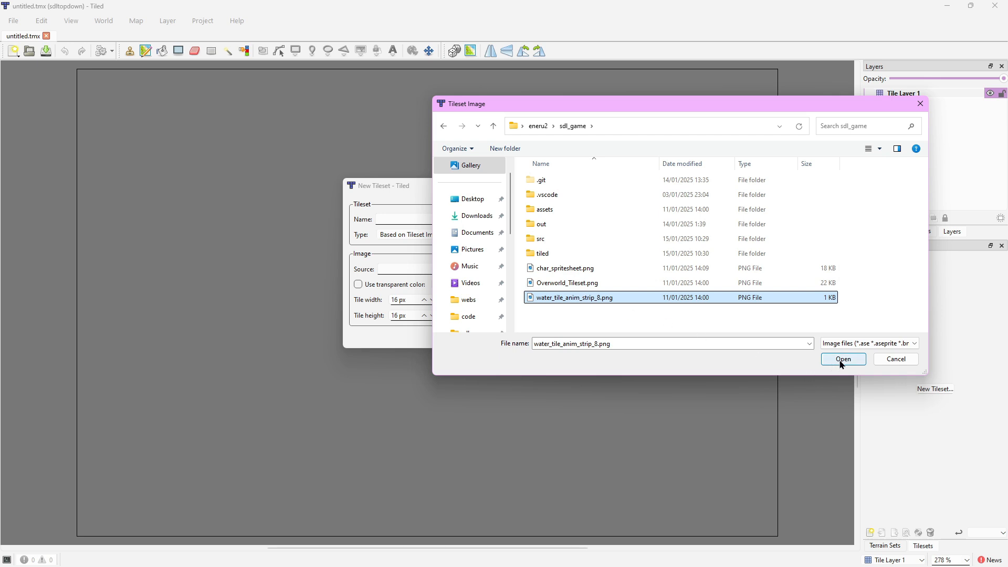
{"action": "left_click", "coordinate": [567, 283]}
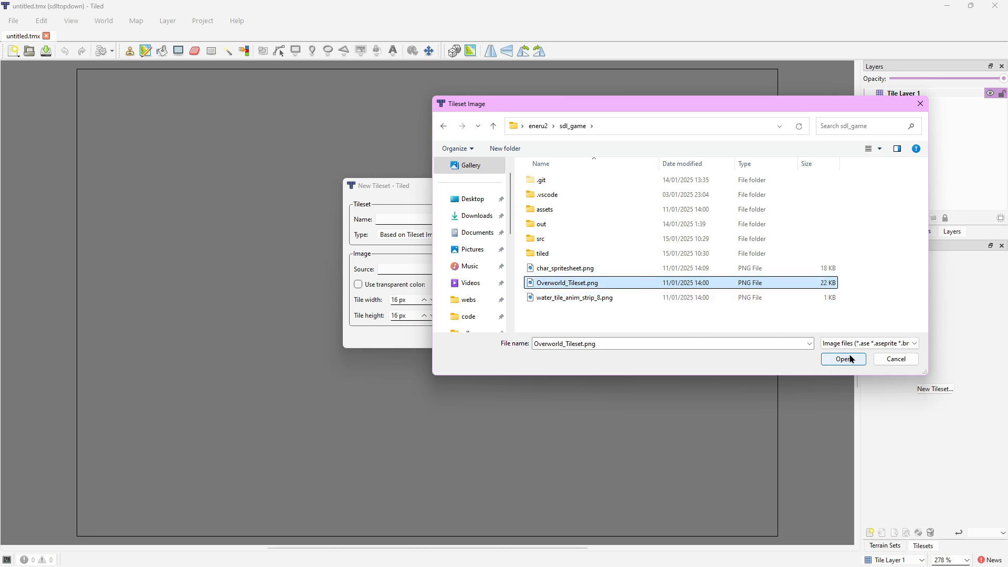
{"action": "left_click", "coordinate": [843, 359]}
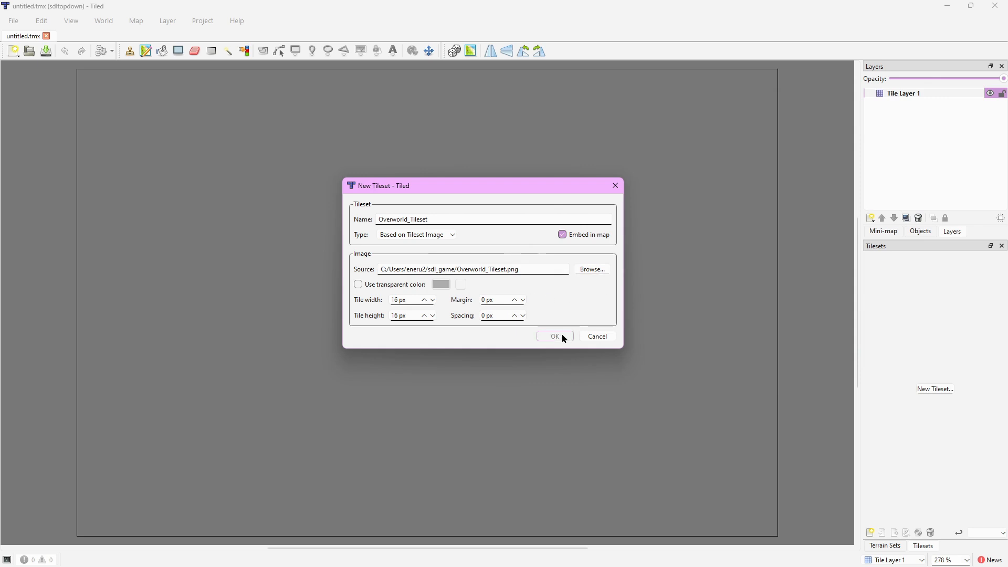
{"action": "left_click", "coordinate": [553, 336]}
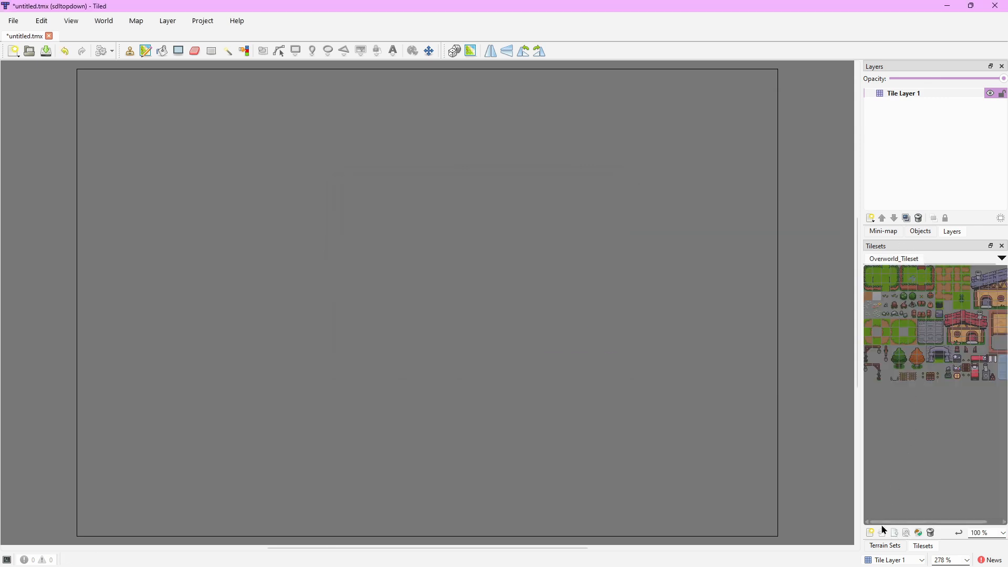
Add water_tile_anim_strip_8.png as a second tileset for the map
{"action": "left_click", "coordinate": [869, 533]}
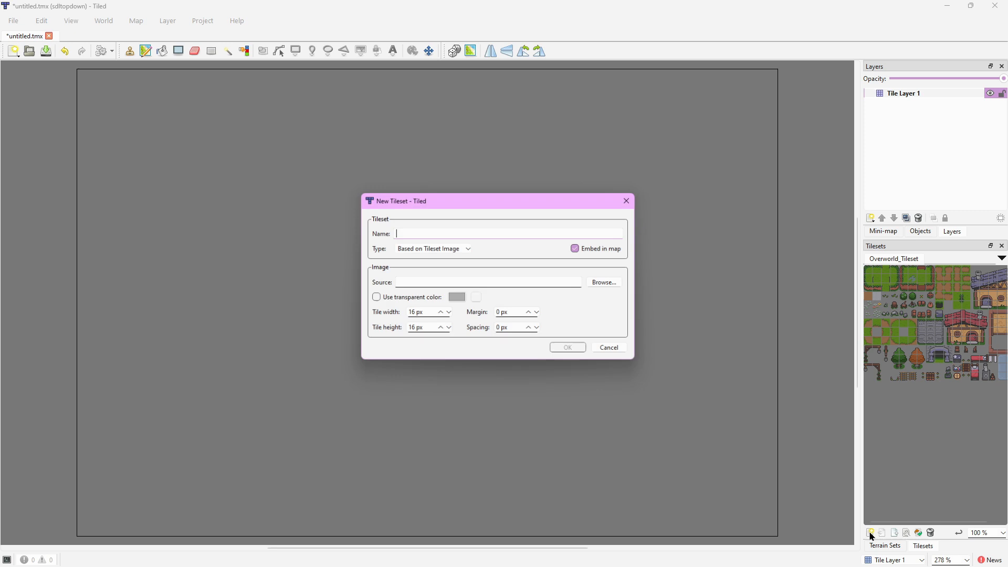
{"action": "left_click", "coordinate": [603, 281]}
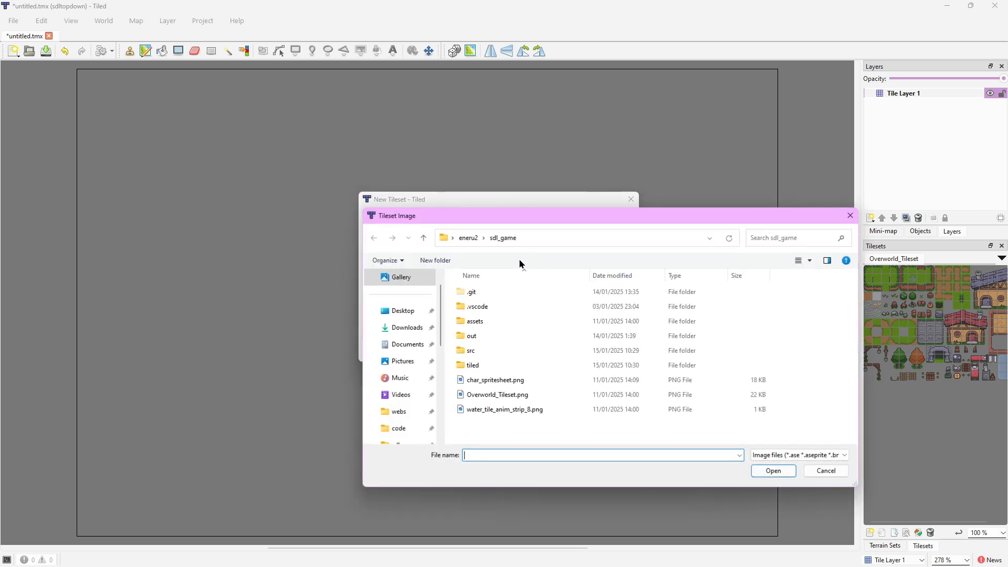
{"action": "left_click", "coordinate": [825, 470]}
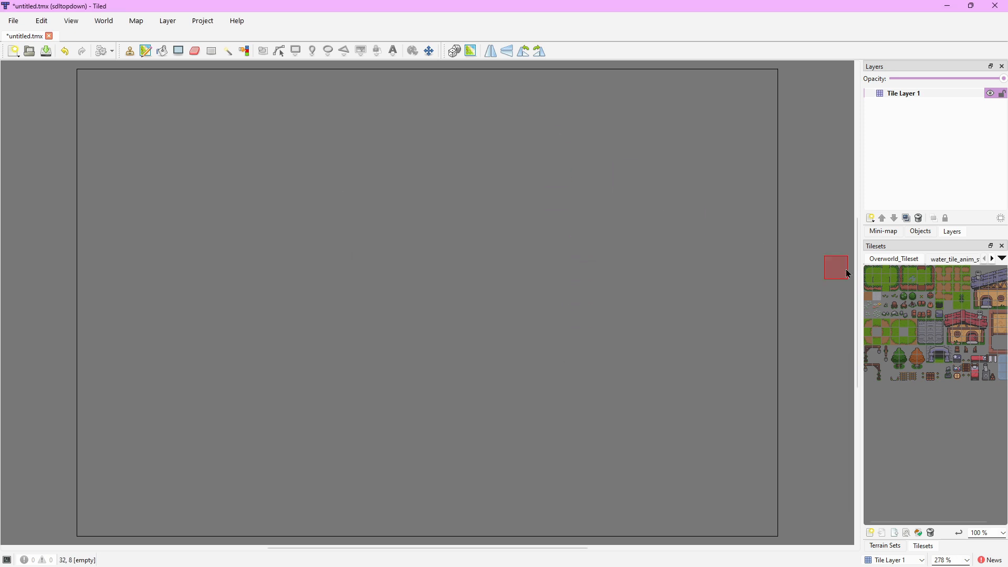
{"action": "mouse_move", "coordinate": [511, 5]}
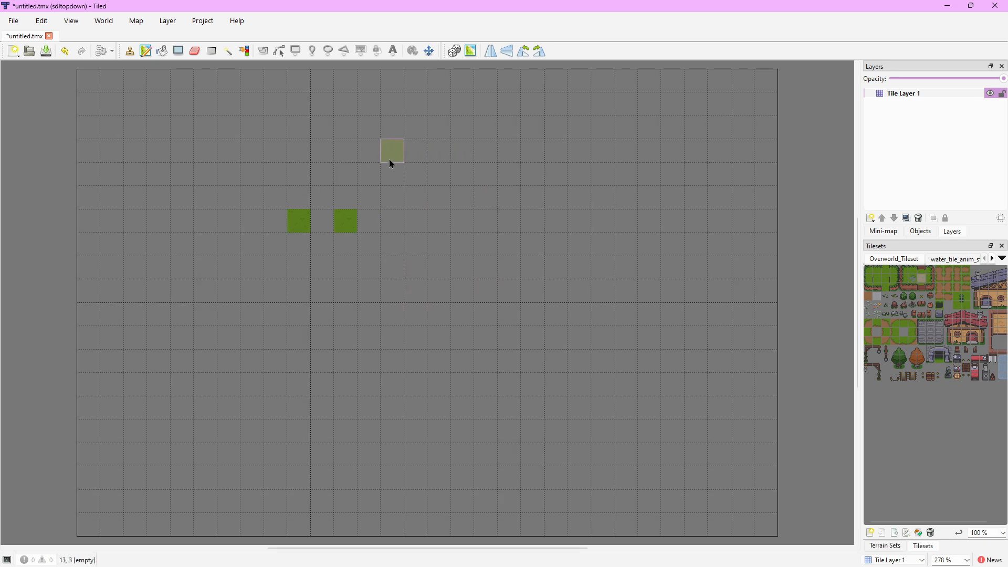
Bucket-fill Tile Layer 1 with a grass tile from Overworld_Tileset
{"action": "left_click", "coordinate": [214, 150]}
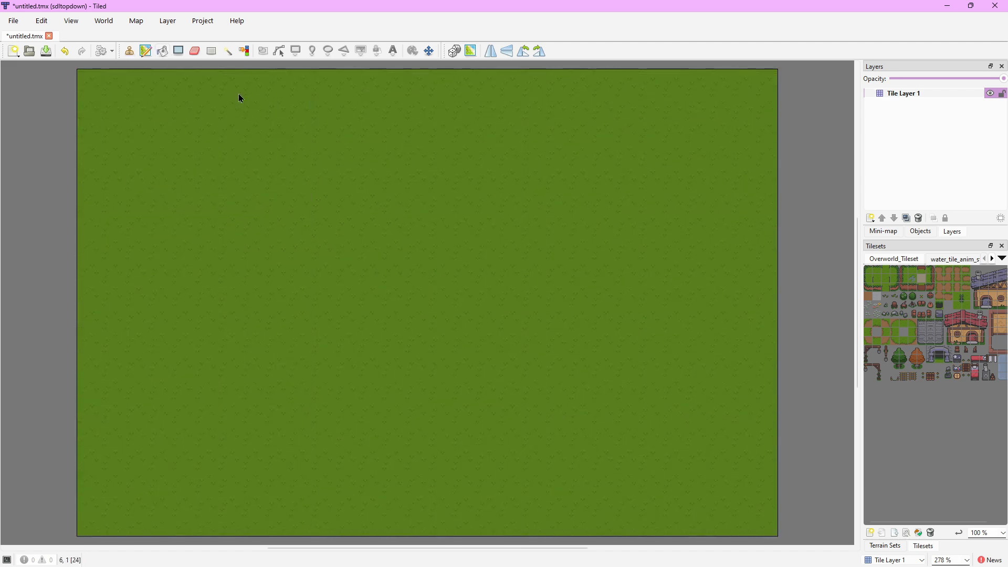
{"action": "mouse_move", "coordinate": [163, 50]}
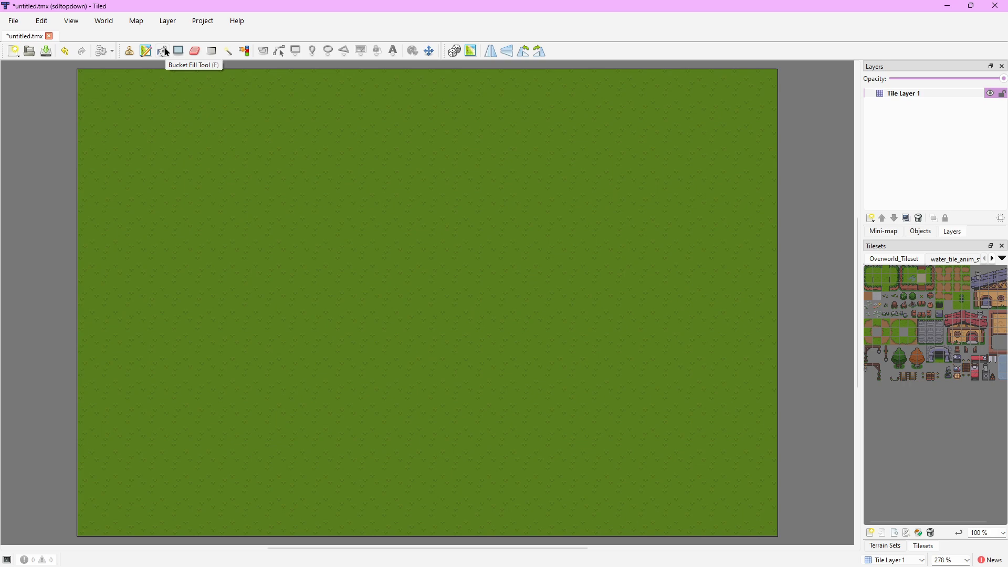
{"action": "mouse_move", "coordinate": [516, 11]}
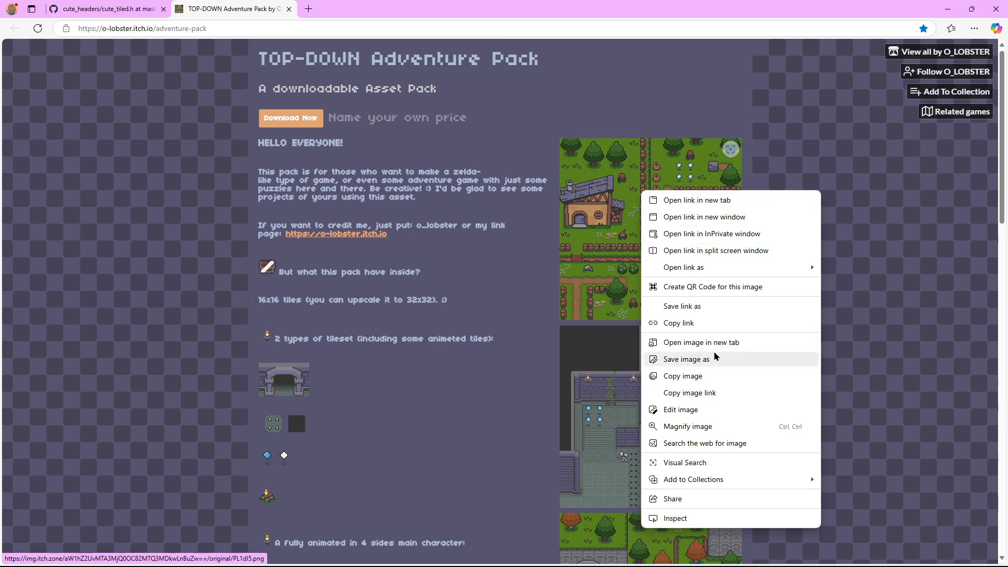
Show the adventure pack's sample village map in its own Edge tab beside the Tiled window
{"action": "left_click", "coordinate": [700, 342]}
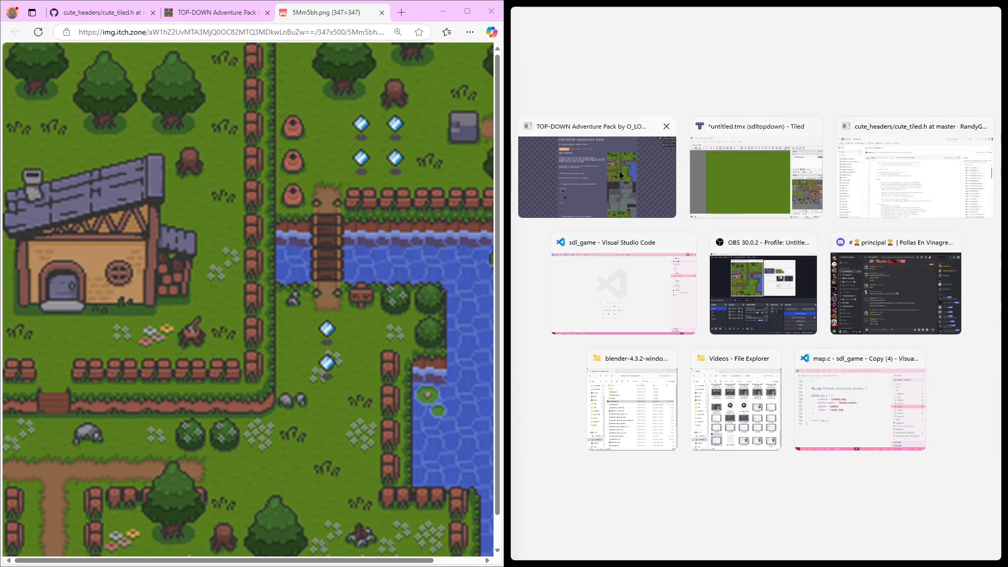
{"action": "left_click", "coordinate": [754, 177]}
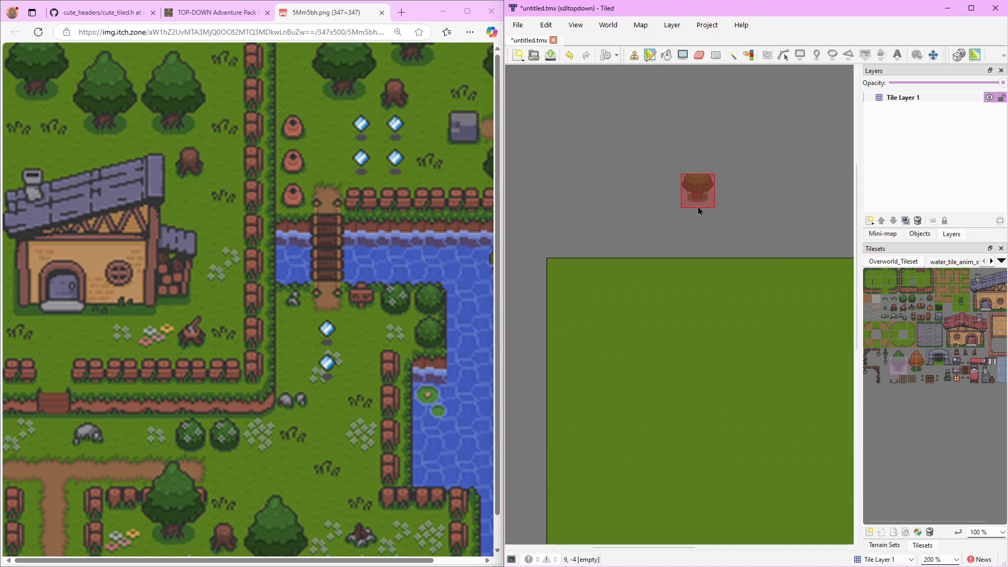
{"action": "left_click", "coordinate": [563, 273]}
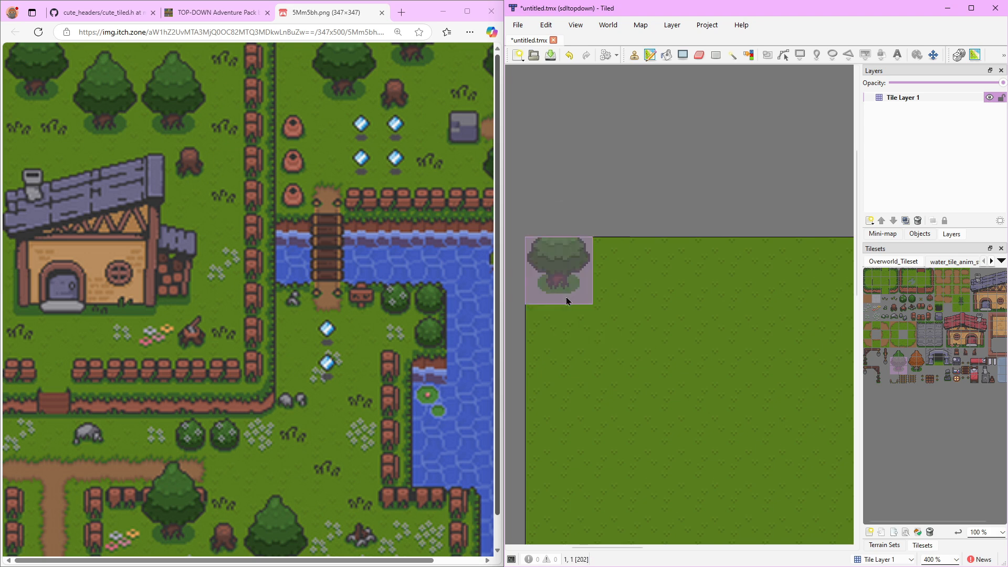
{"action": "left_click", "coordinate": [592, 304]}
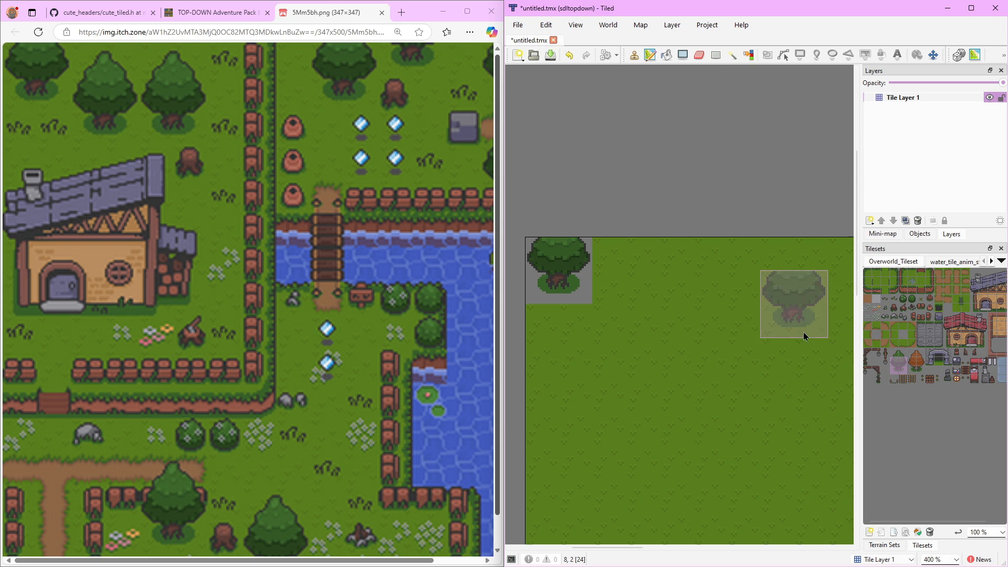
{"action": "left_click", "coordinate": [600, 293]}
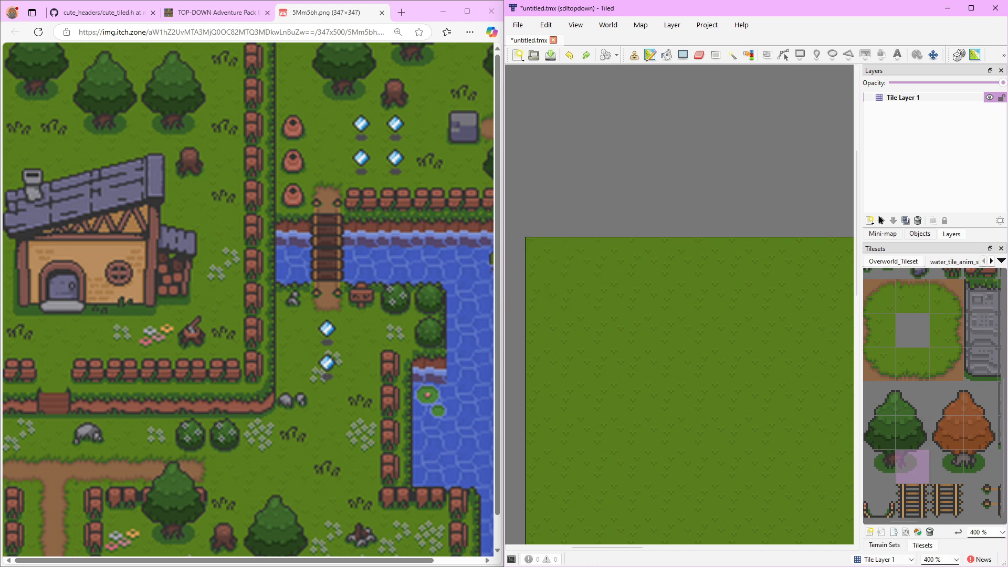
Add Tile Layer 2 and stamp three trees, grass tufts and a house onto it
{"action": "left_click", "coordinate": [871, 221]}
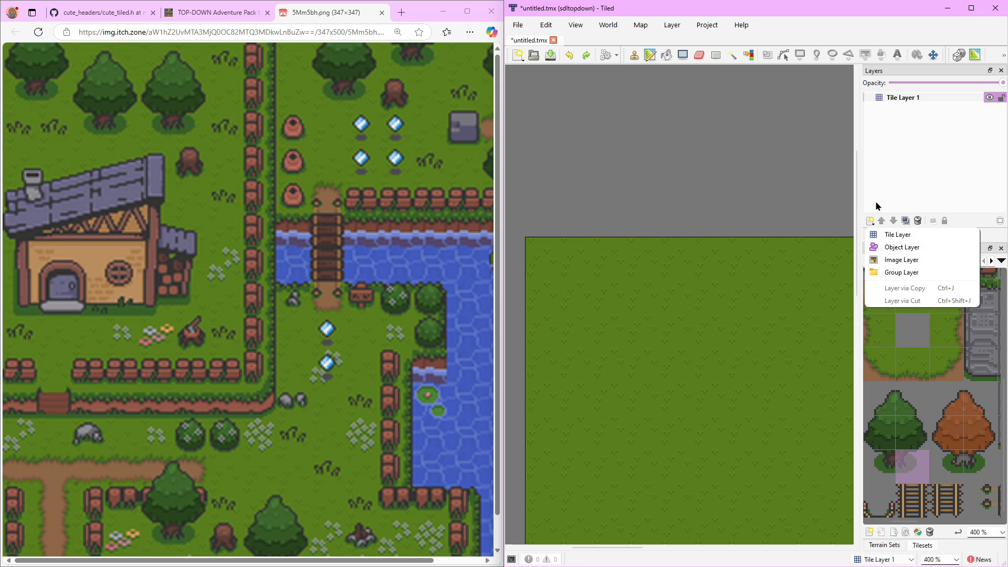
{"action": "left_click", "coordinate": [898, 234]}
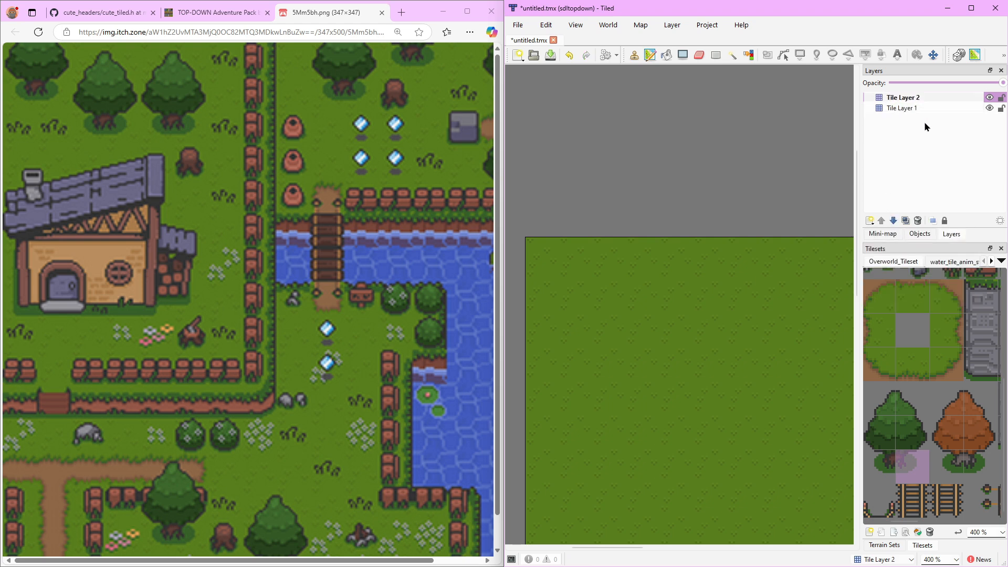
{"action": "mouse_move", "coordinate": [888, 420]}
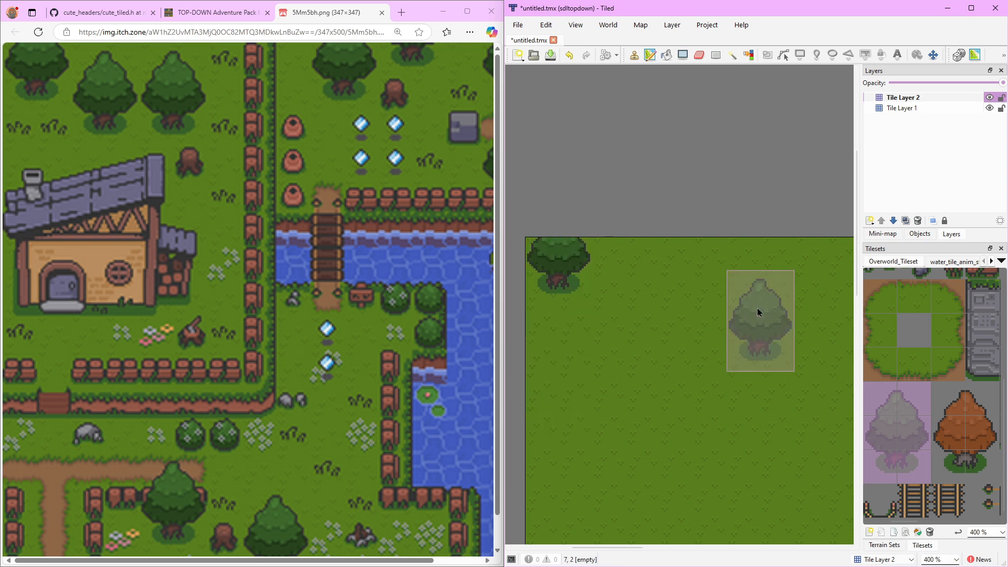
{"action": "mouse_move", "coordinate": [625, 286]}
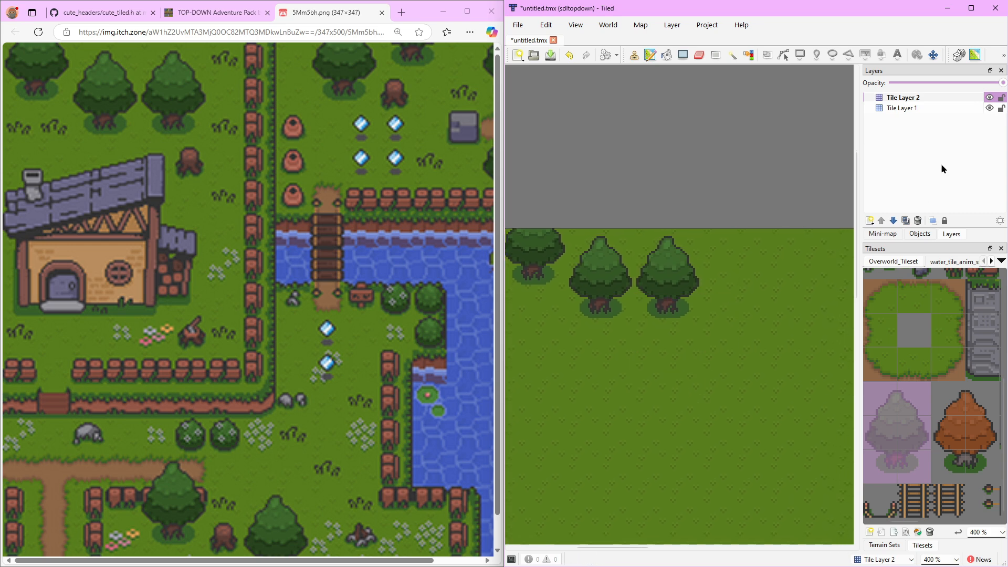
{"action": "left_click", "coordinate": [904, 109]}
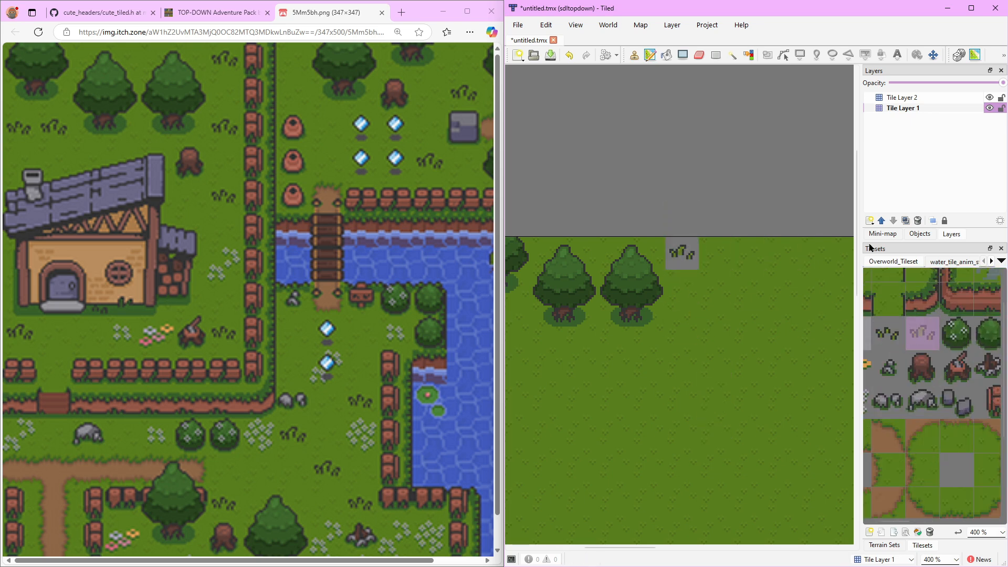
{"action": "left_click", "coordinate": [904, 97]}
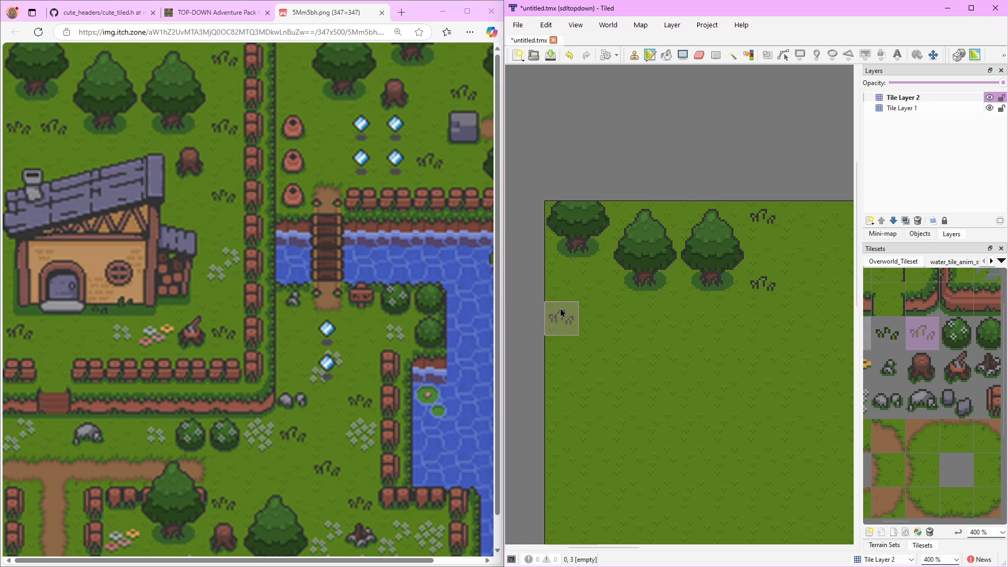
{"action": "mouse_move", "coordinate": [595, 285]}
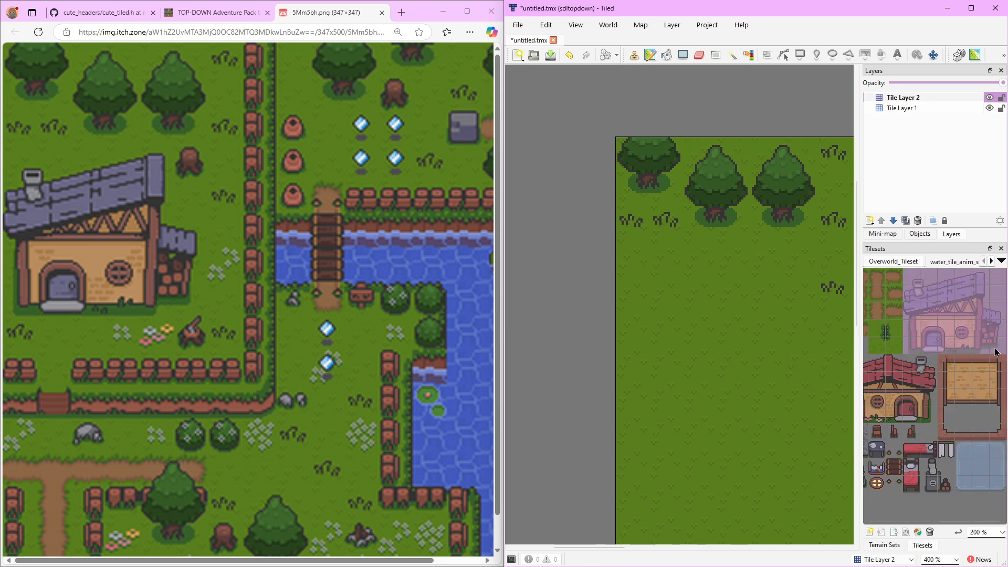
{"action": "left_click", "coordinate": [717, 322]}
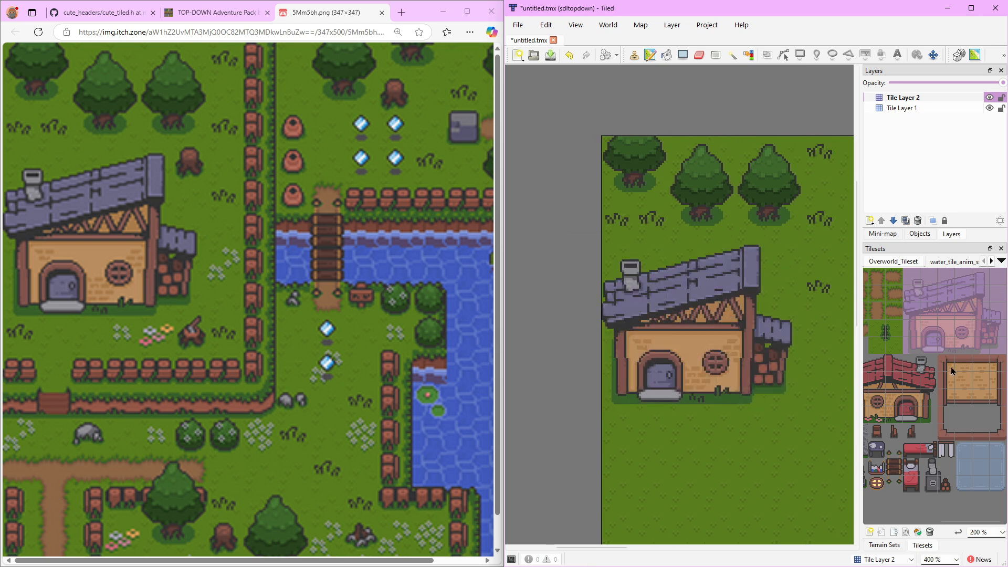
Scroll the tileset to reach the grass tuft, stump and flower tiles
{"action": "scroll", "scroll_direction": "down", "scroll_amount": 3}
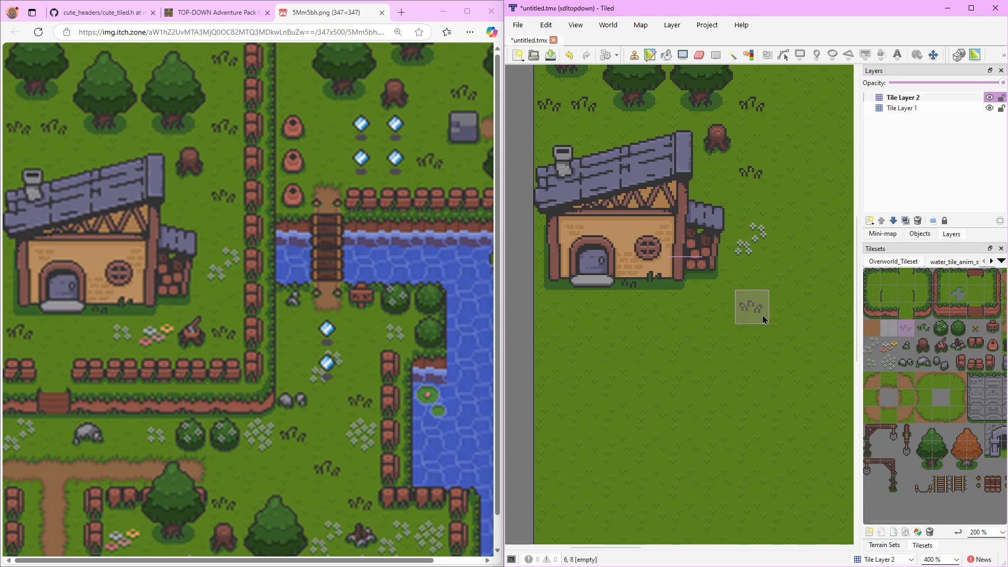
{"action": "mouse_move", "coordinate": [762, 322]}
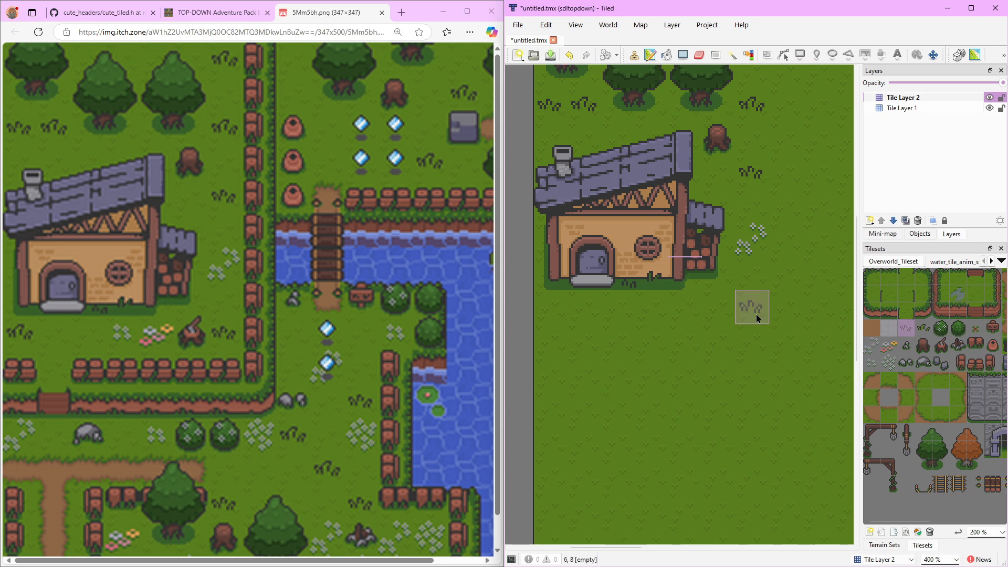
{"action": "mouse_move", "coordinate": [718, 311]}
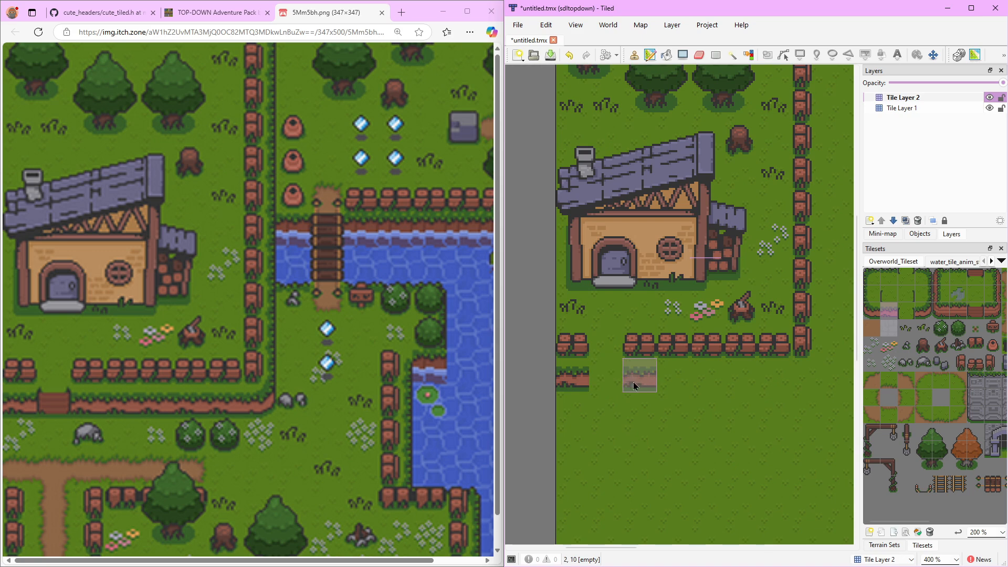
Run log fence tiles along the right edge and below the house across Tile Layers 1 and 2
{"action": "left_click", "coordinate": [903, 108]}
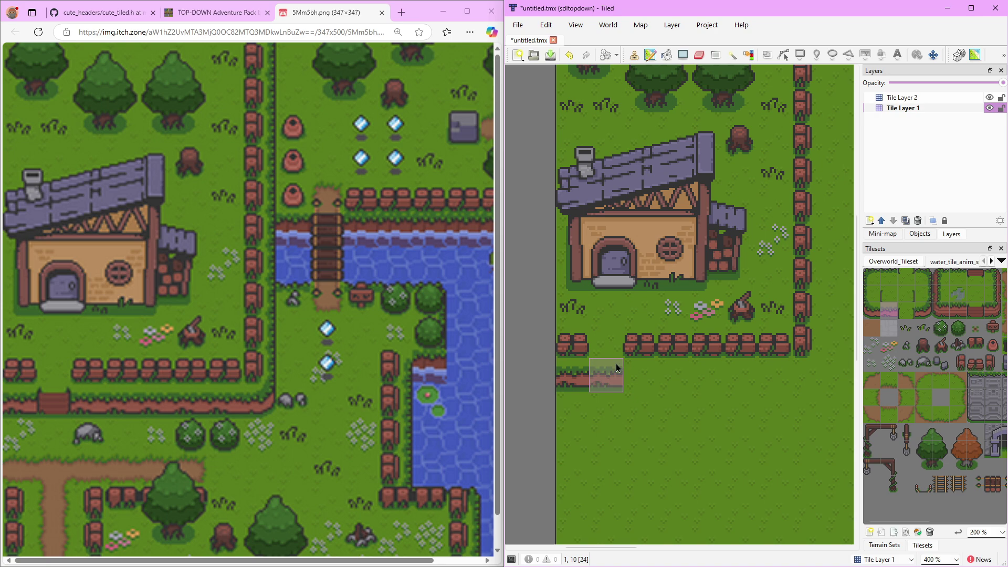
{"action": "mouse_move", "coordinate": [639, 376]}
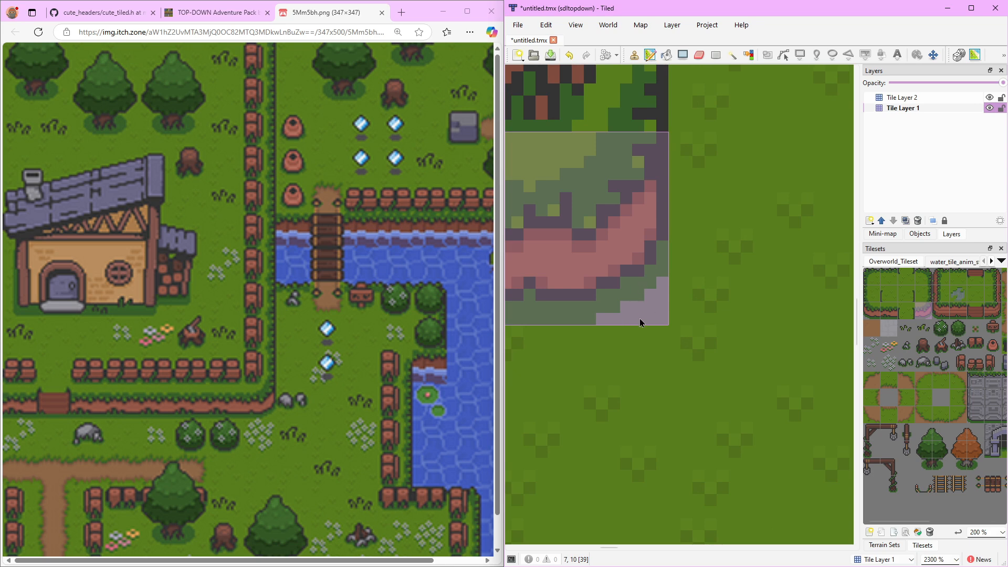
{"action": "scroll", "scroll_direction": "down", "scroll_amount": 3}
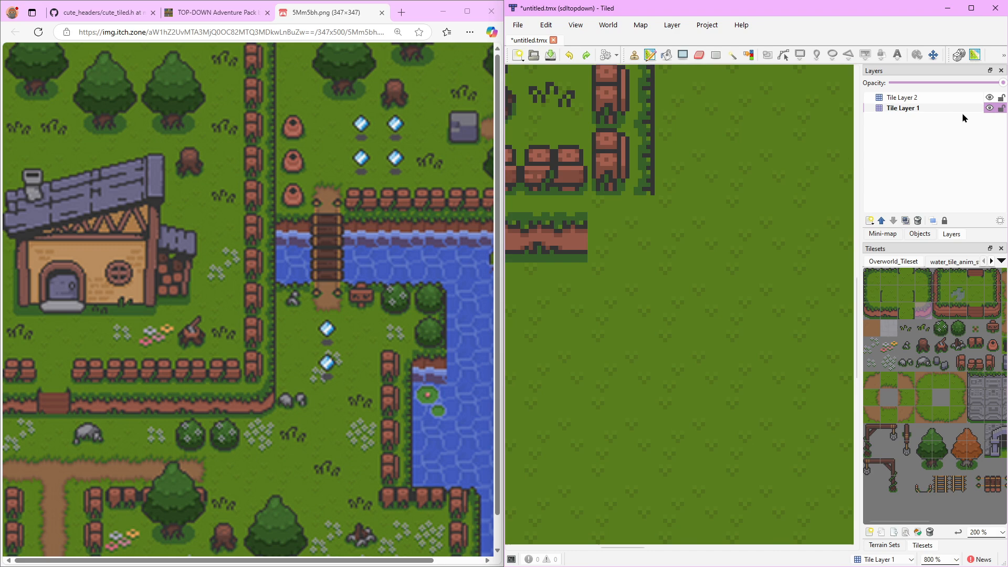
{"action": "left_click", "coordinate": [904, 97]}
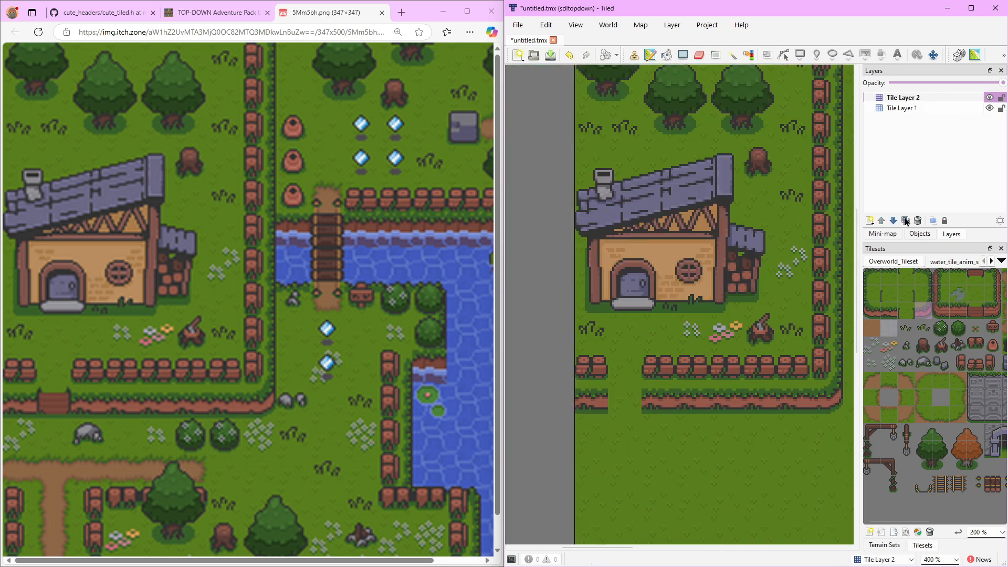
{"action": "left_click", "coordinate": [903, 109]}
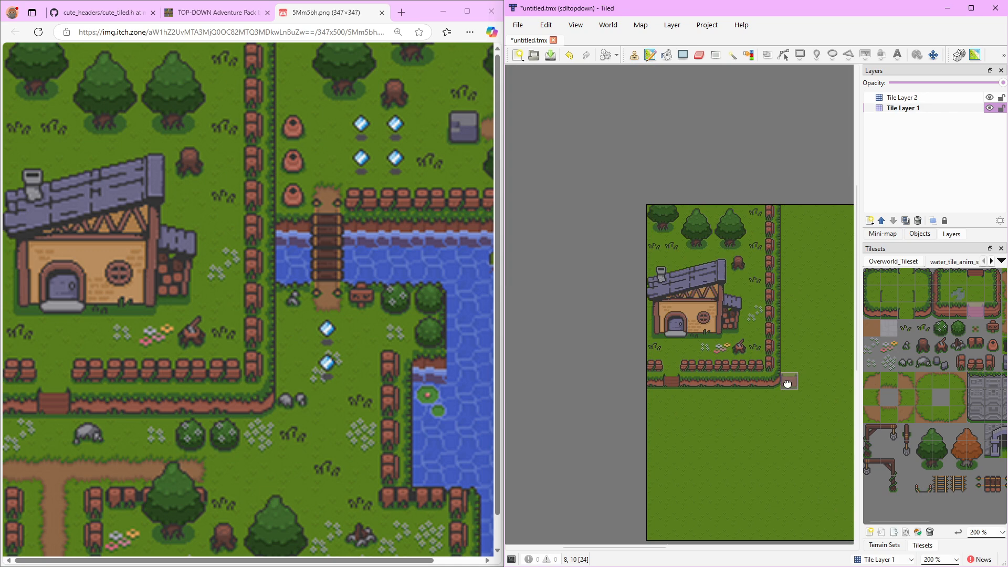
{"action": "scroll", "scroll_direction": "up", "scroll_amount": 3}
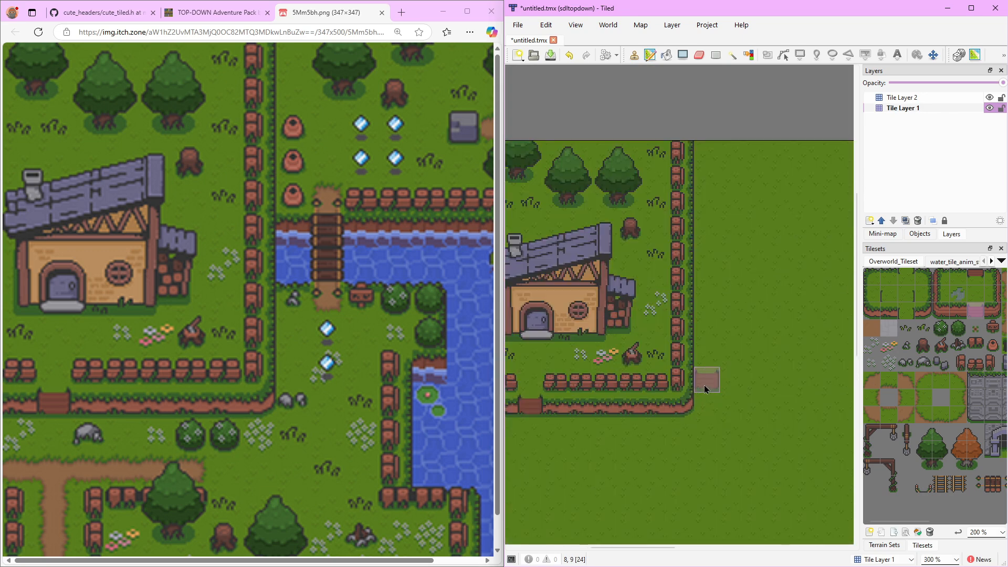
{"action": "mouse_move", "coordinate": [656, 230]}
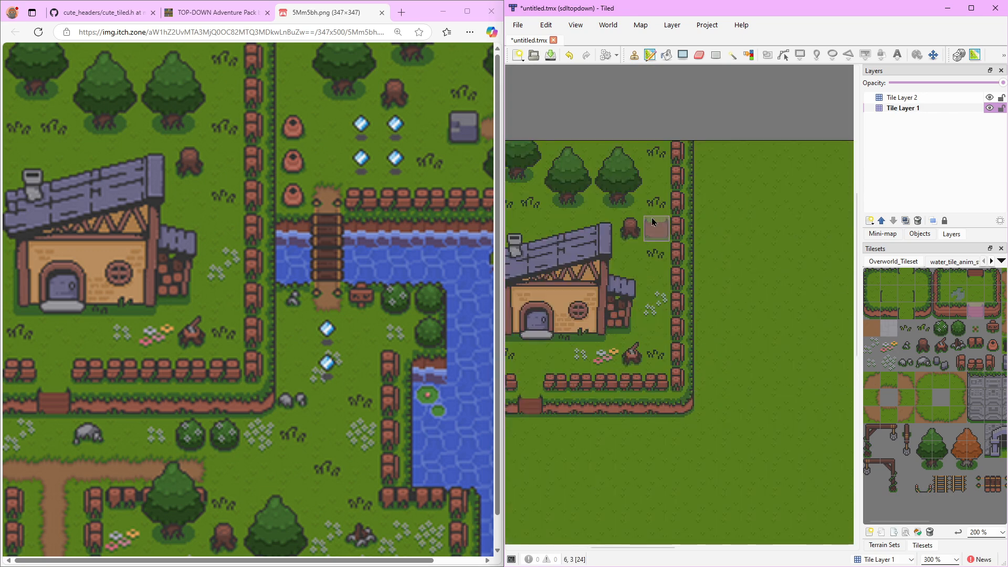
{"action": "scroll", "scroll_direction": "down", "scroll_amount": 3}
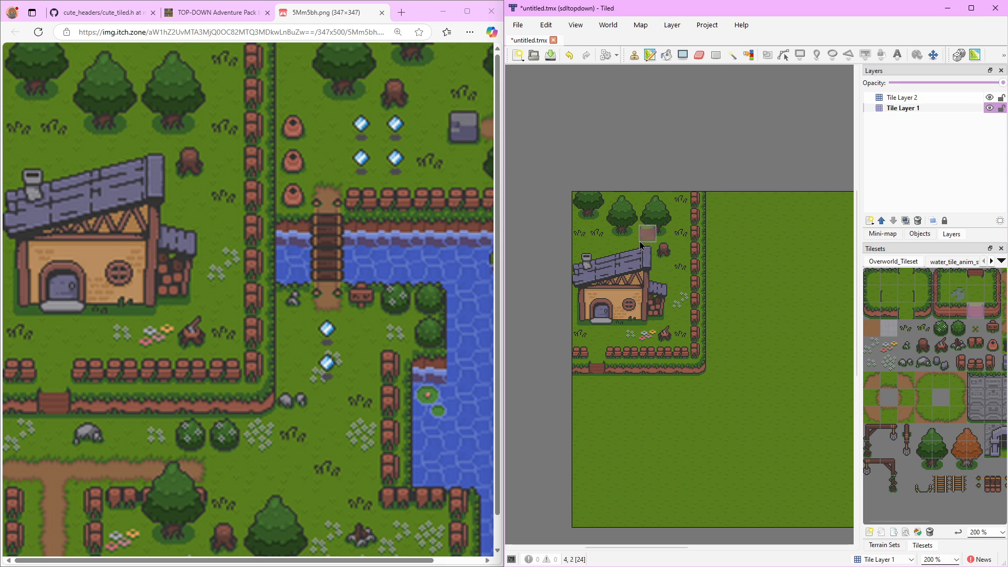
{"action": "mouse_move", "coordinate": [630, 183]}
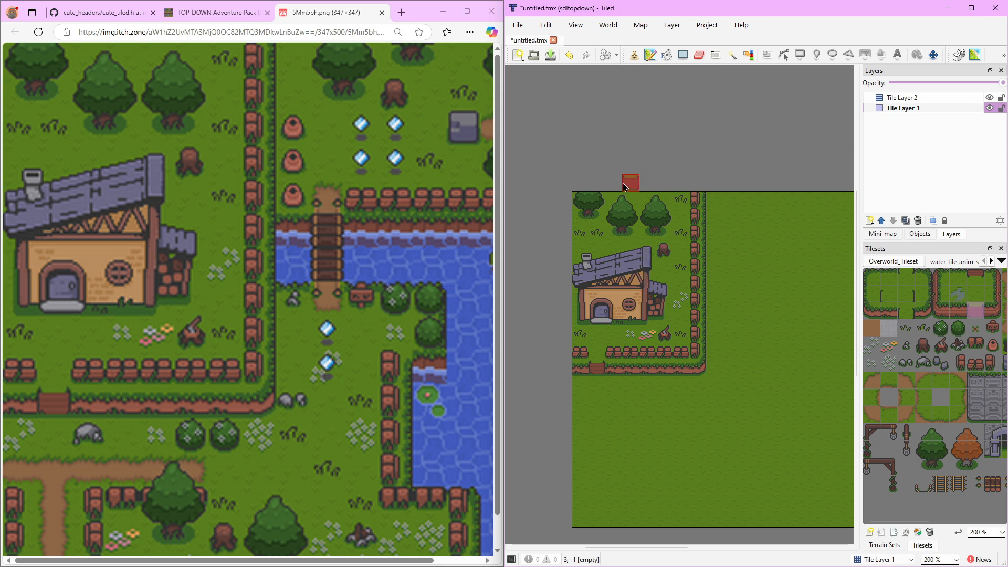
Finish with the map canvas and bring up Tiled's File menu for saving
{"action": "left_click", "coordinate": [581, 216]}
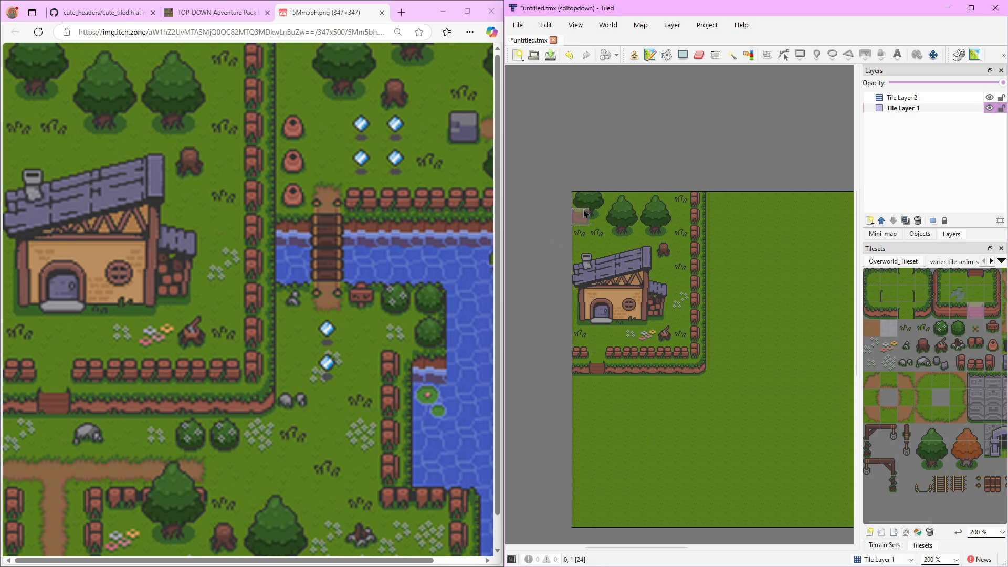
{"action": "mouse_move", "coordinate": [666, 316]}
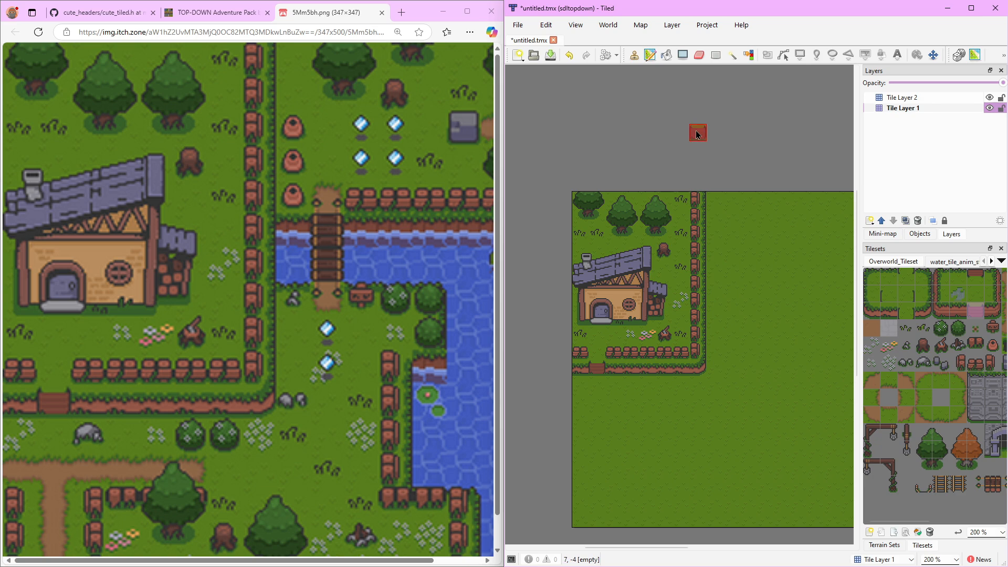
{"action": "left_click", "coordinate": [517, 24]}
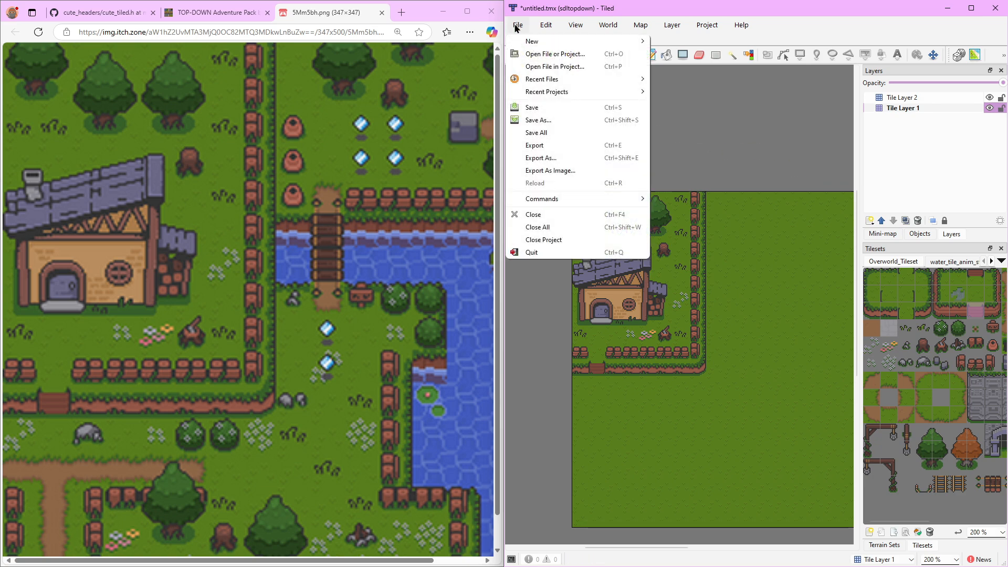
Save the untitled map as map.tmx in the sdl_game tiled folder
{"action": "left_click", "coordinate": [538, 120]}
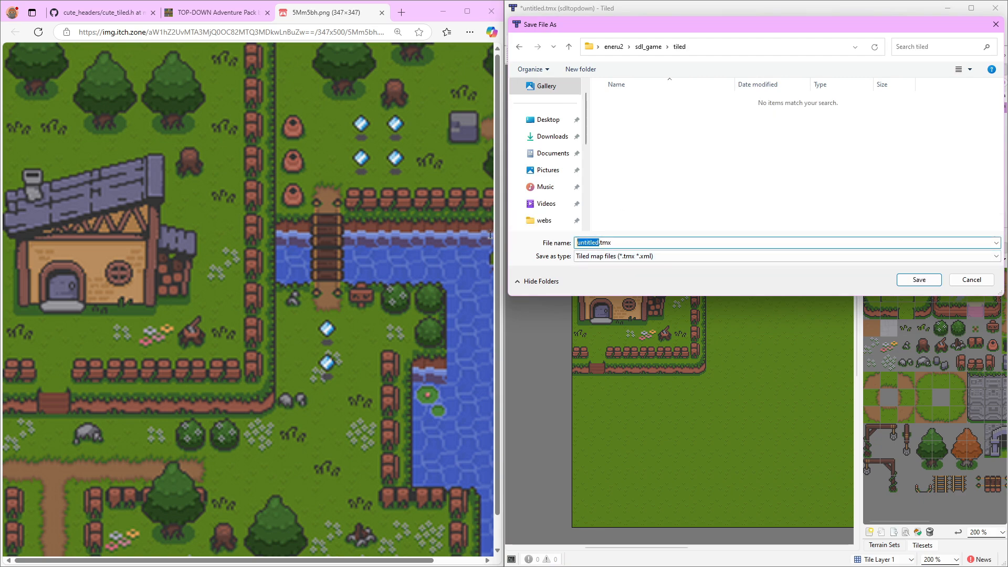
{"action": "left_click", "coordinate": [918, 279]}
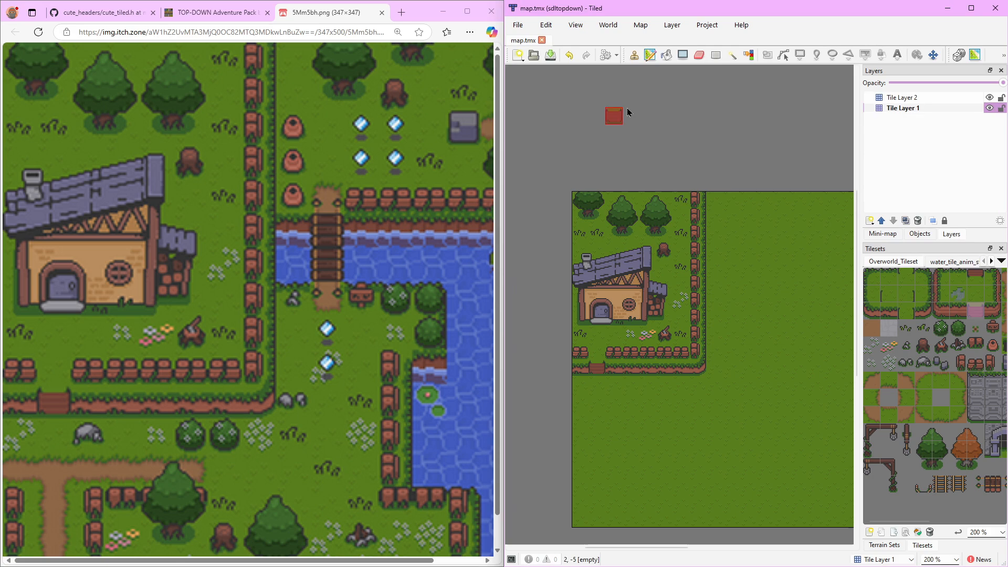
{"action": "left_click", "coordinate": [517, 24]}
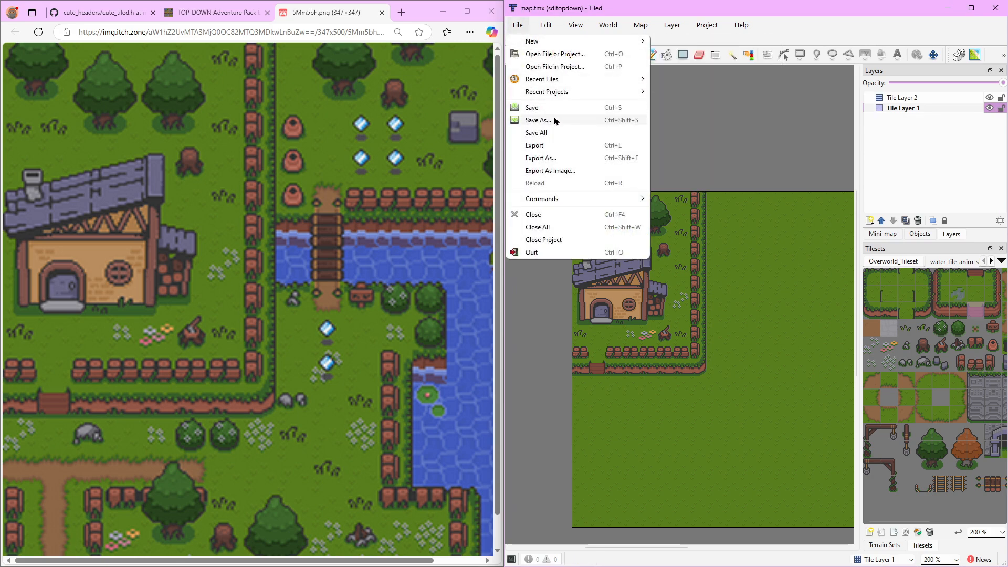
{"action": "mouse_move", "coordinate": [540, 157]}
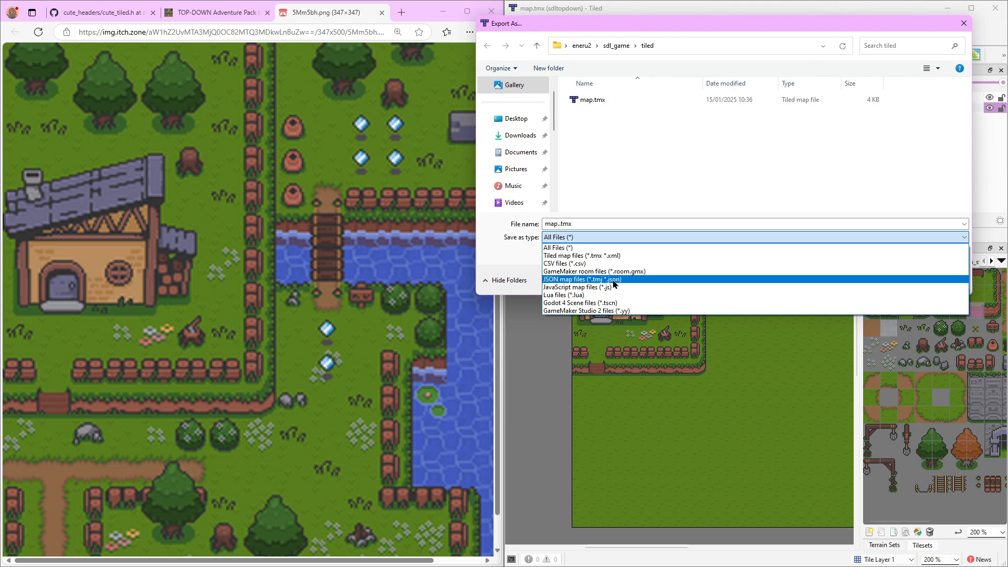
Export the map as map.json in JSON map format, then return to VS Code
{"action": "left_click", "coordinate": [582, 279]}
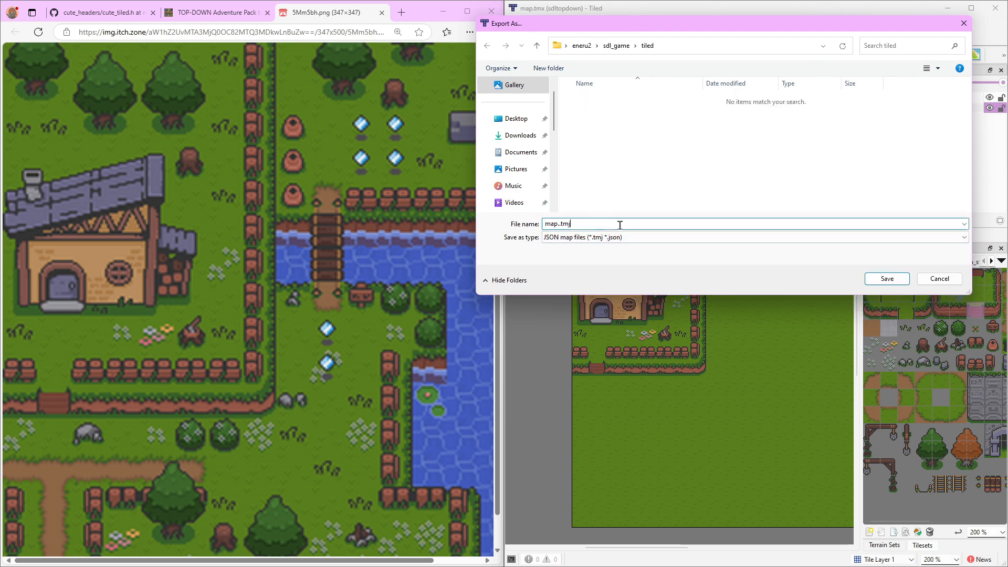
{"action": "type", "text": "map.json"}
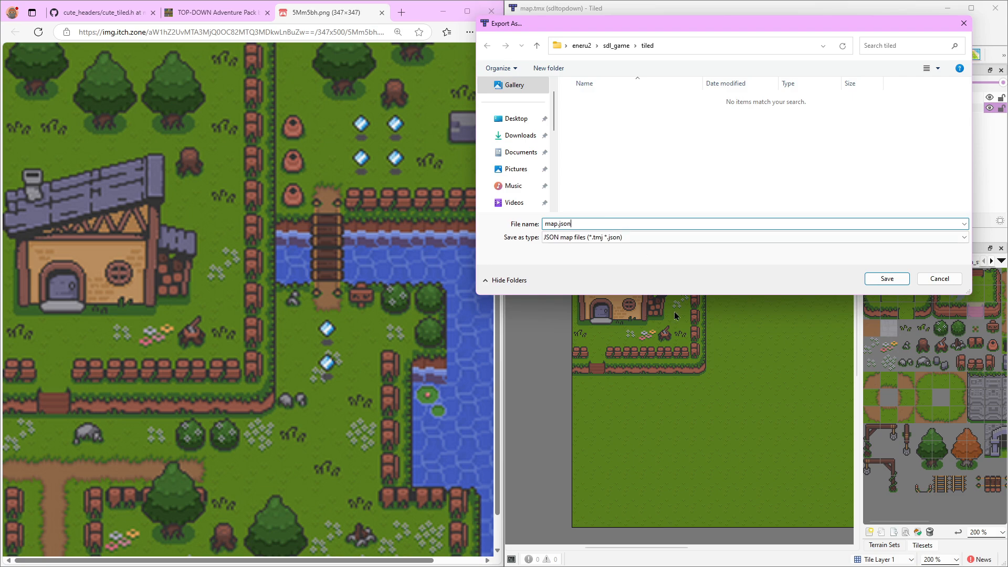
{"action": "left_click", "coordinate": [885, 278]}
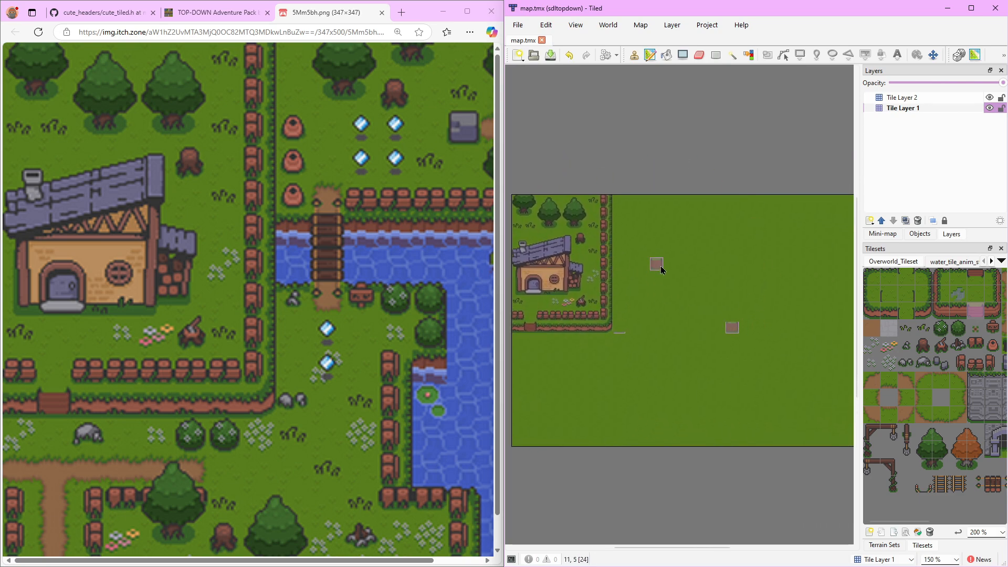
{"action": "mouse_move", "coordinate": [642, 354]}
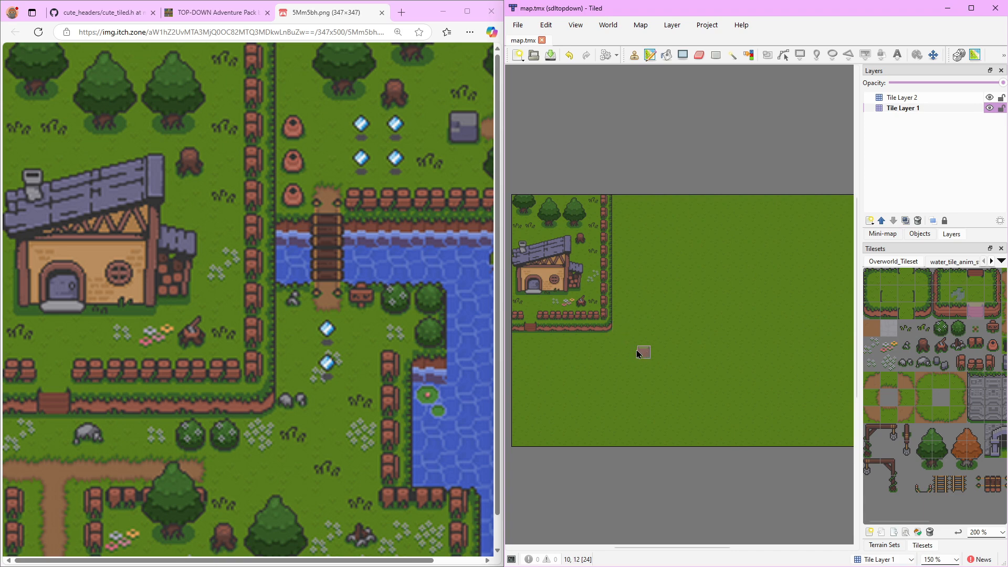
{"action": "key", "text": "alt+tab"}
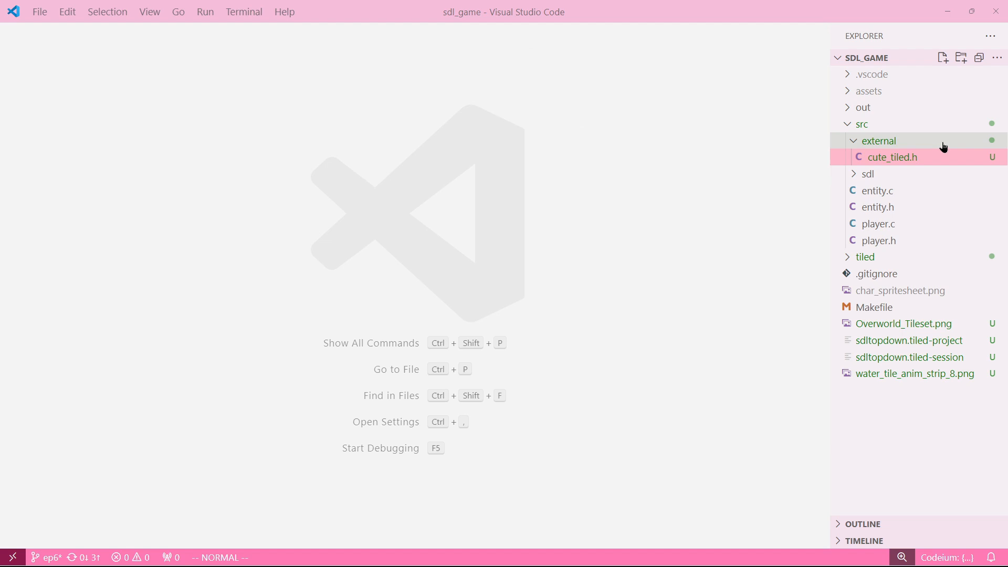
Collapse the external folder and load tiled/map.json in the editor
{"action": "left_click", "coordinate": [878, 140]}
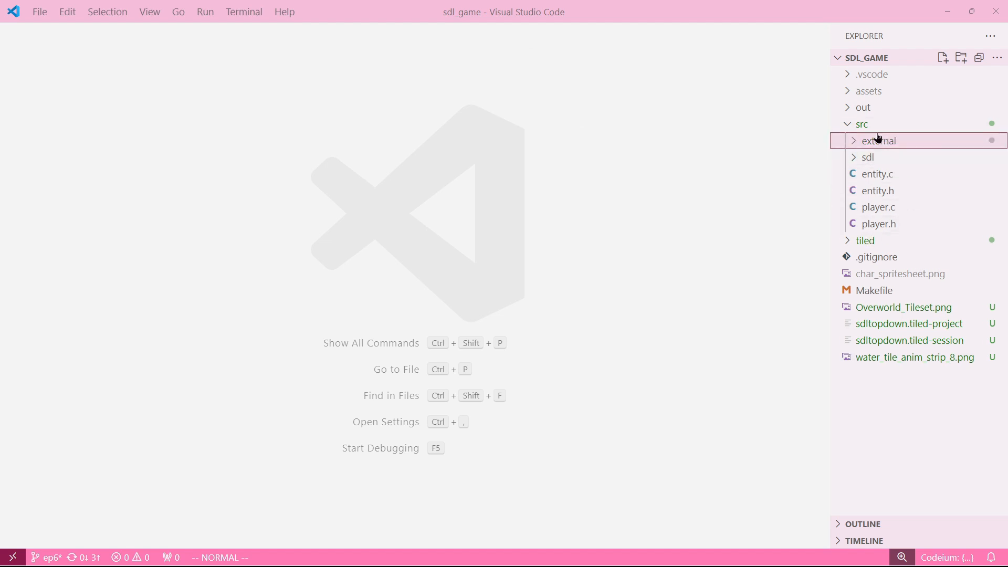
{"action": "mouse_move", "coordinate": [686, 138]}
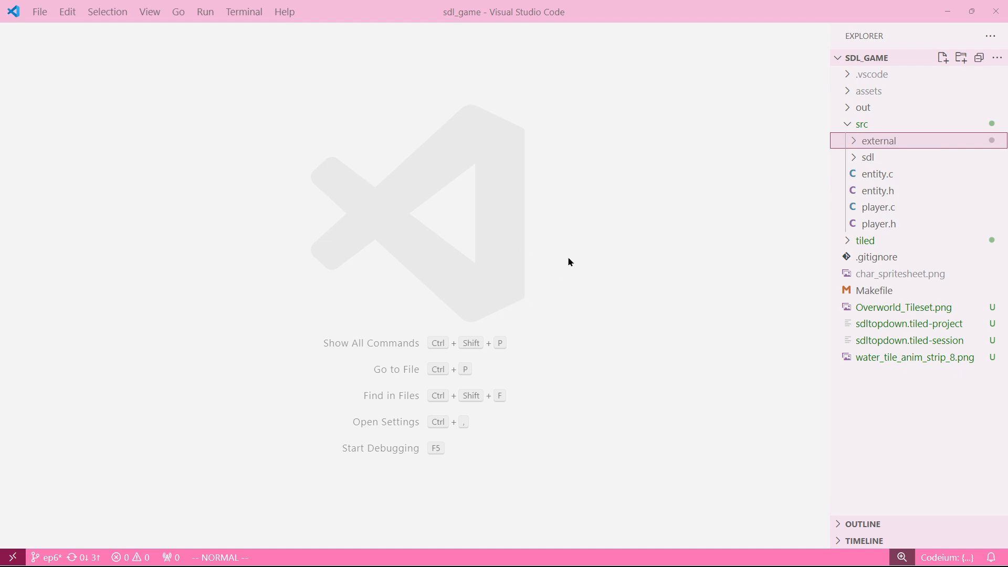
{"action": "mouse_move", "coordinate": [343, 262]}
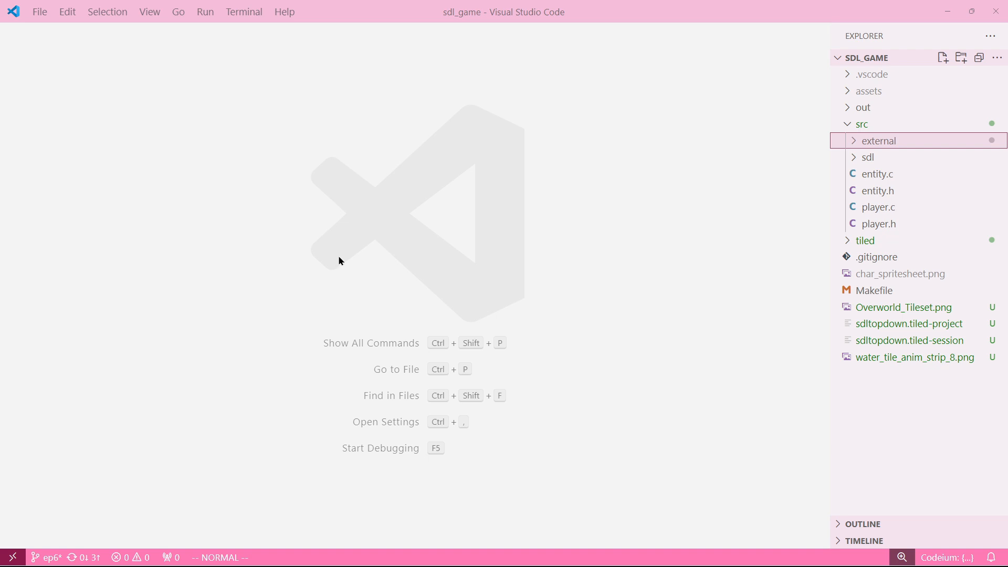
{"action": "mouse_move", "coordinate": [325, 276]}
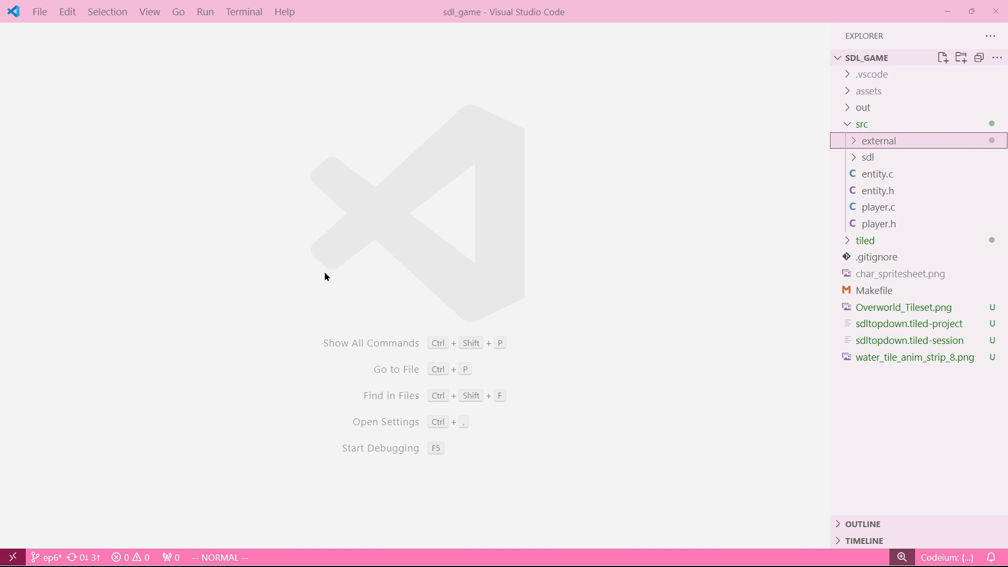
{"action": "mouse_move", "coordinate": [389, 268]}
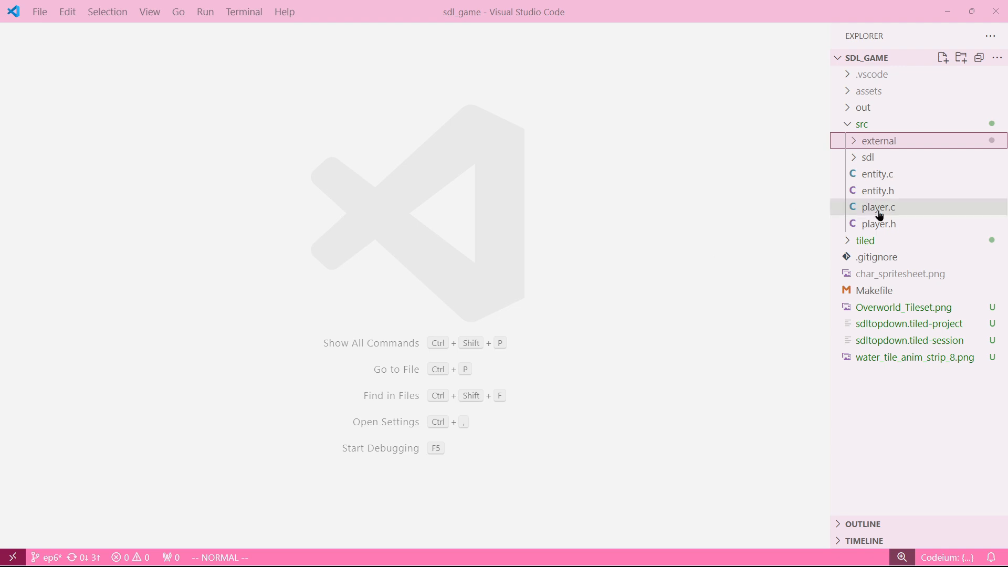
{"action": "left_click", "coordinate": [865, 240]}
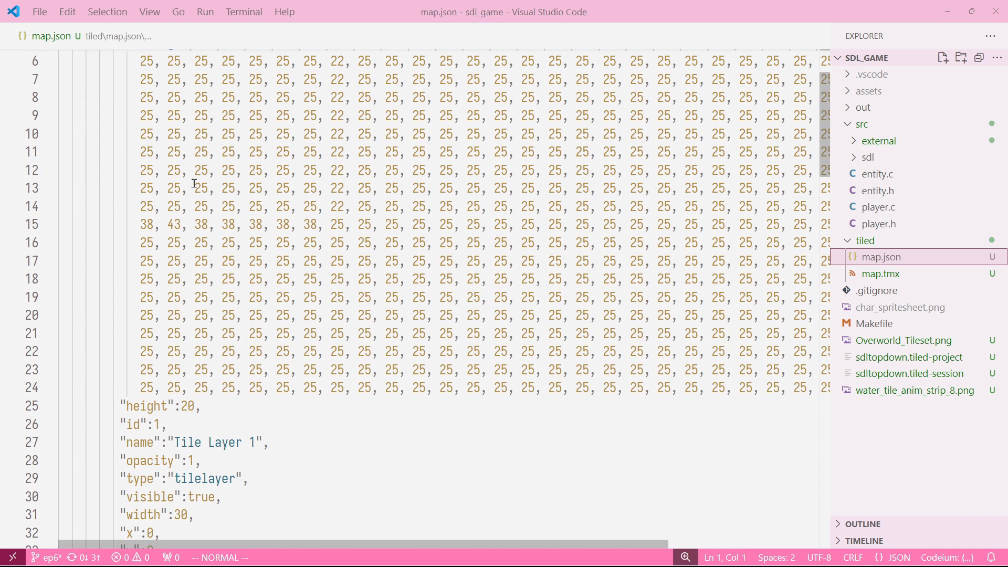
Scroll through map.json's 30-by-20 layer data arrays, re-expanding the external folder
{"action": "scroll", "scroll_direction": "up", "scroll_amount": 3}
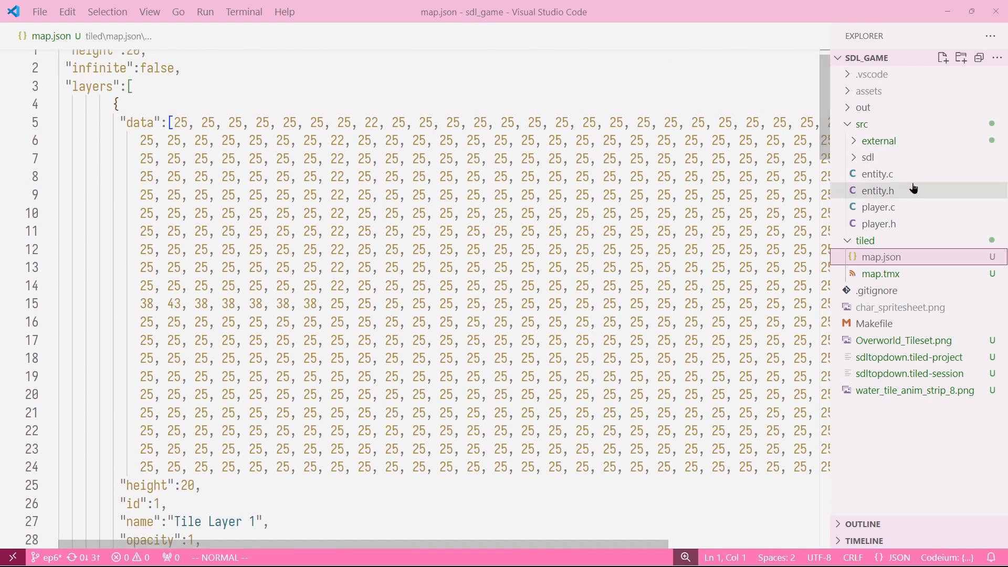
{"action": "left_click", "coordinate": [877, 141]}
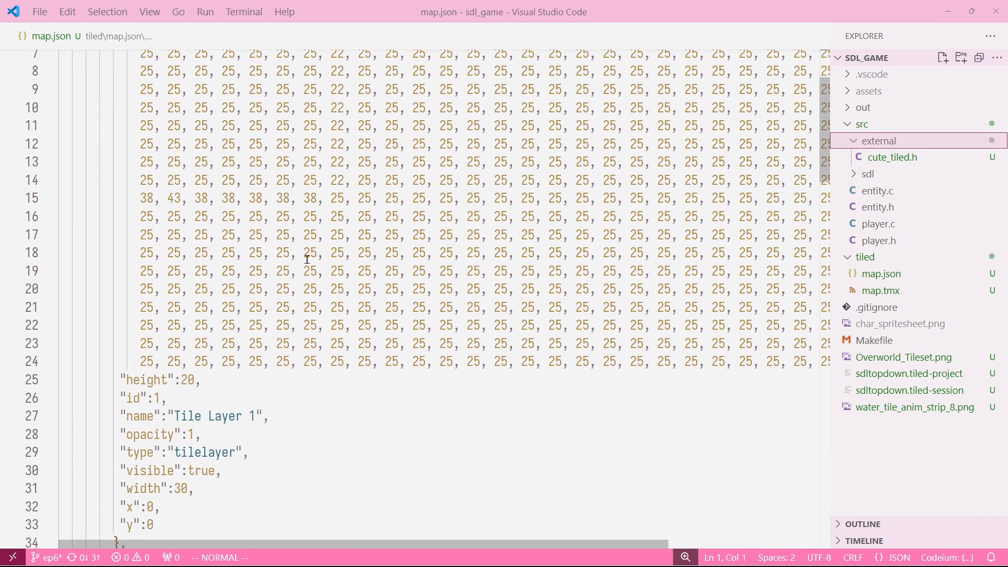
{"action": "scroll", "scroll_direction": "down", "scroll_amount": 3}
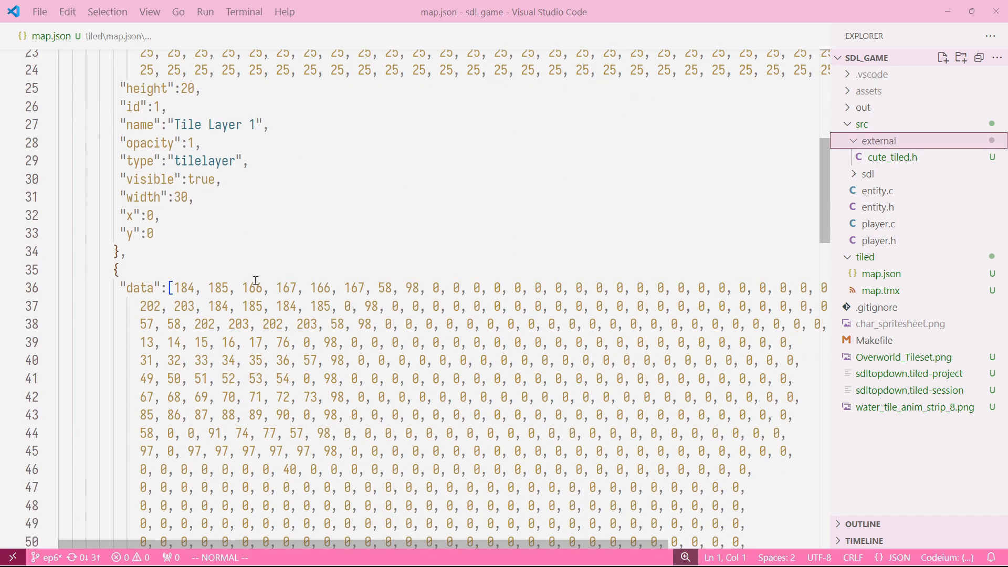
{"action": "scroll", "scroll_direction": "up", "scroll_amount": 3}
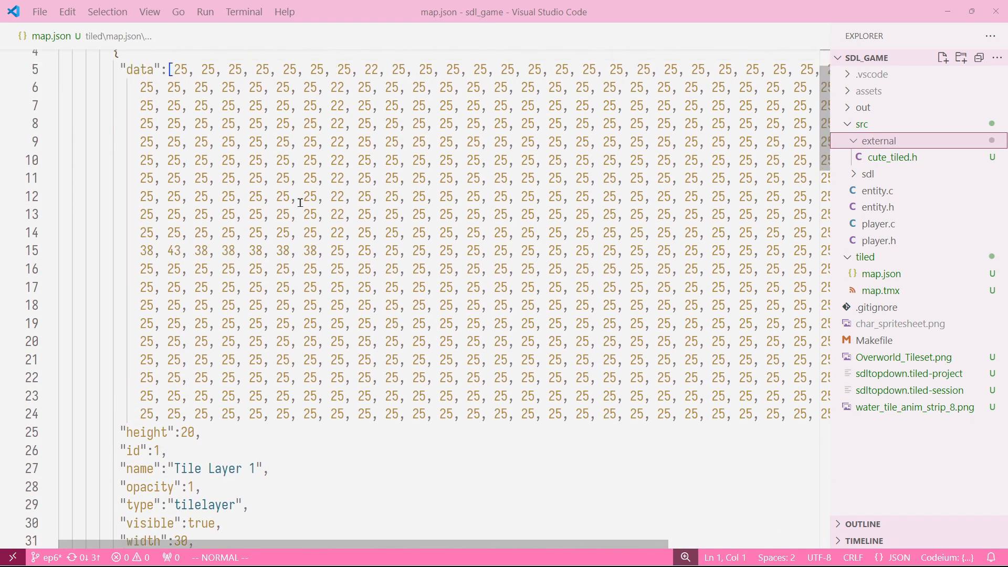
{"action": "scroll", "scroll_direction": "up", "scroll_amount": 3}
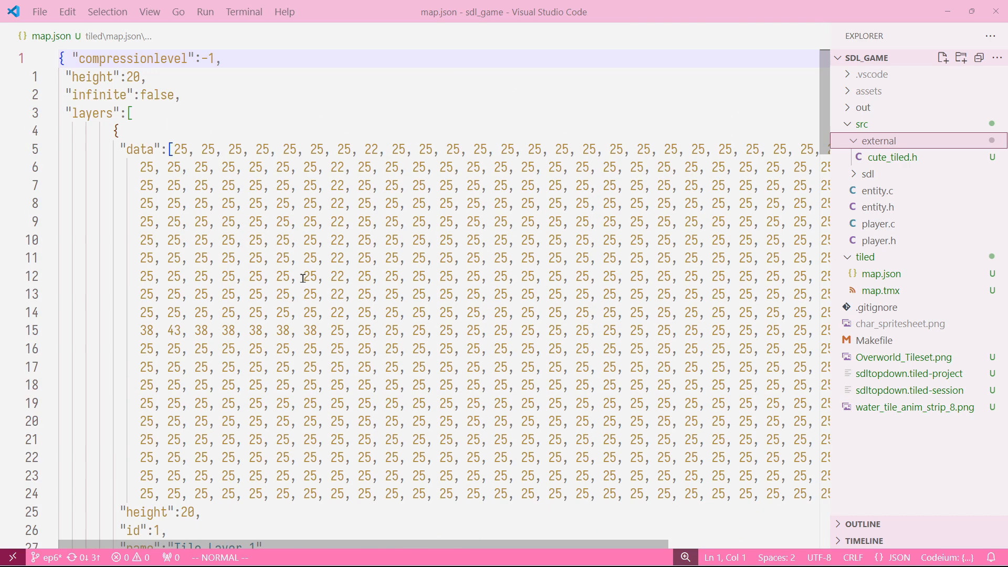
{"action": "mouse_move", "coordinate": [163, 154]}
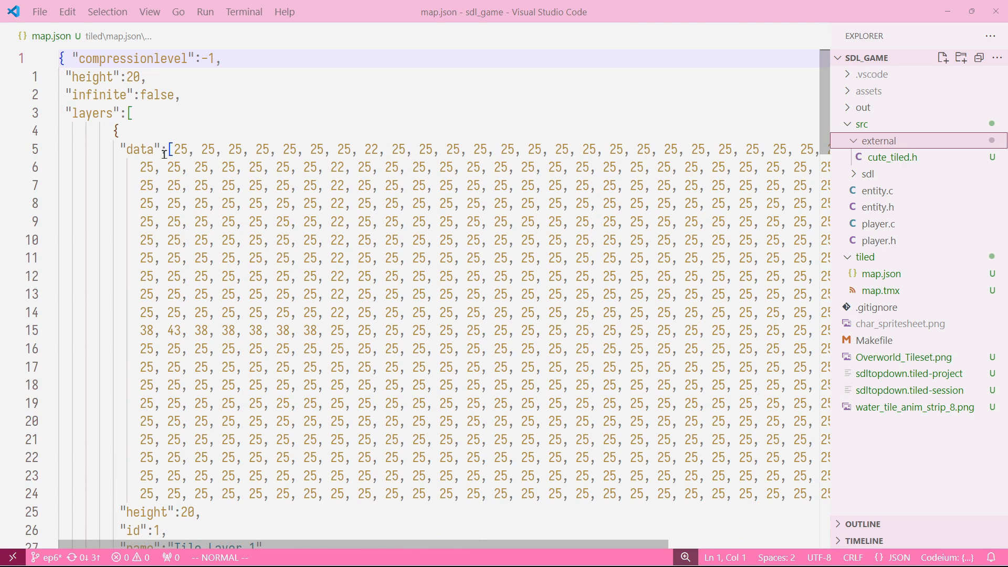
{"action": "scroll", "scroll_direction": "down", "scroll_amount": 3}
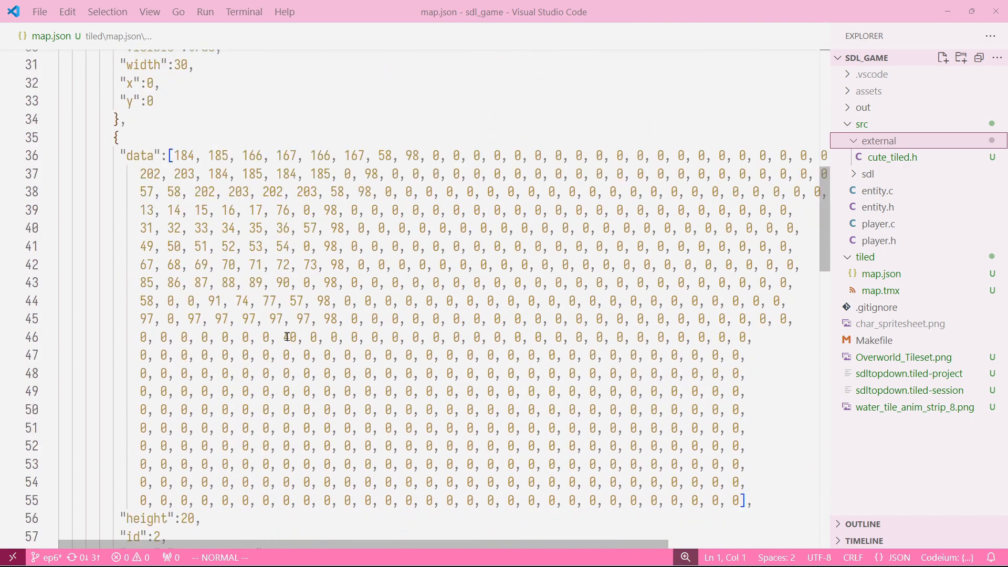
{"action": "scroll", "scroll_direction": "up", "scroll_amount": 3}
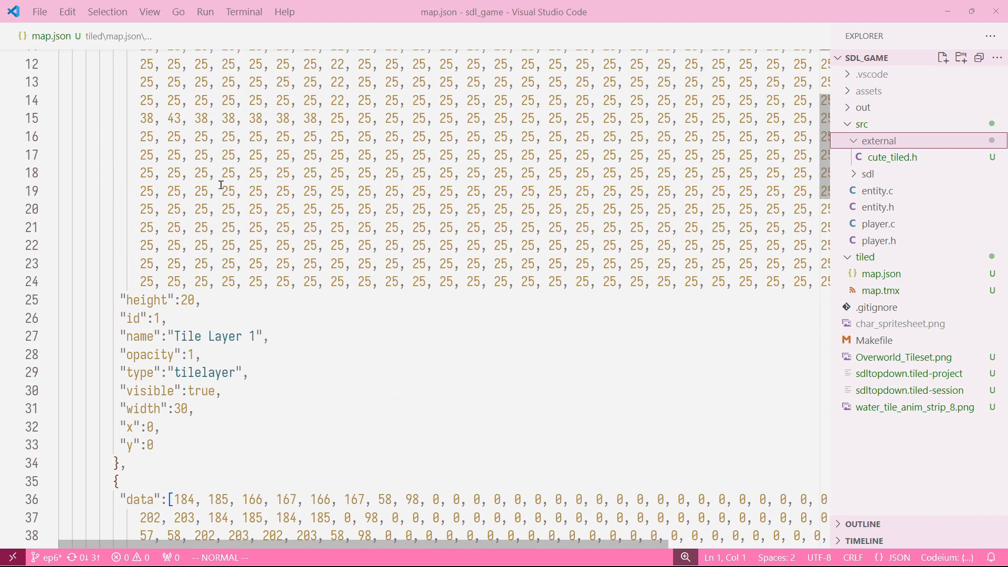
{"action": "scroll", "scroll_direction": "up", "scroll_amount": 3}
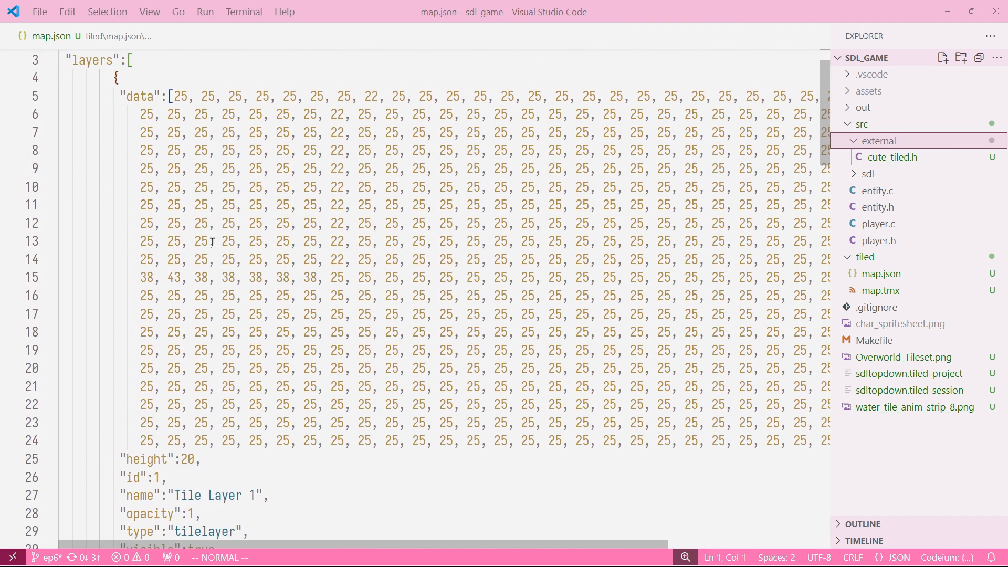
{"action": "mouse_move", "coordinate": [86, 340]}
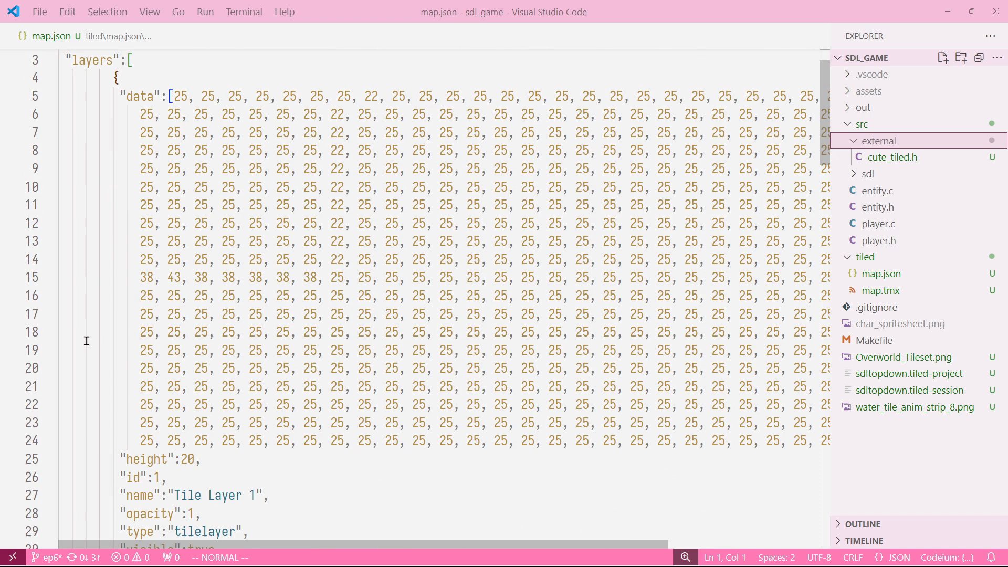